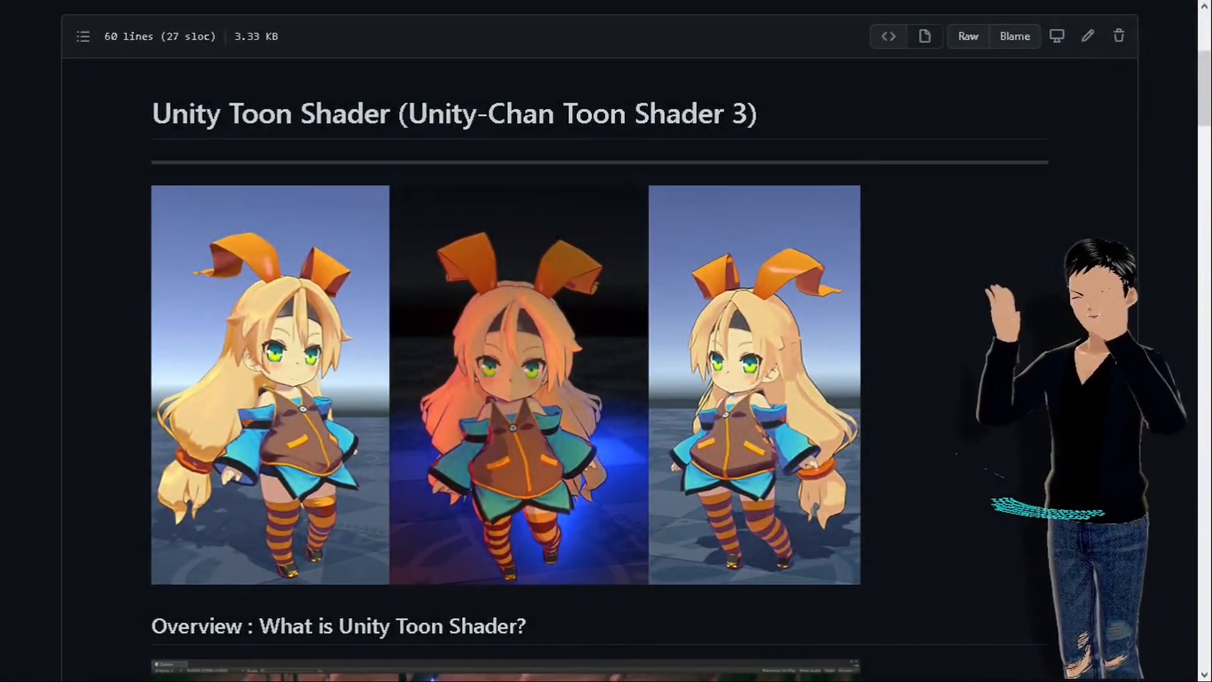
# Scroll the UTS3 README past the title images to the 'What is Unity Toon Shader?' overview
pyautogui.scroll(-3)
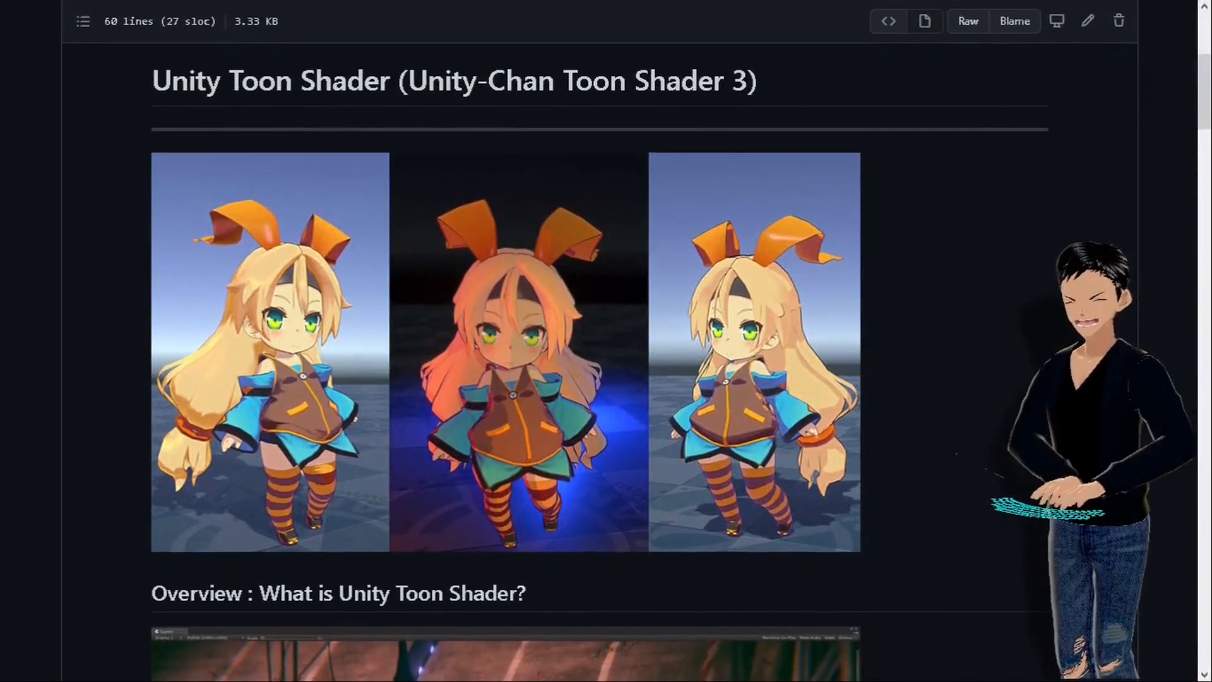
pyautogui.scroll(-3)
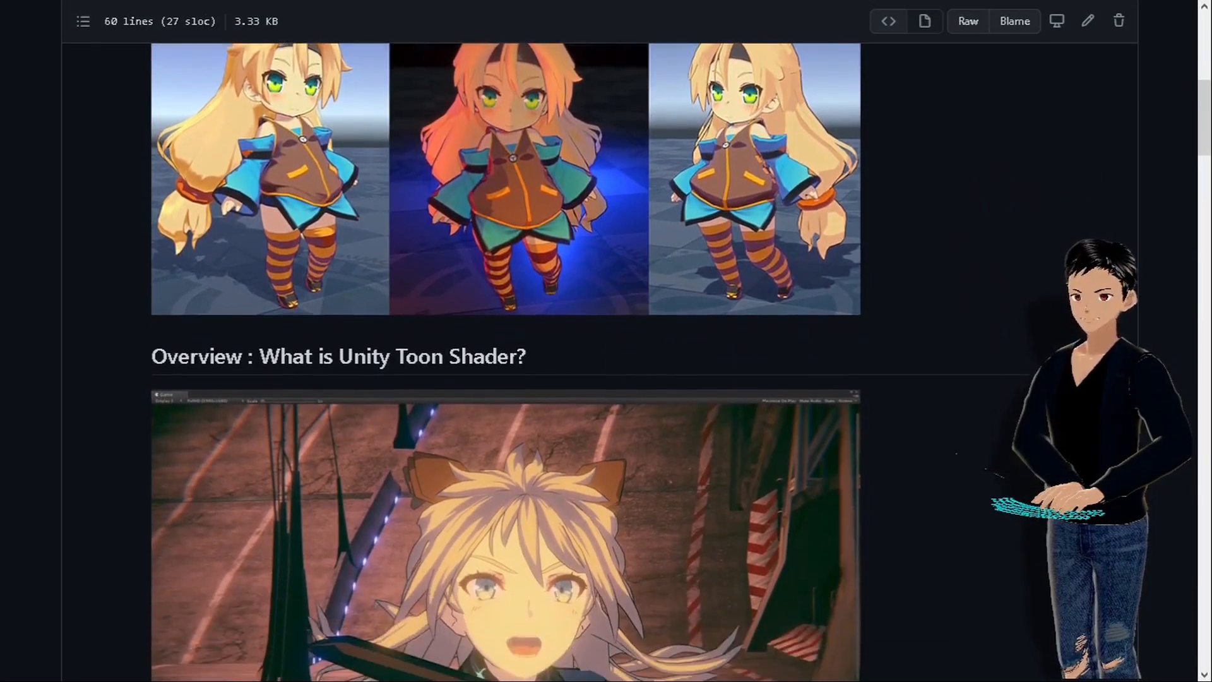
pyautogui.scroll(-3)
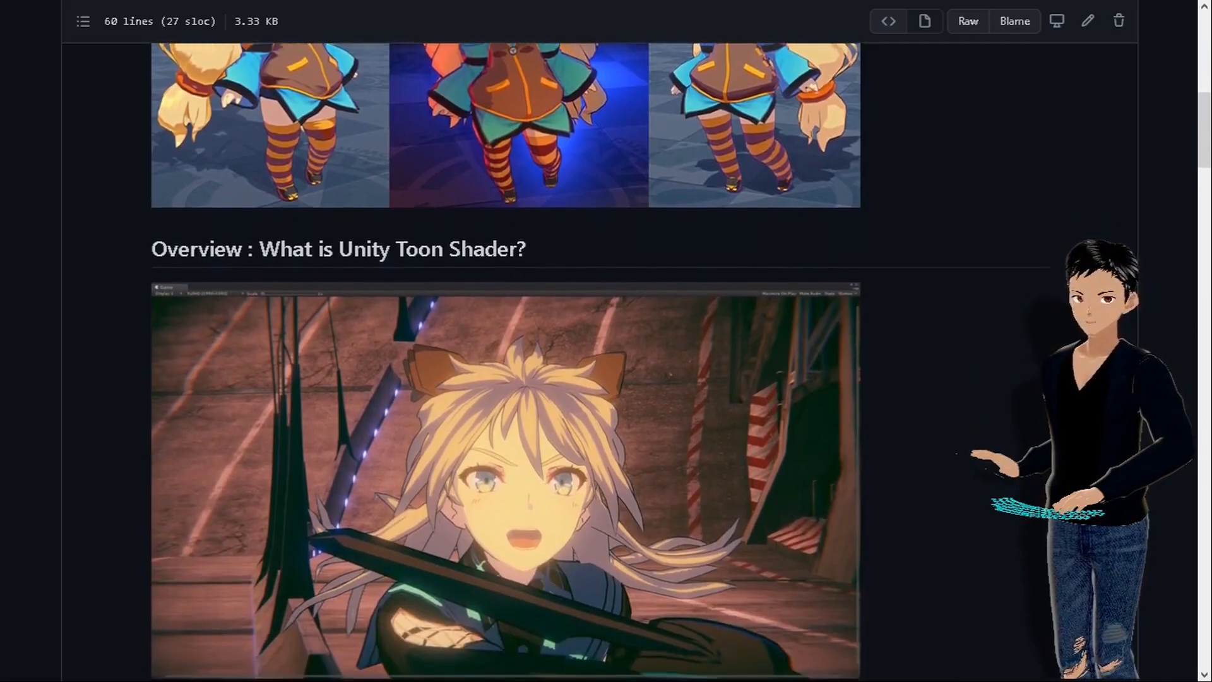
pyautogui.scroll(-3)
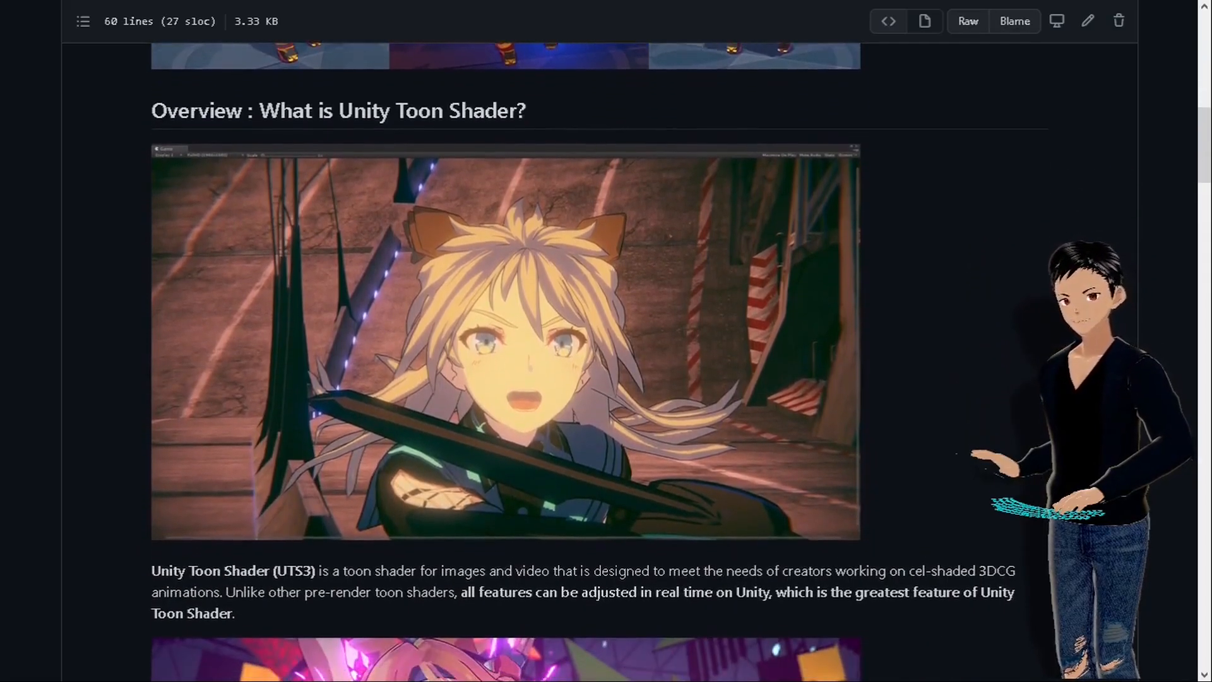
pyautogui.scroll(-3)
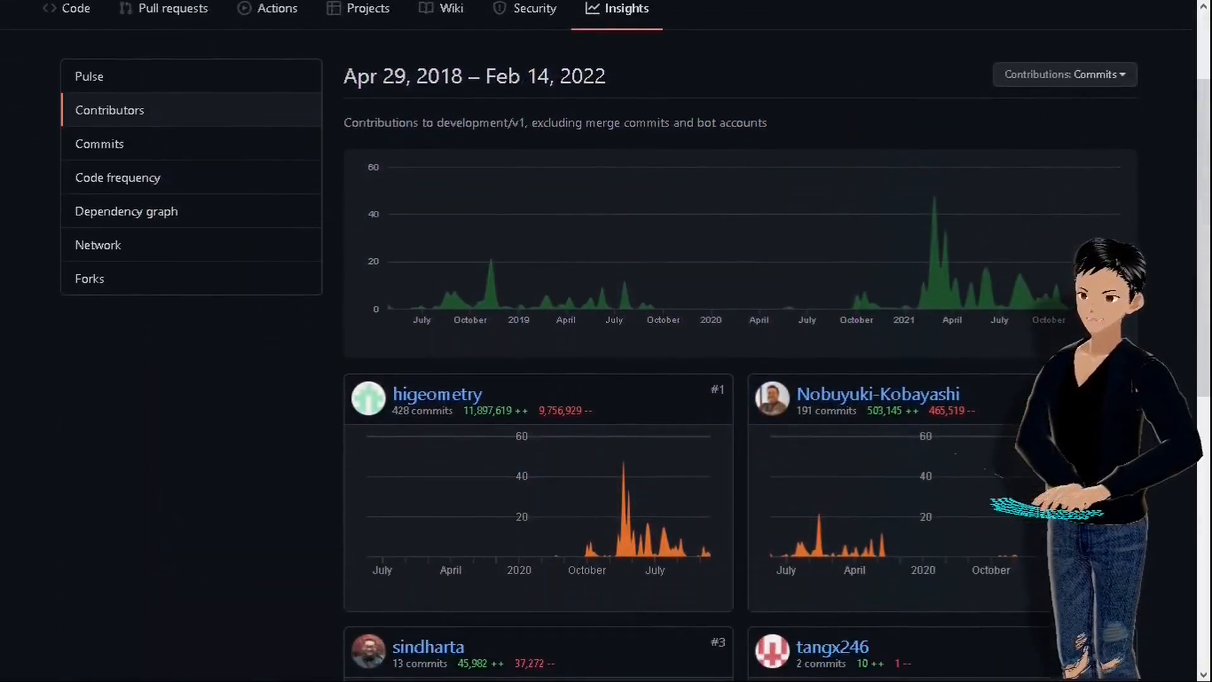
# Scroll through the 2018–2022 commit graph and each contributor's activity chart
pyautogui.scroll(-3)
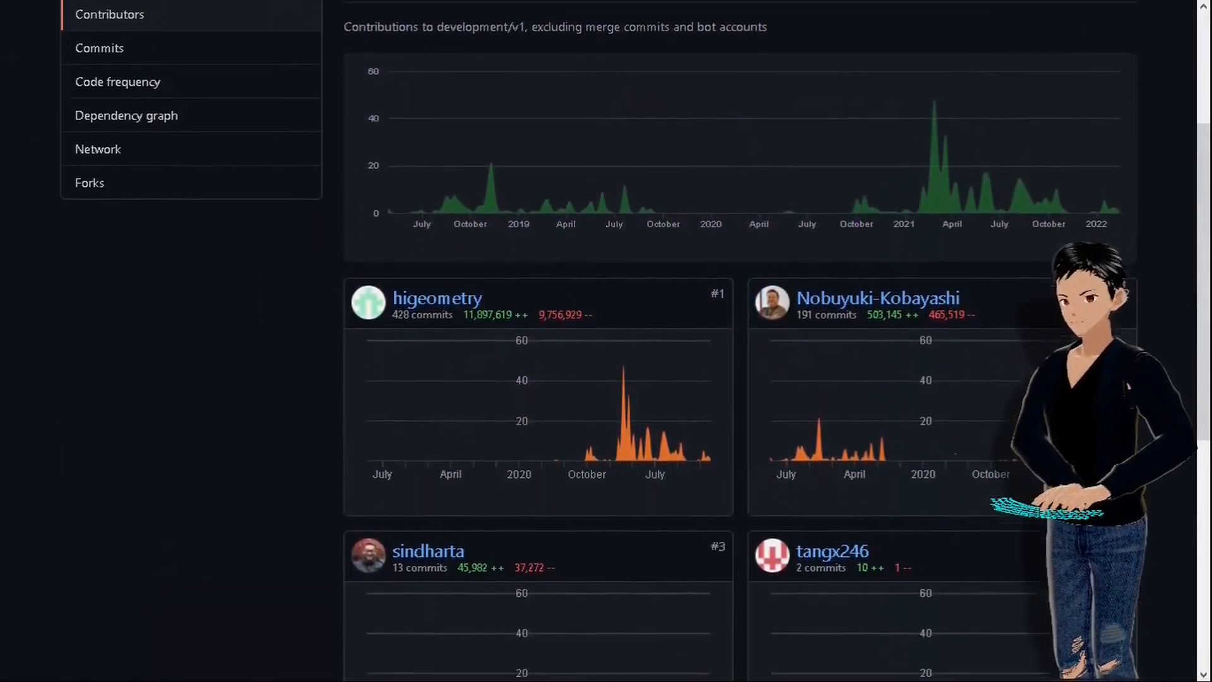
pyautogui.scroll(-3)
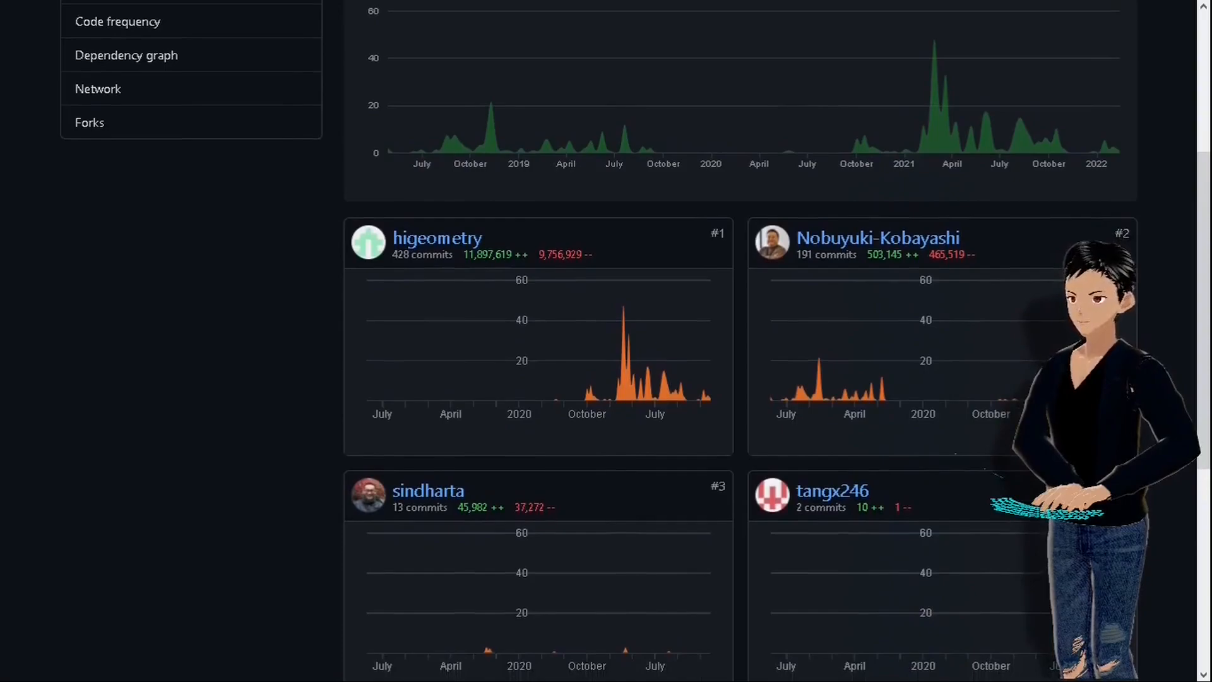
pyautogui.scroll(-3)
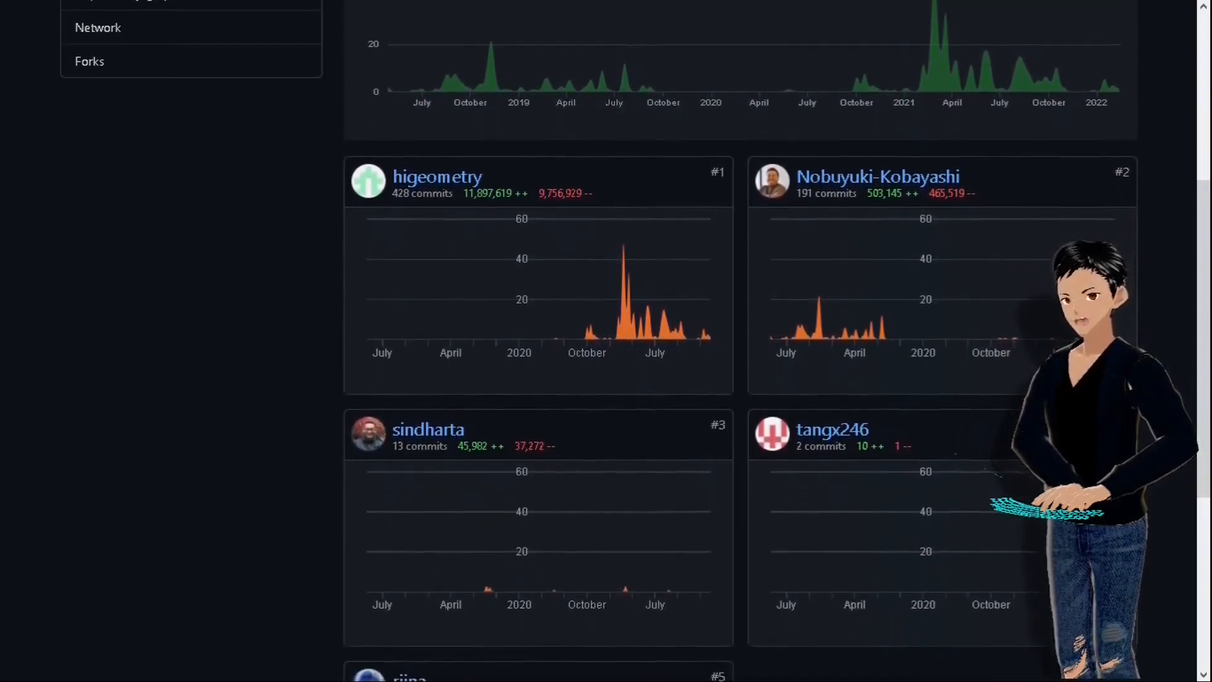
pyautogui.scroll(-3)
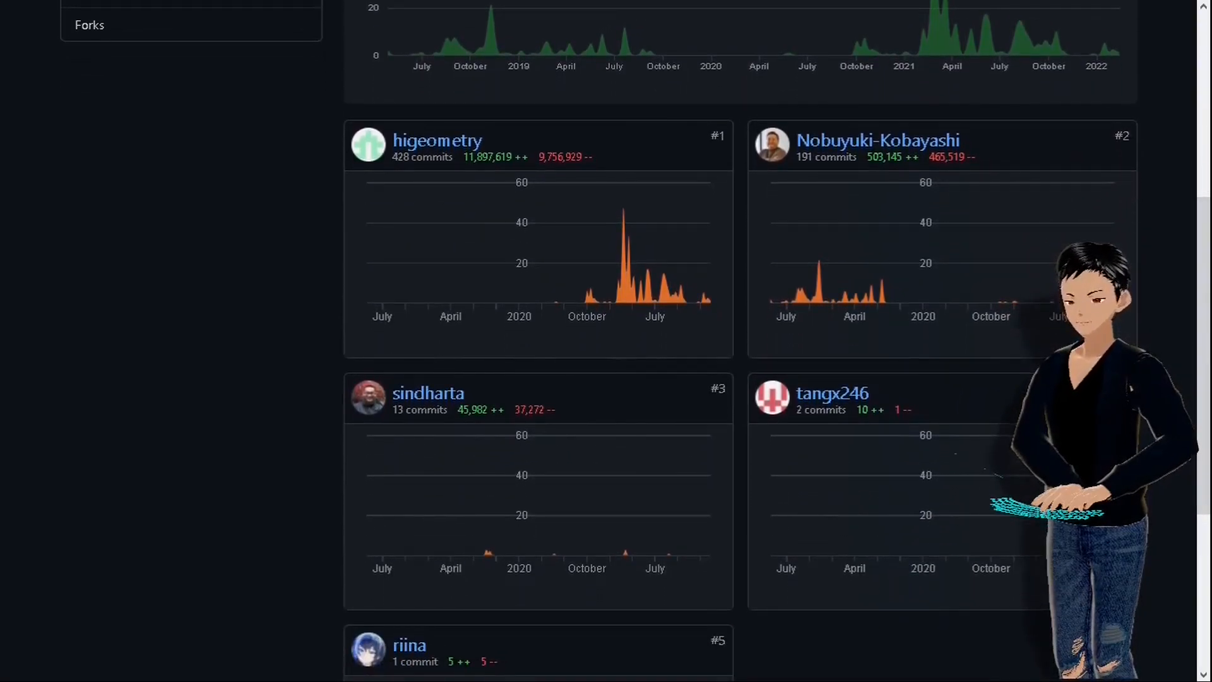
pyautogui.scroll(-3)
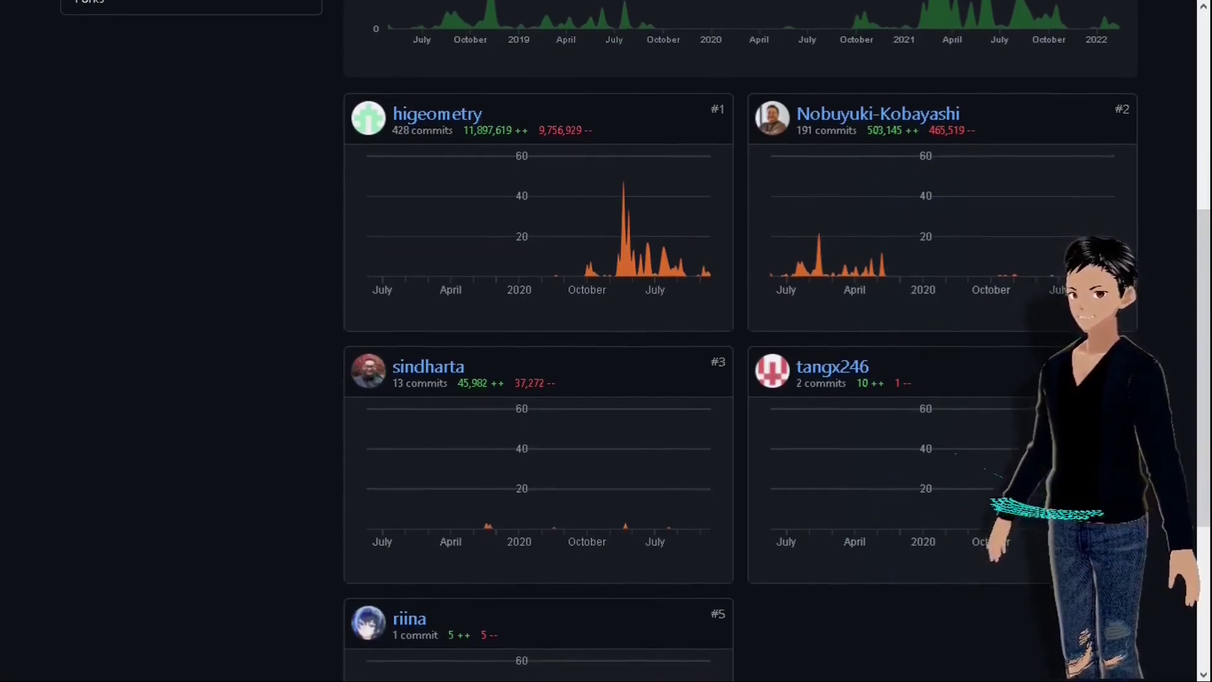
pyautogui.scroll(-3)
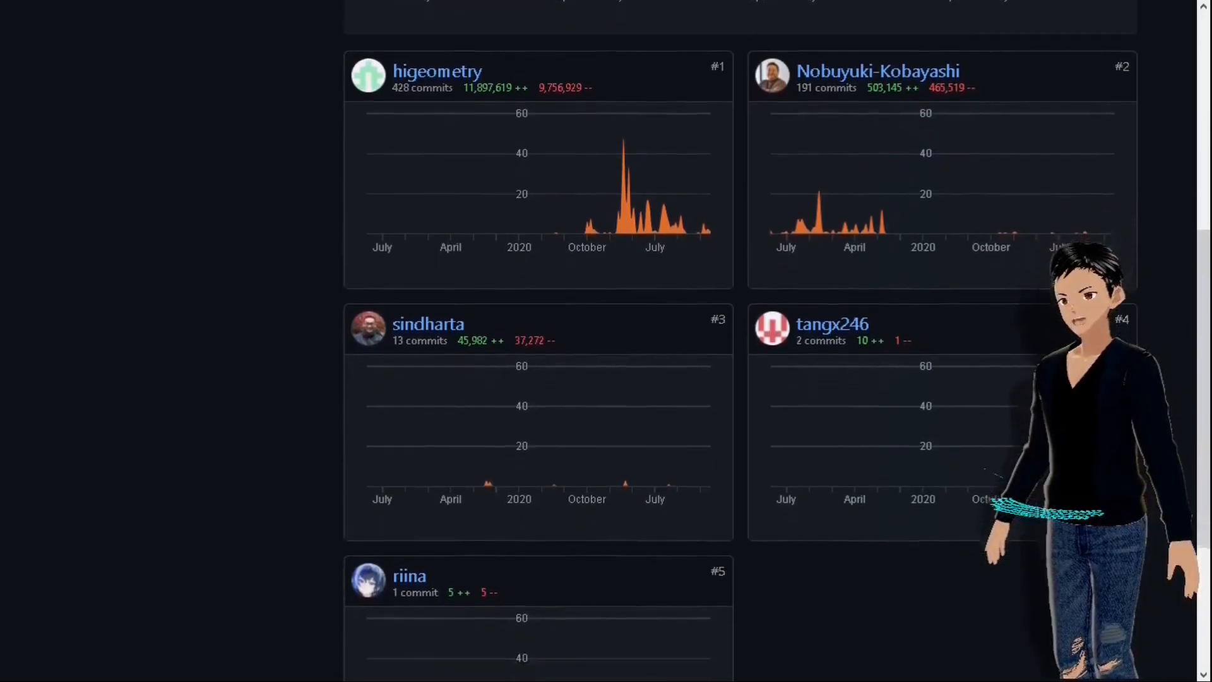
pyautogui.scroll(-3)
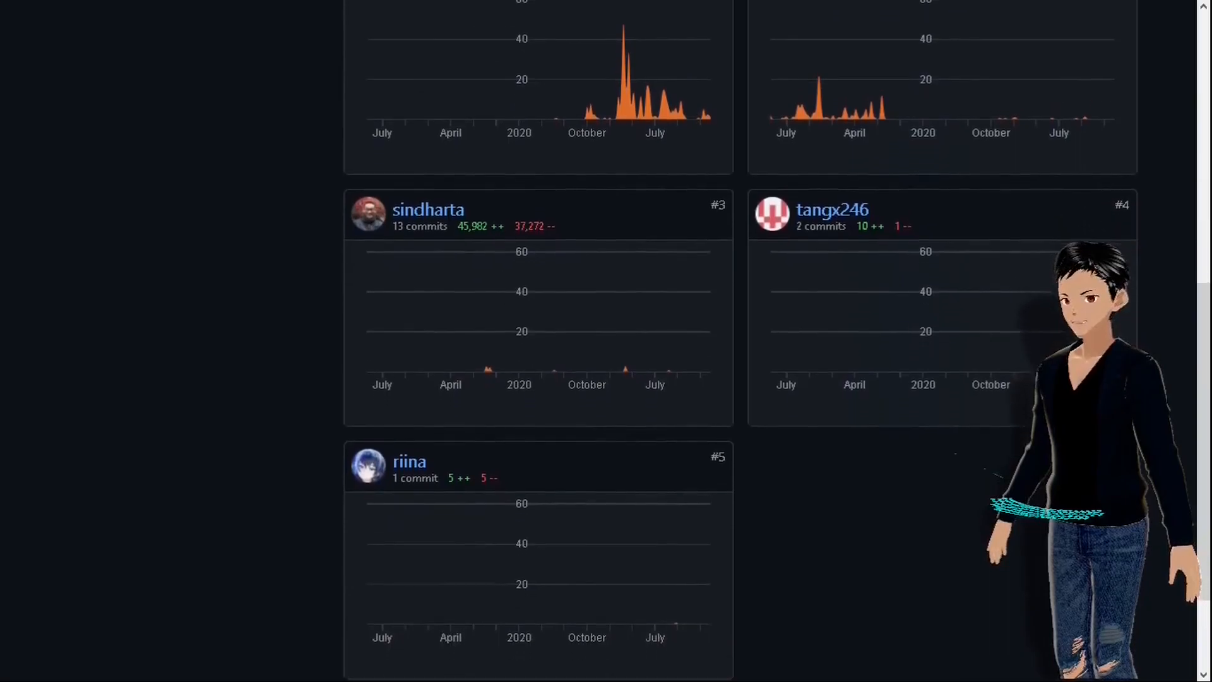
pyautogui.scroll(3)
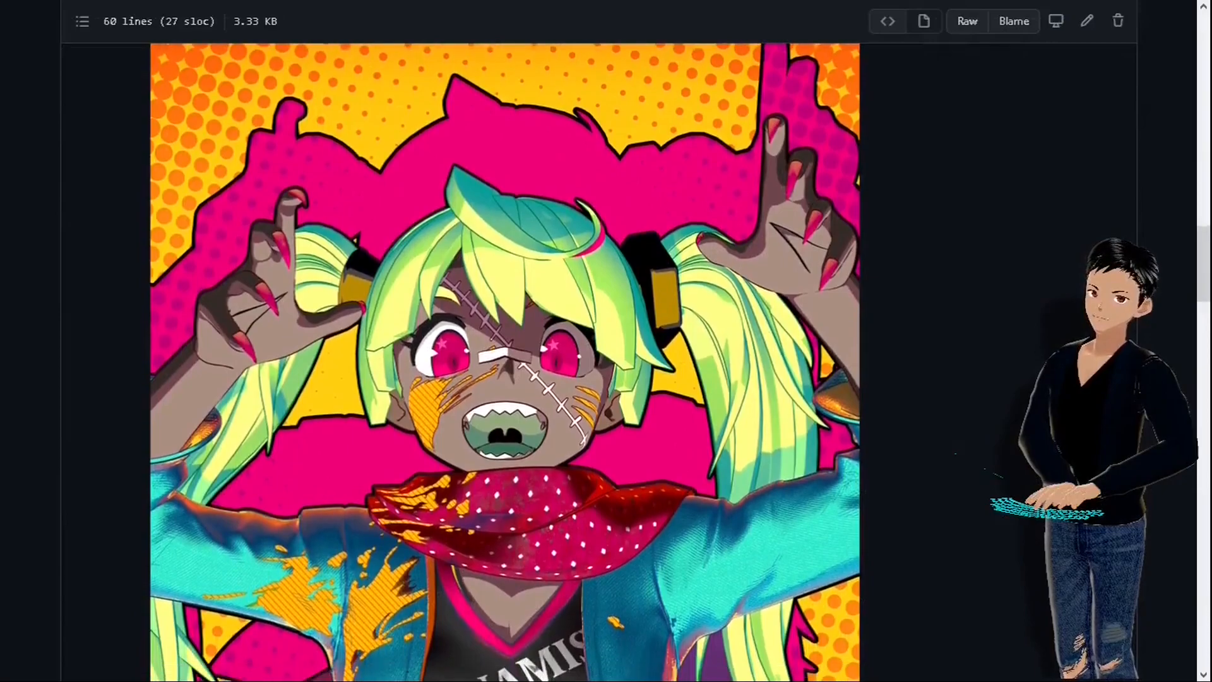
pyautogui.scroll(-3)
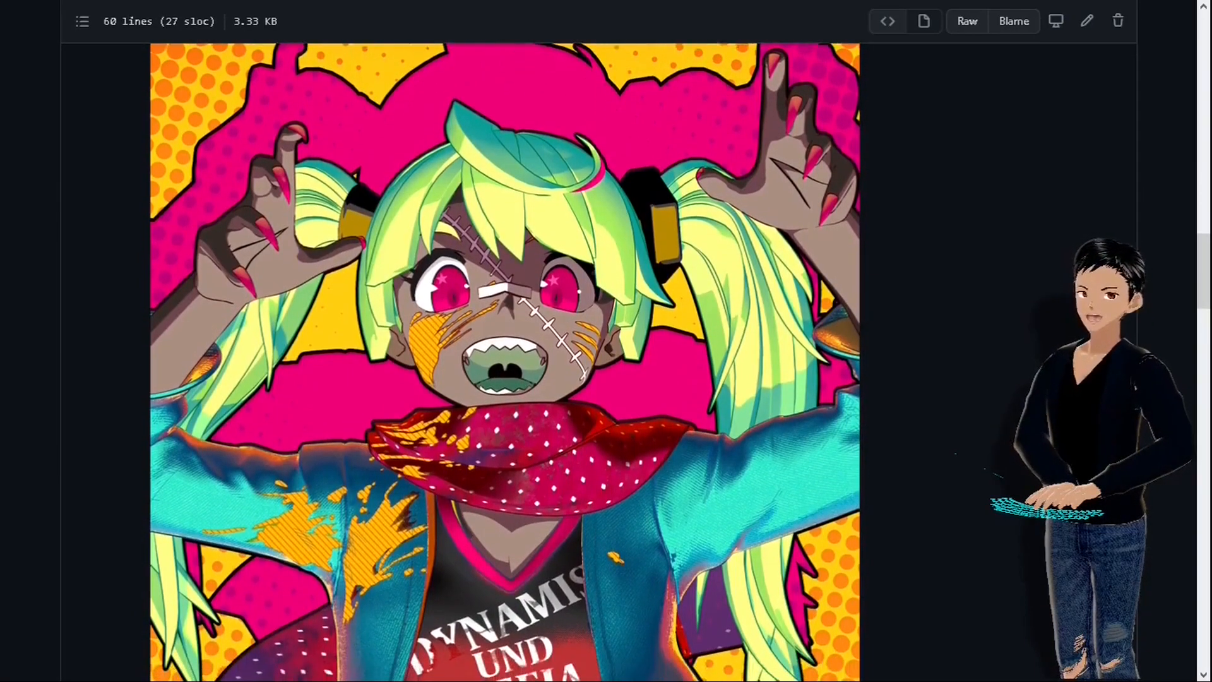
pyautogui.scroll(-3)
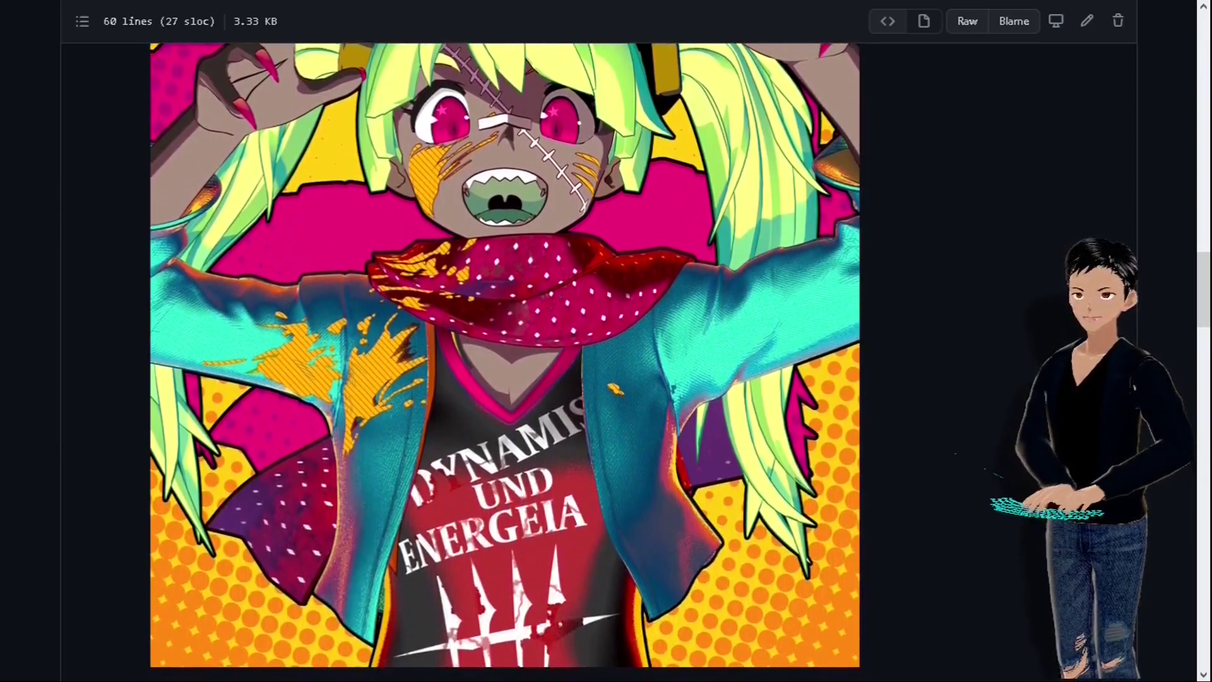
pyautogui.scroll(-3)
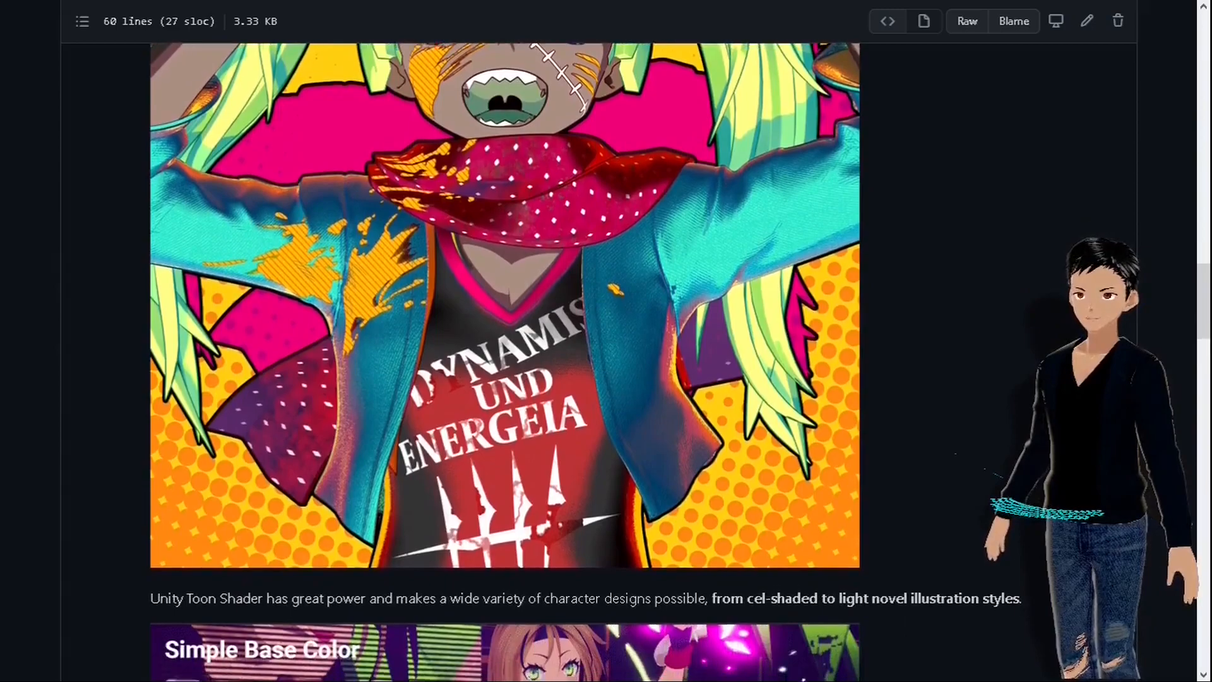
pyautogui.scroll(-3)
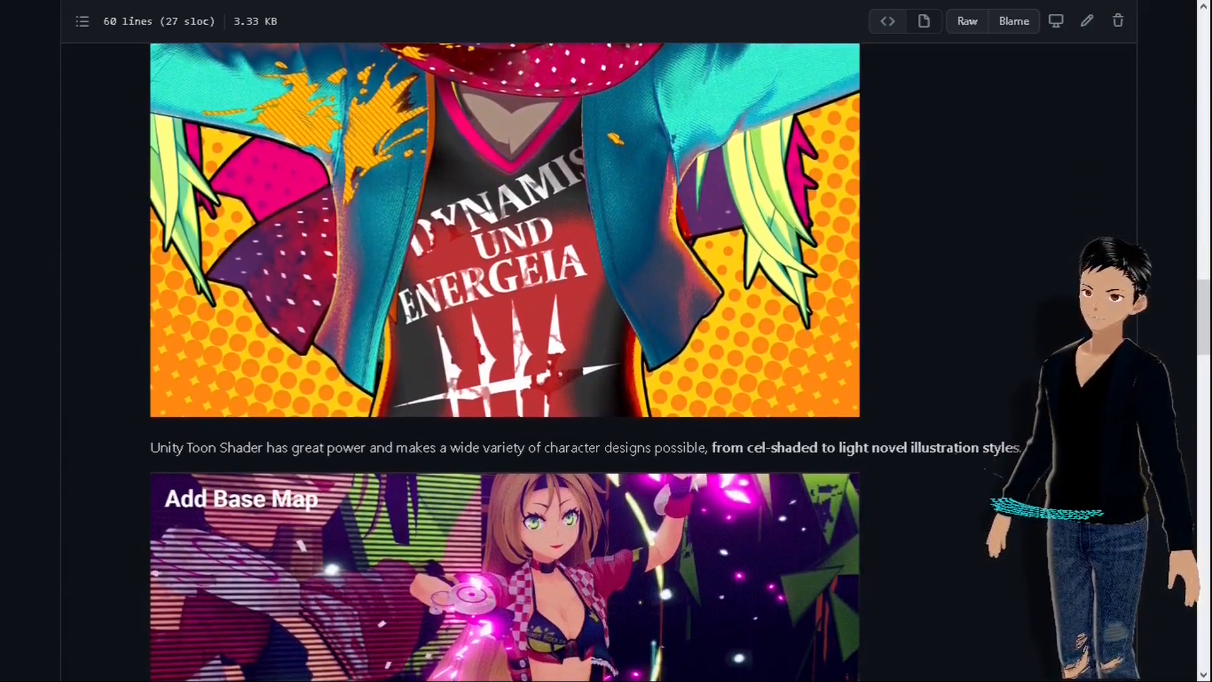
pyautogui.scroll(-3)
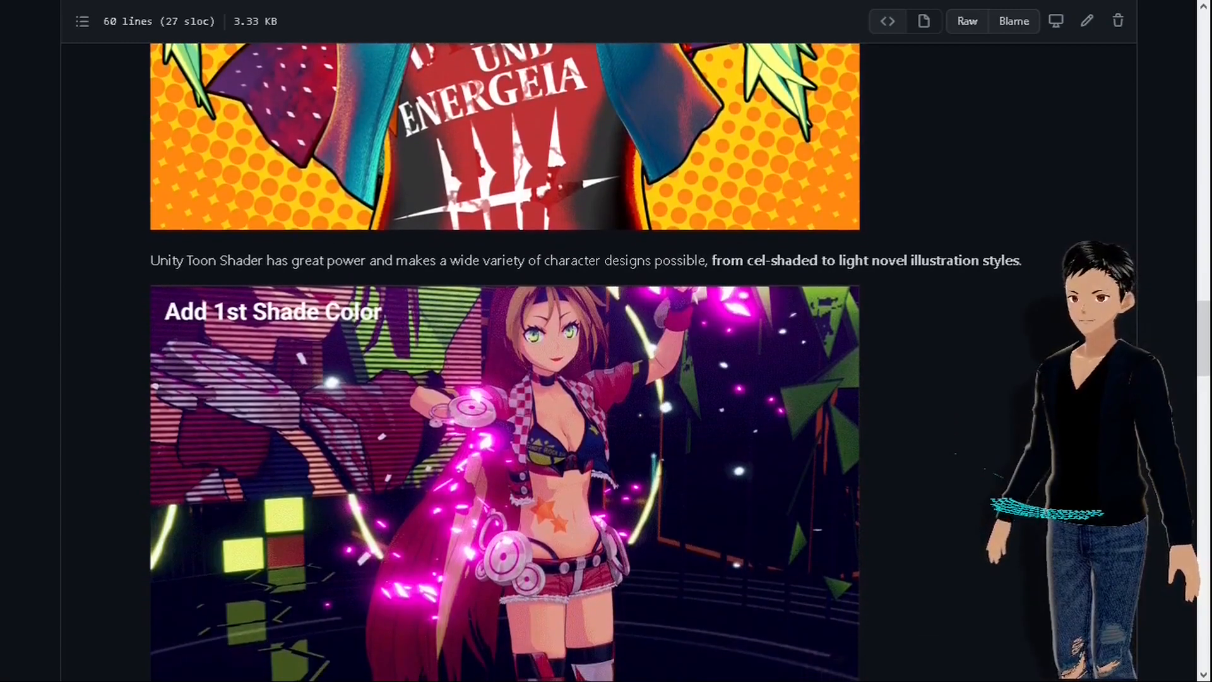
pyautogui.scroll(-3)
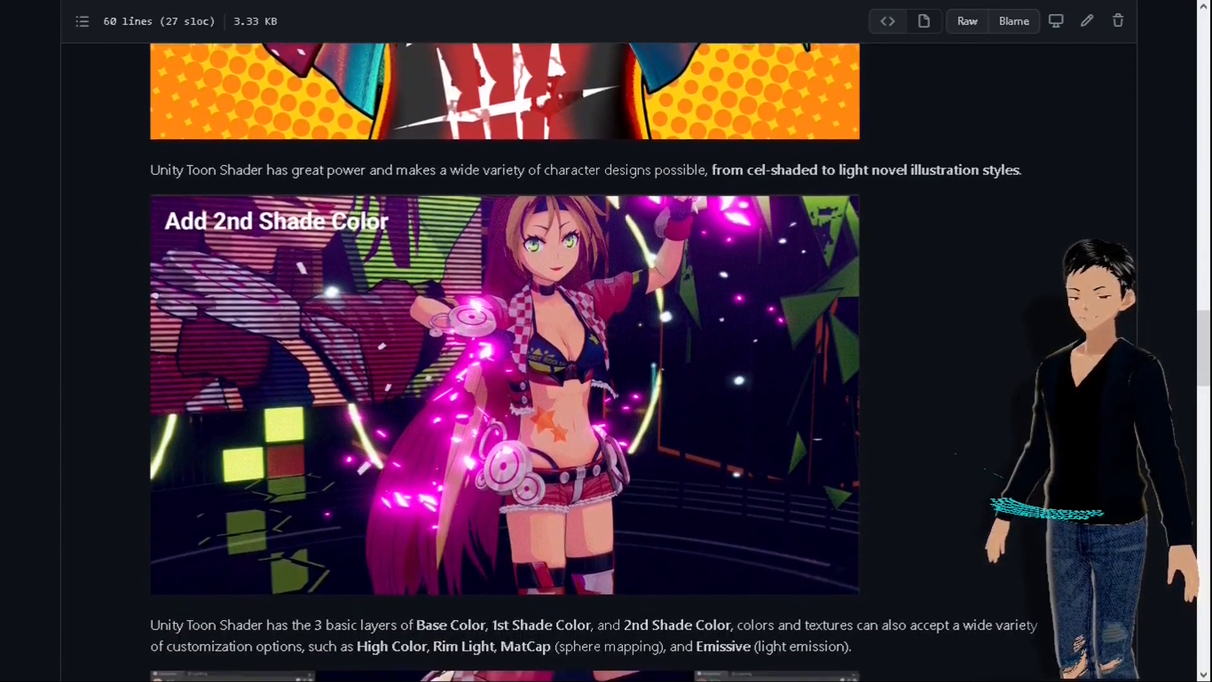
pyautogui.scroll(-3)
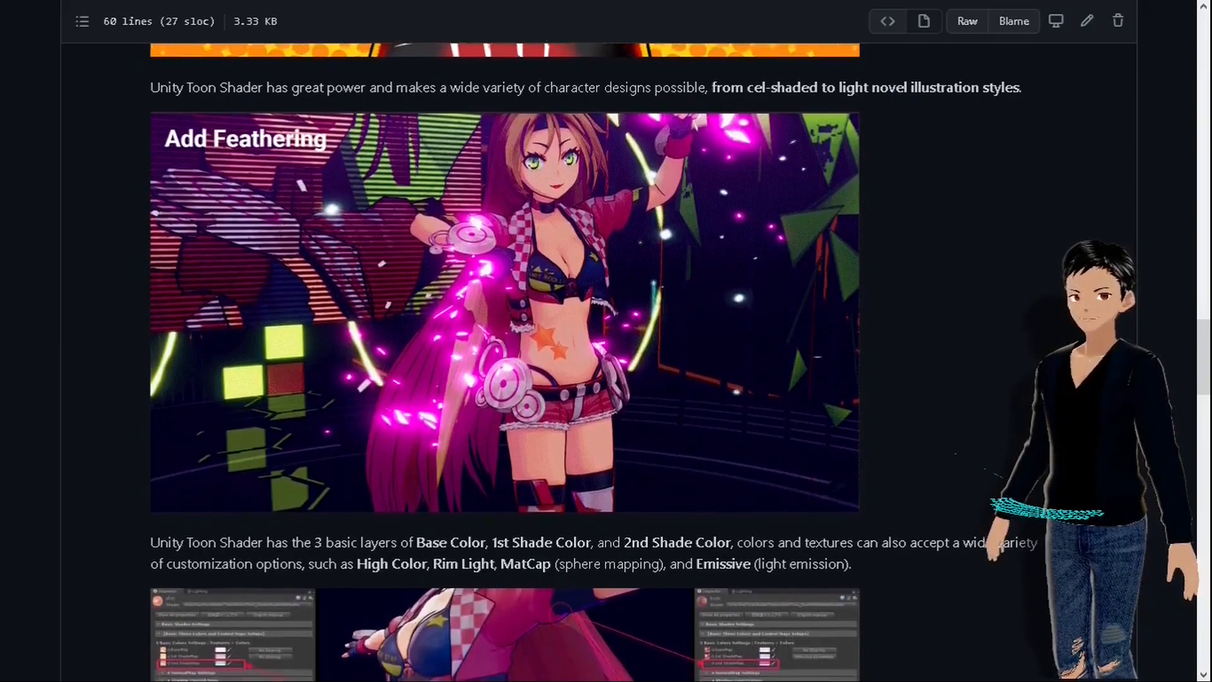
pyautogui.scroll(-3)
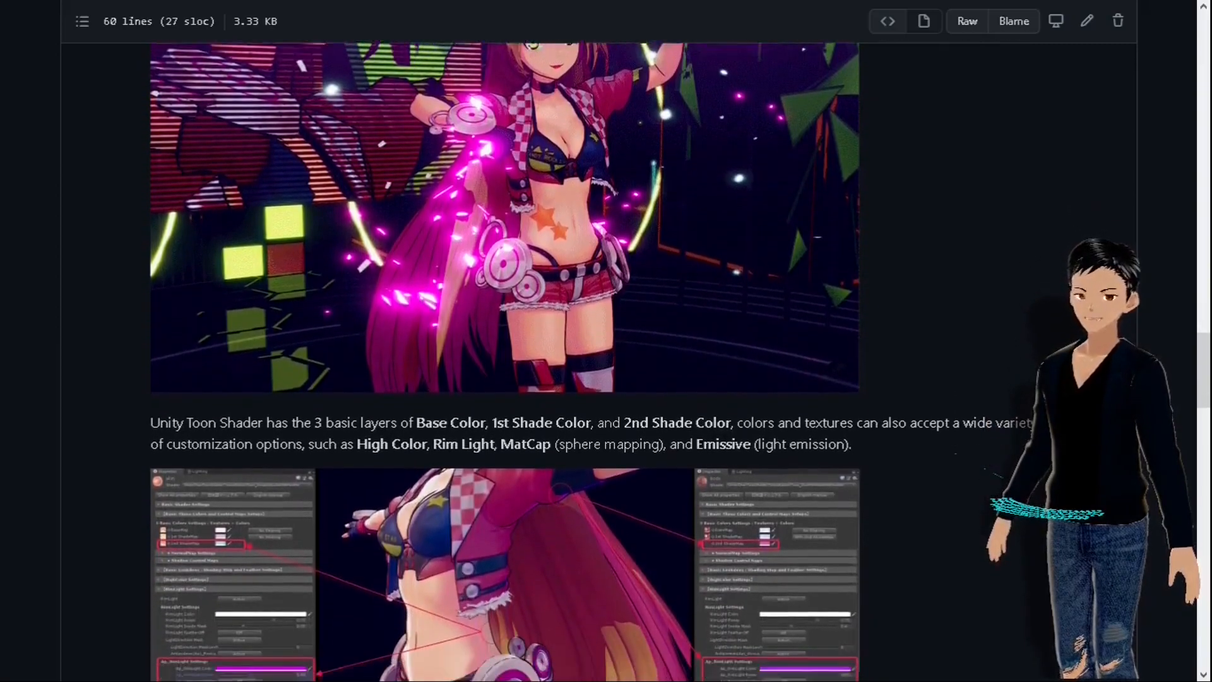
pyautogui.scroll(-3)
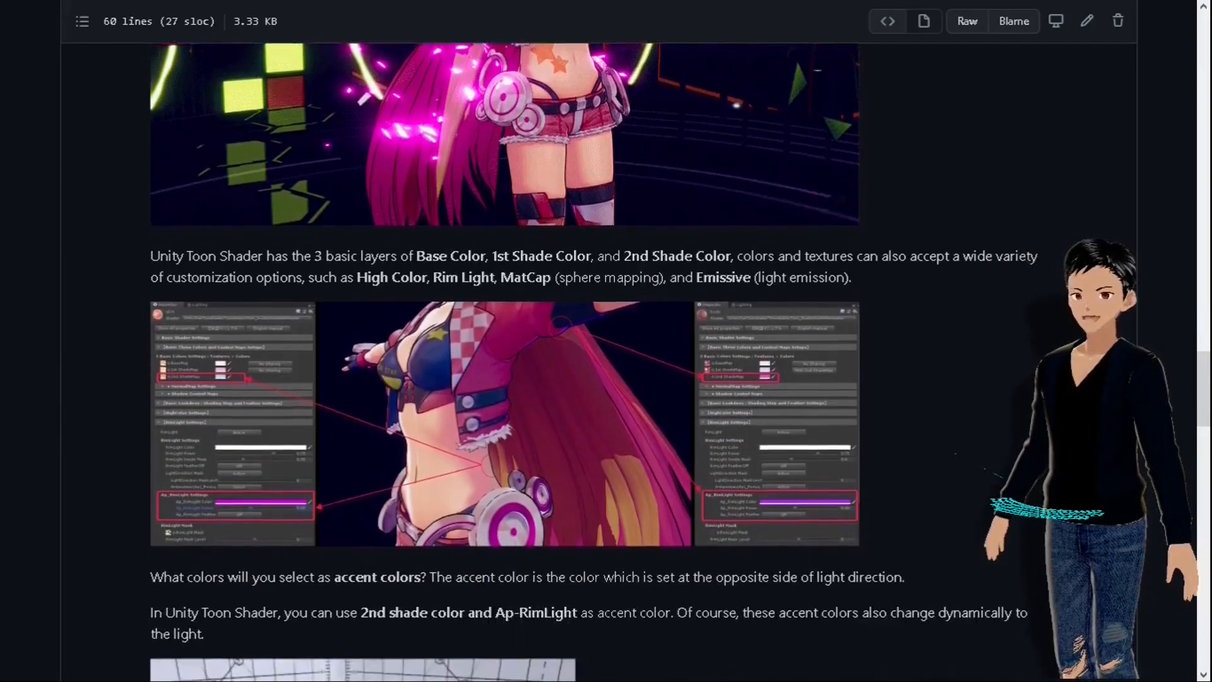
pyautogui.scroll(-3)
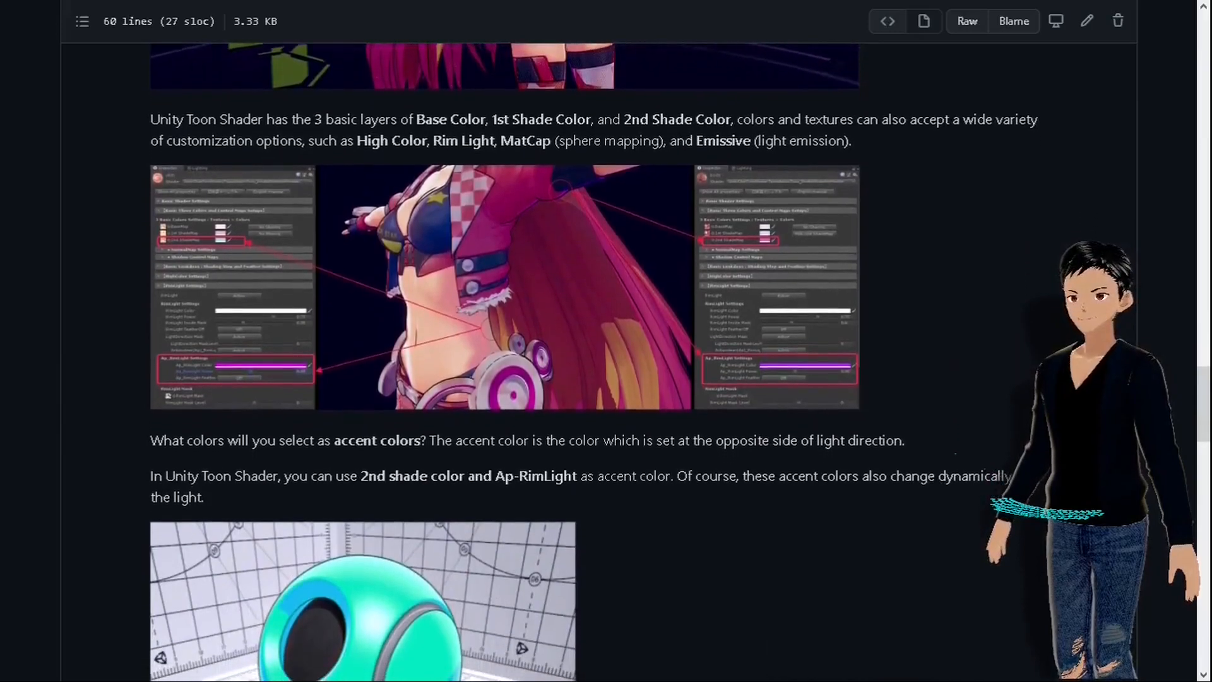
pyautogui.scroll(-3)
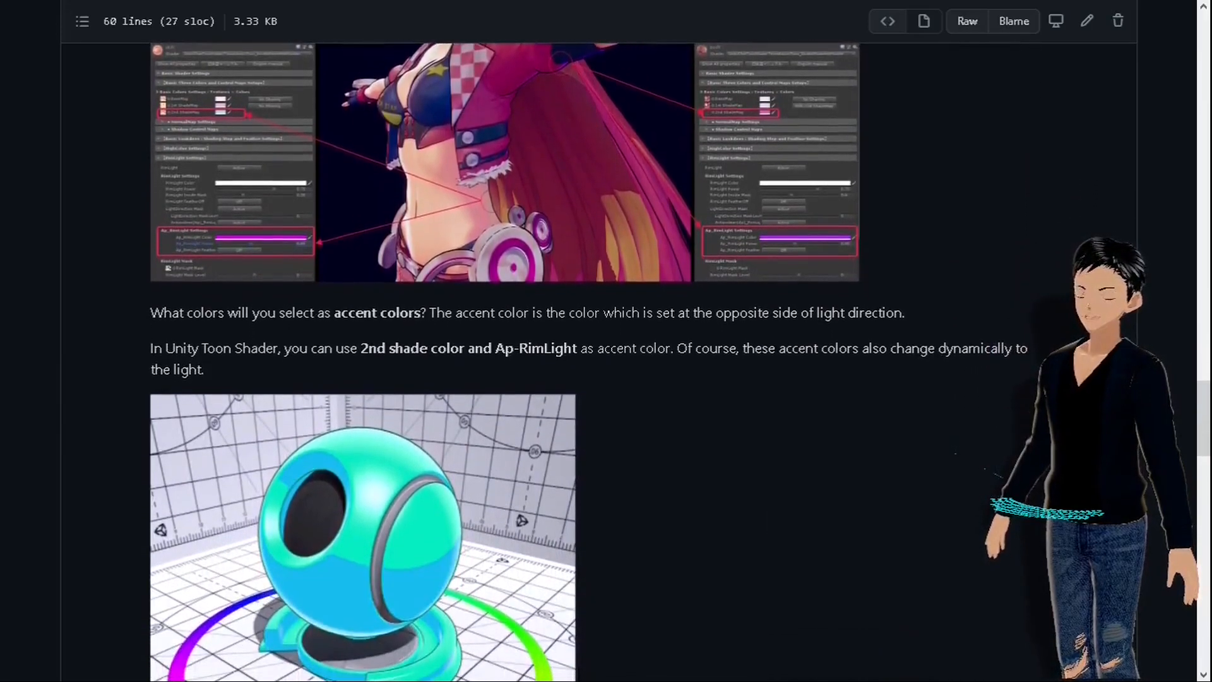
pyautogui.scroll(-3)
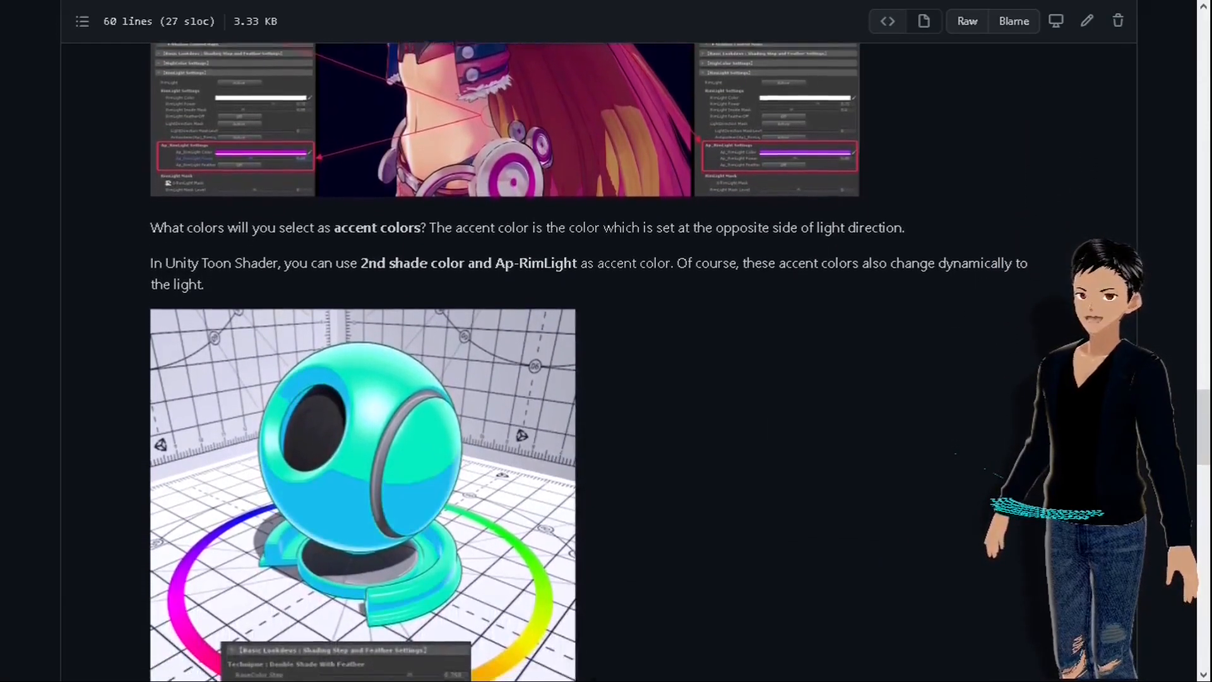
pyautogui.scroll(-3)
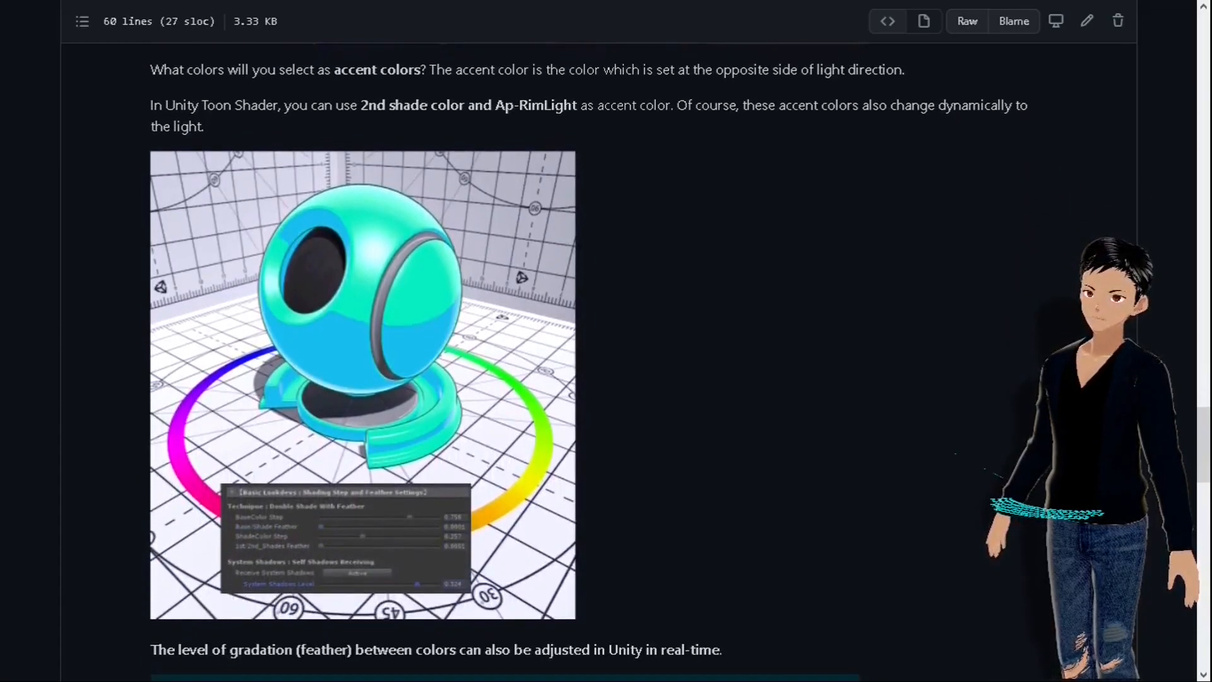
pyautogui.scroll(-3)
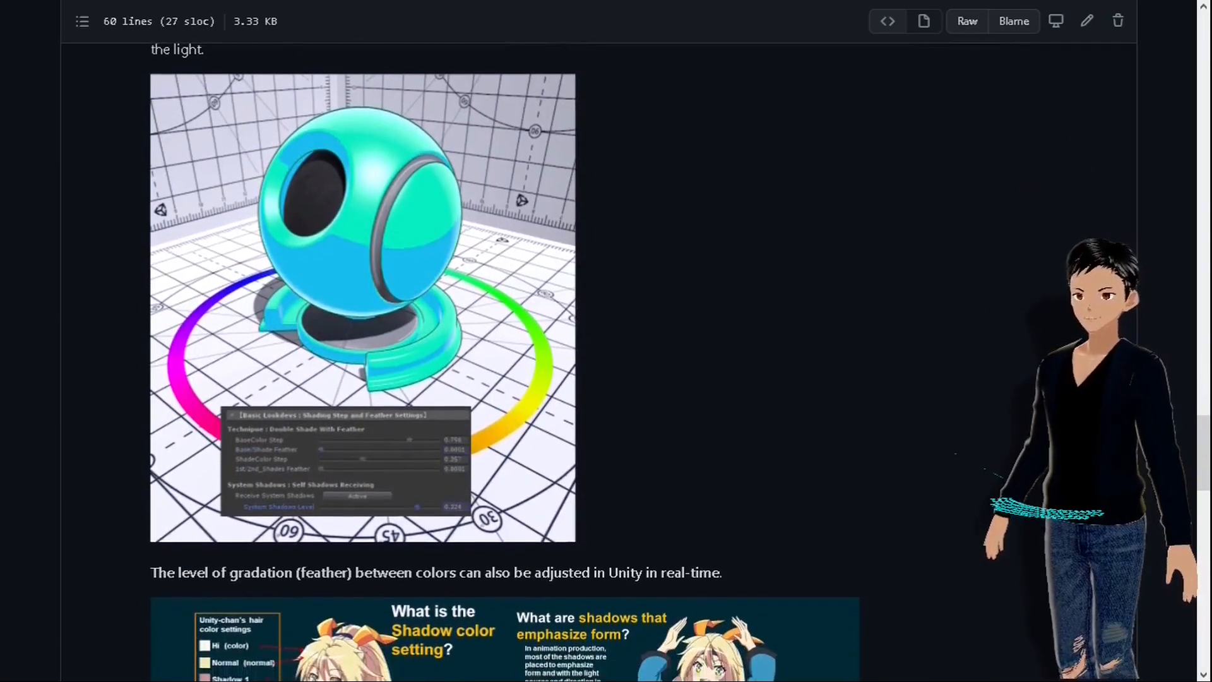
pyautogui.scroll(-3)
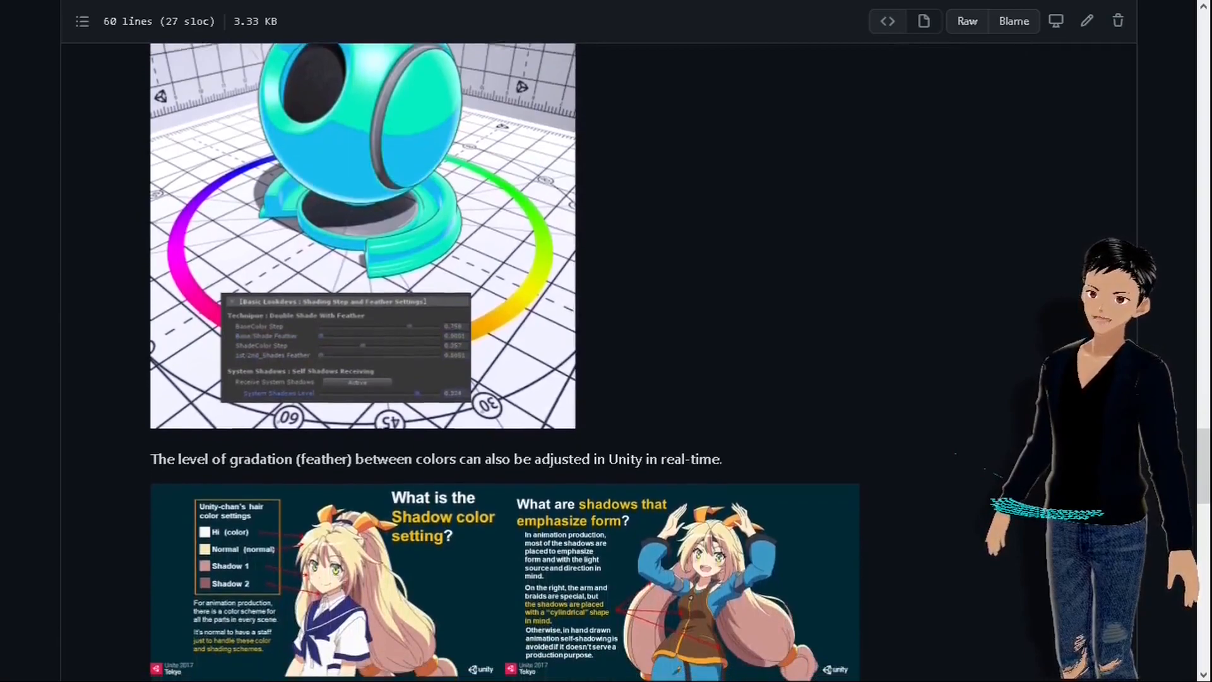
pyautogui.scroll(-3)
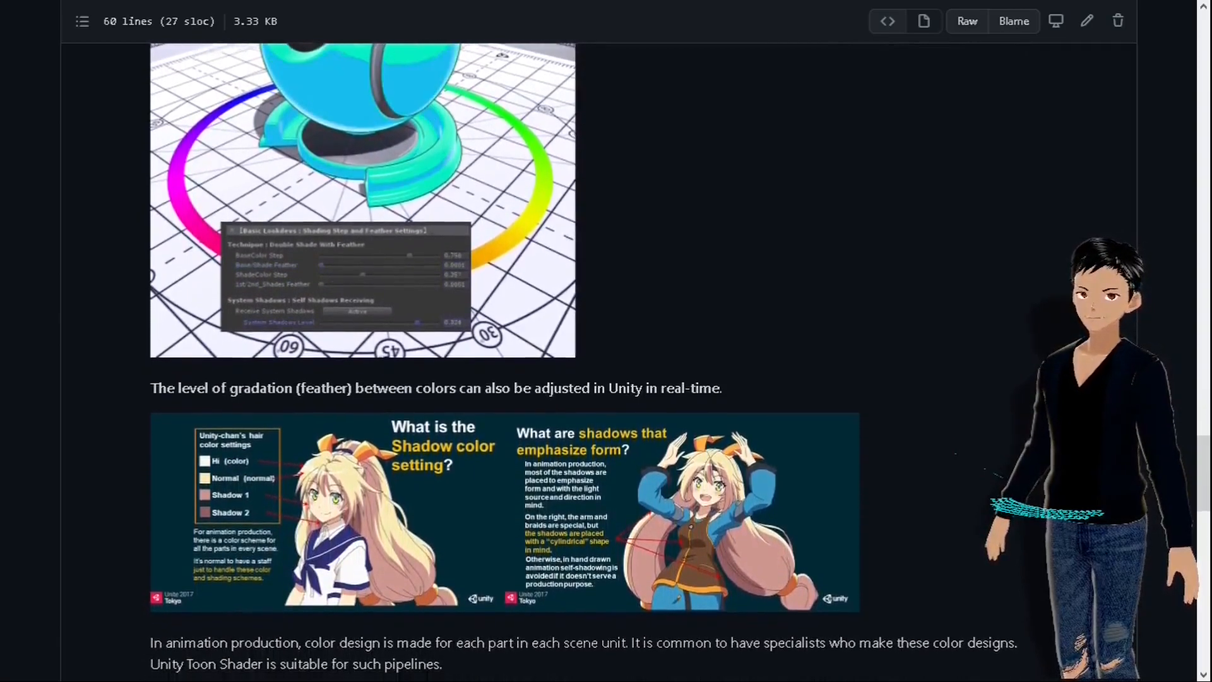
pyautogui.scroll(-3)
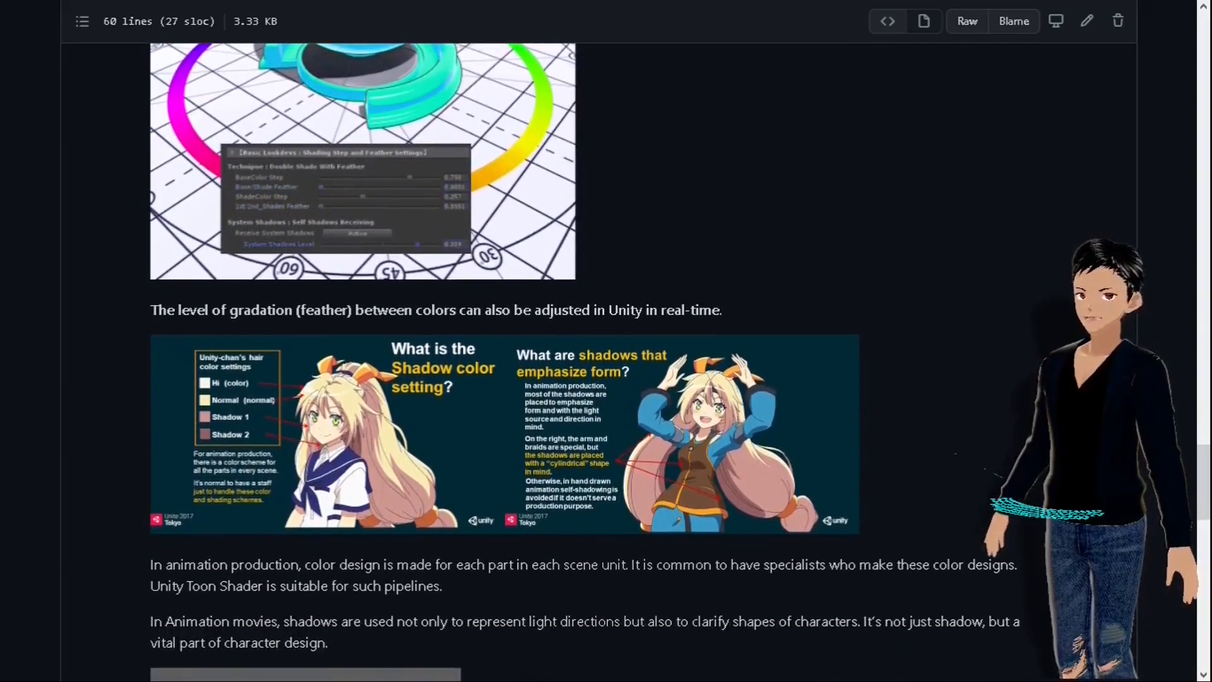
pyautogui.scroll(-3)
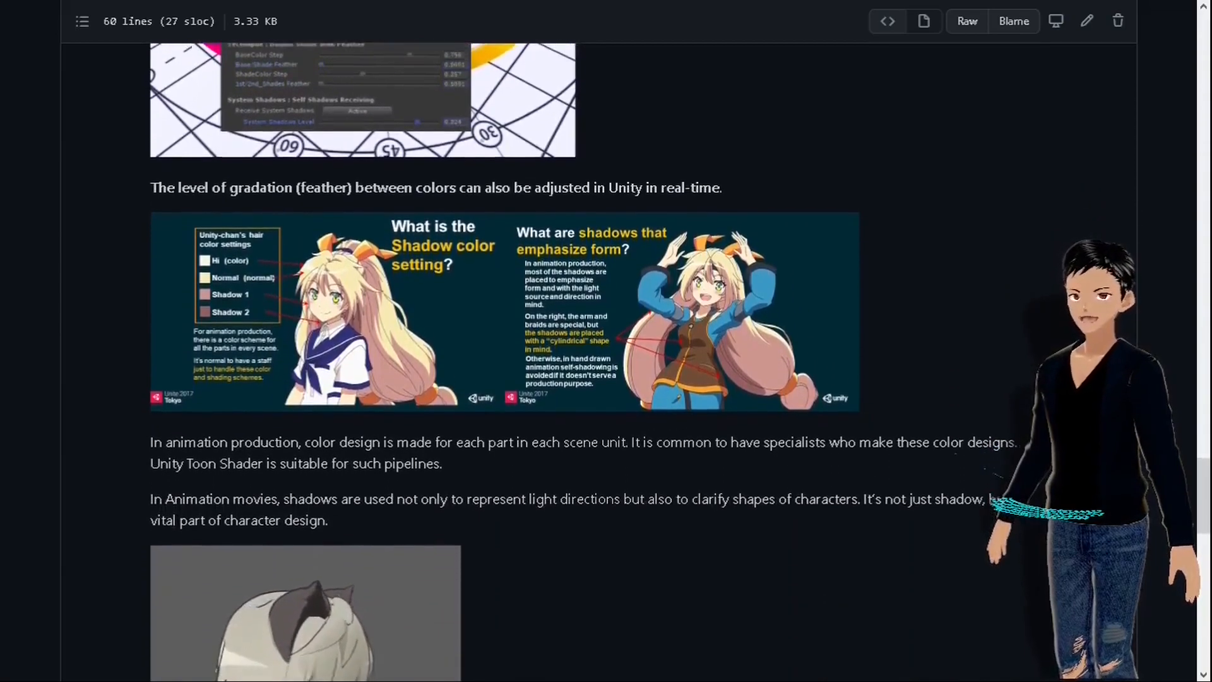
# Read down through the Unity-Chan License Terms page
pyautogui.scroll(-3)
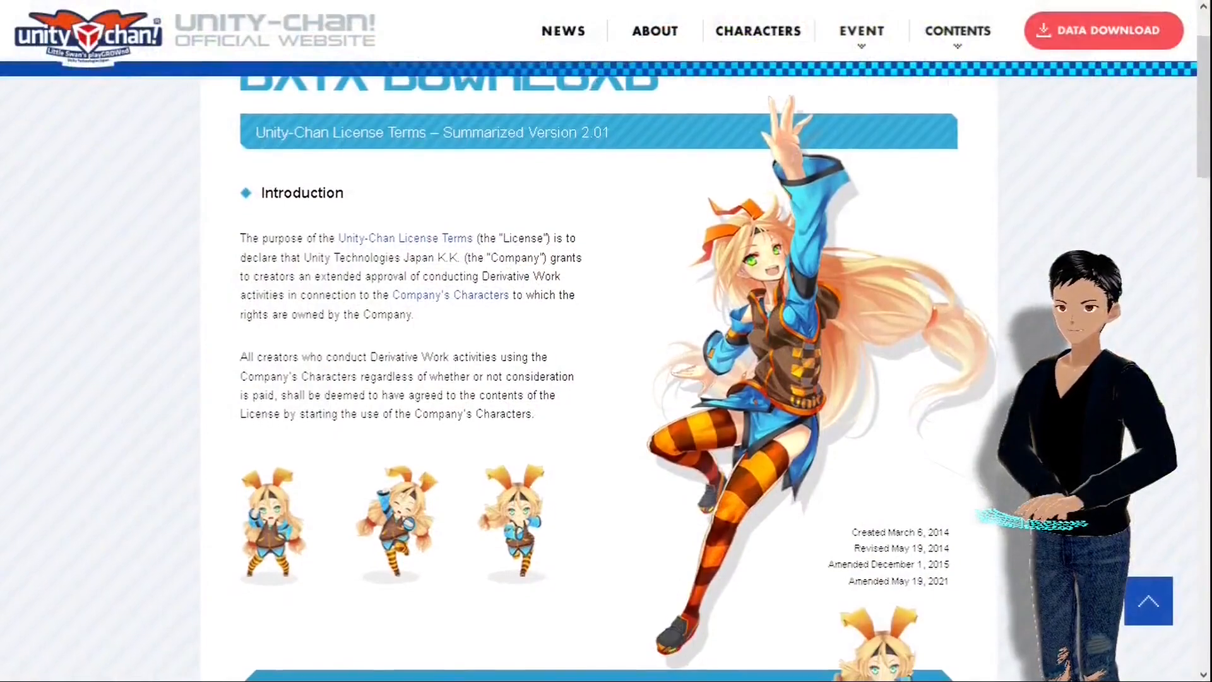
pyautogui.scroll(-3)
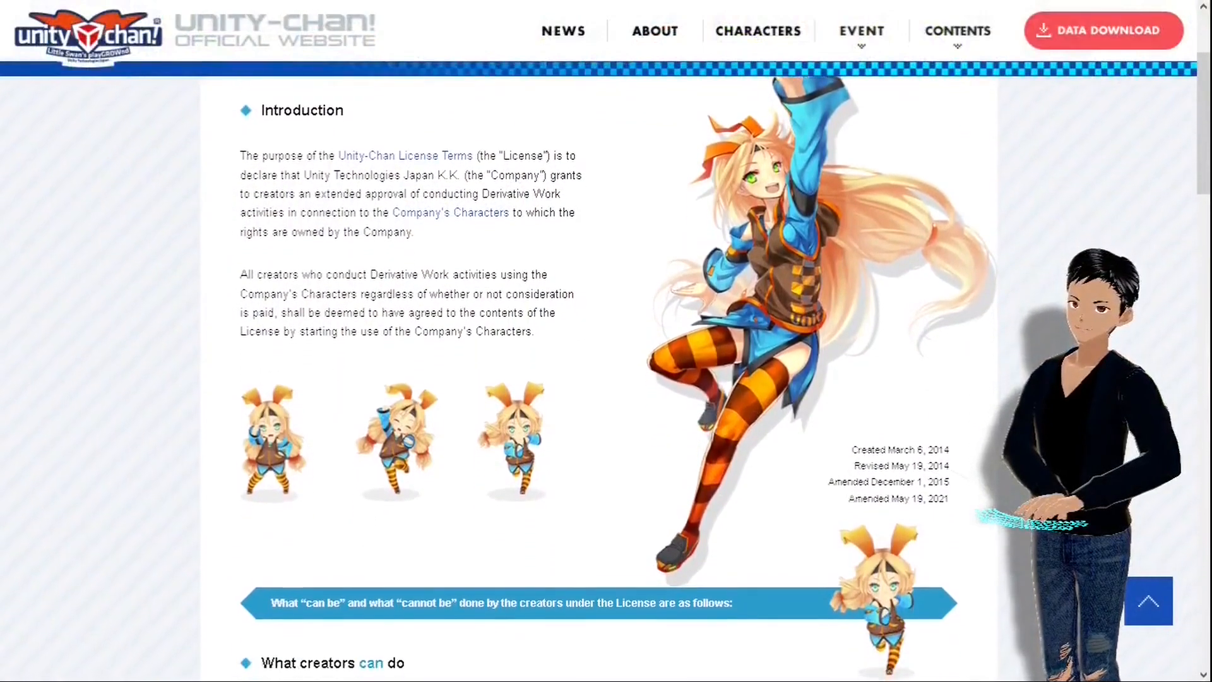
pyautogui.scroll(-3)
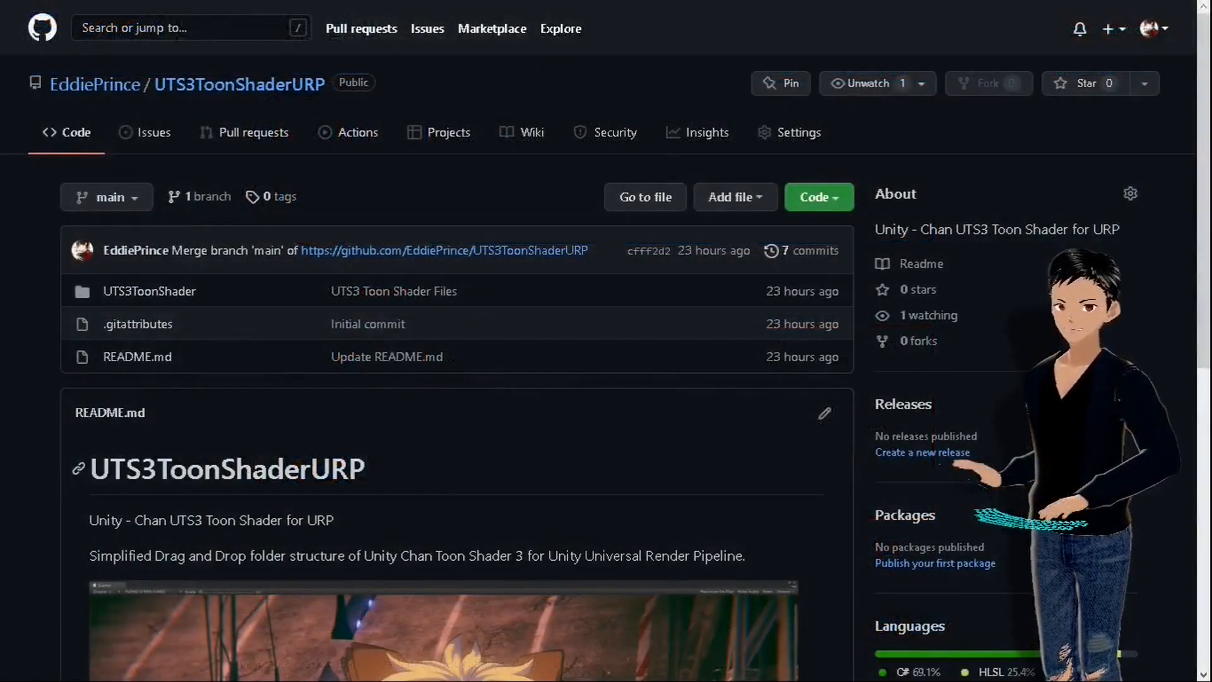
pyautogui.scroll(-3)
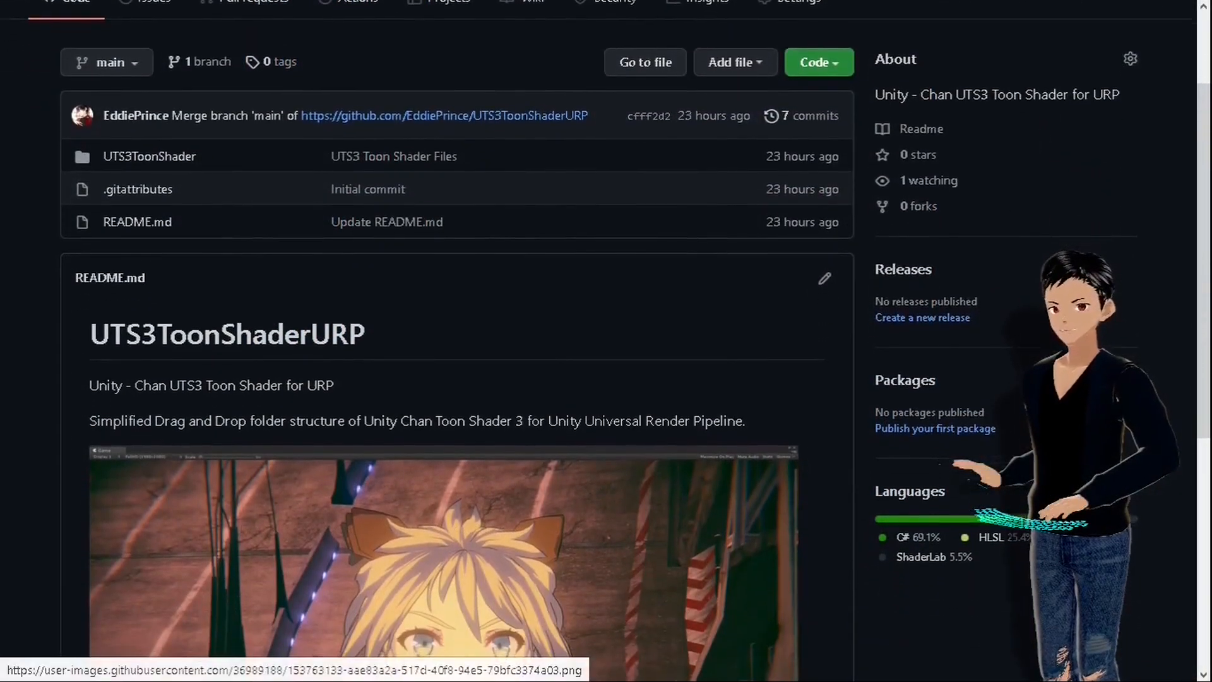
pyautogui.scroll(-3)
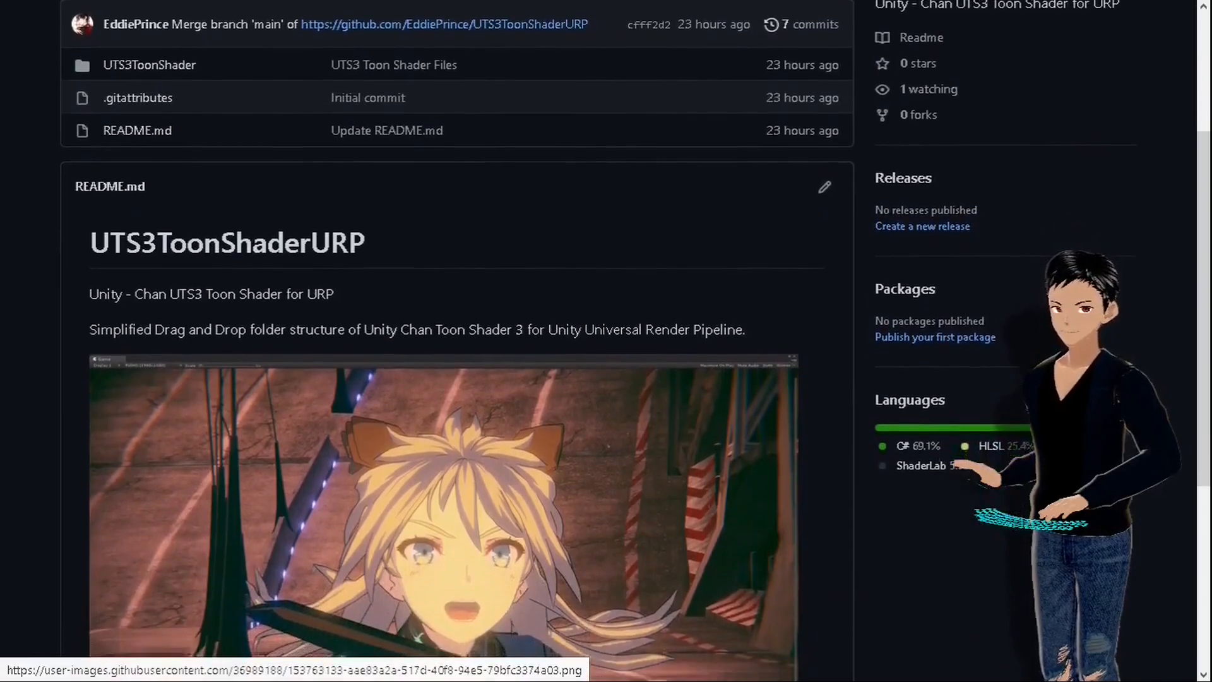
pyautogui.scroll(-3)
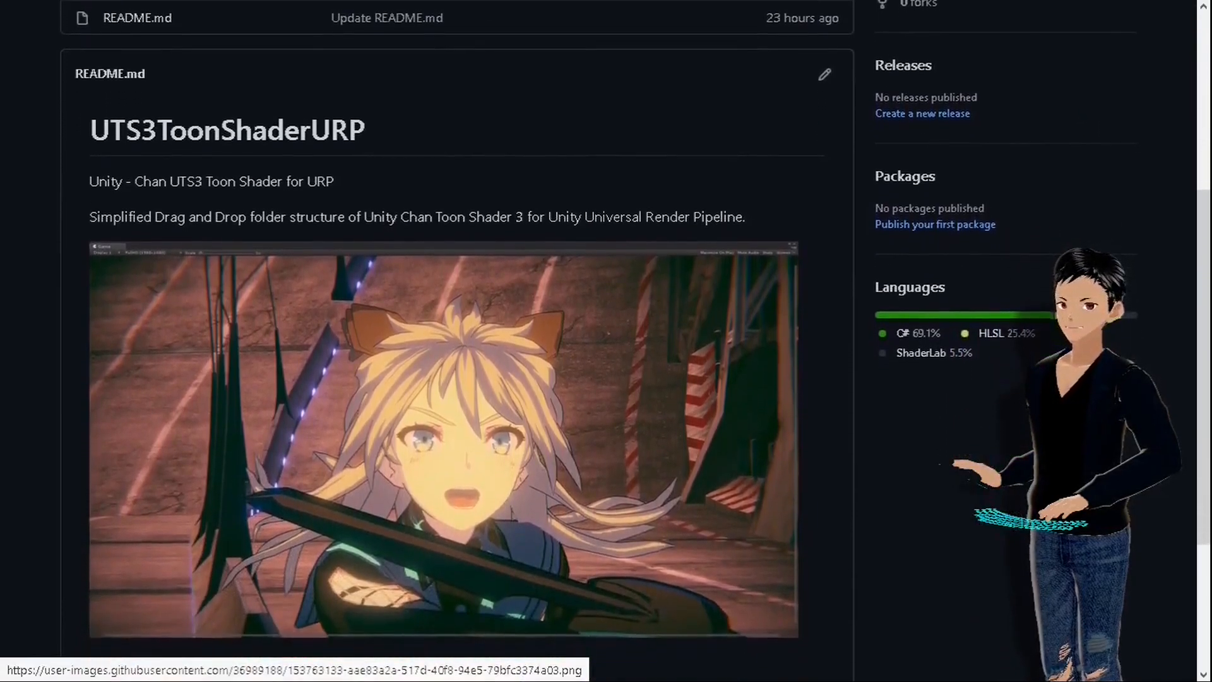
pyautogui.scroll(-3)
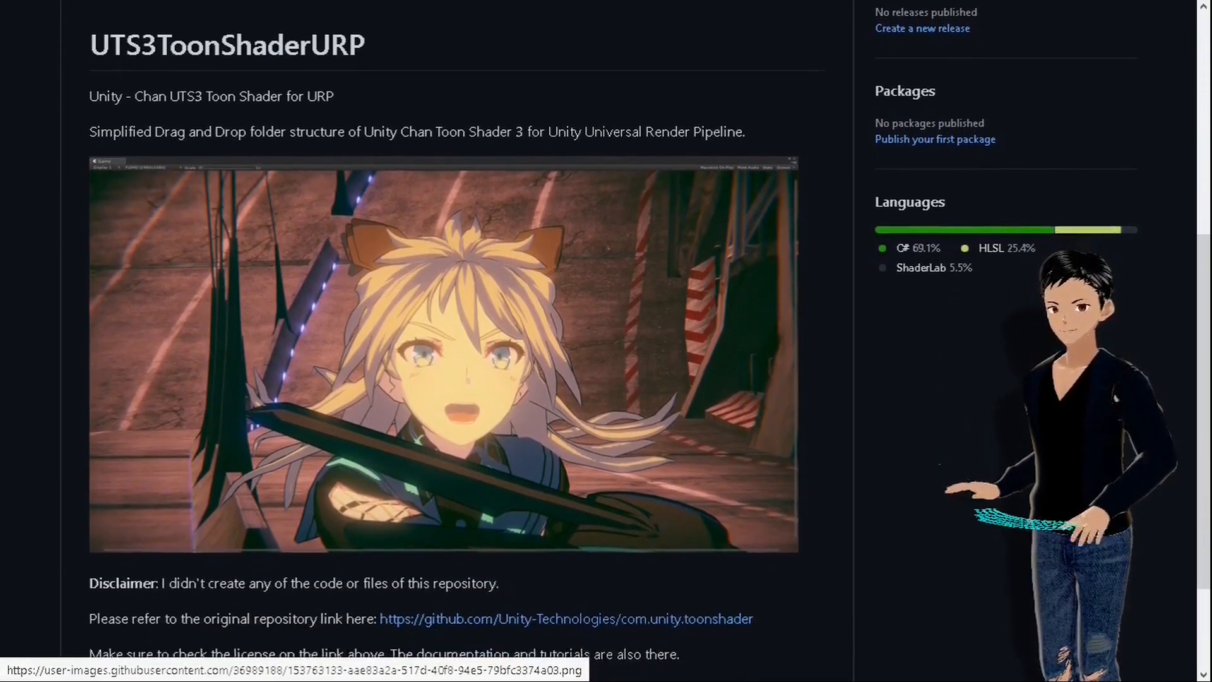
pyautogui.scroll(-3)
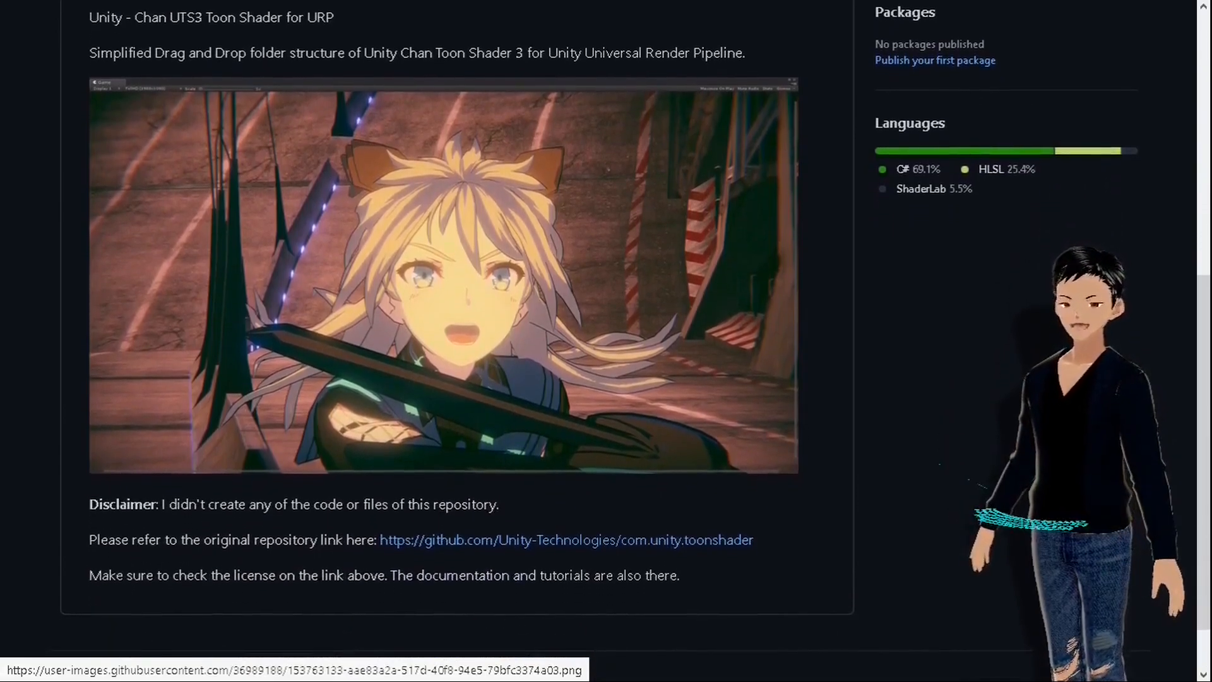
pyautogui.scroll(-3)
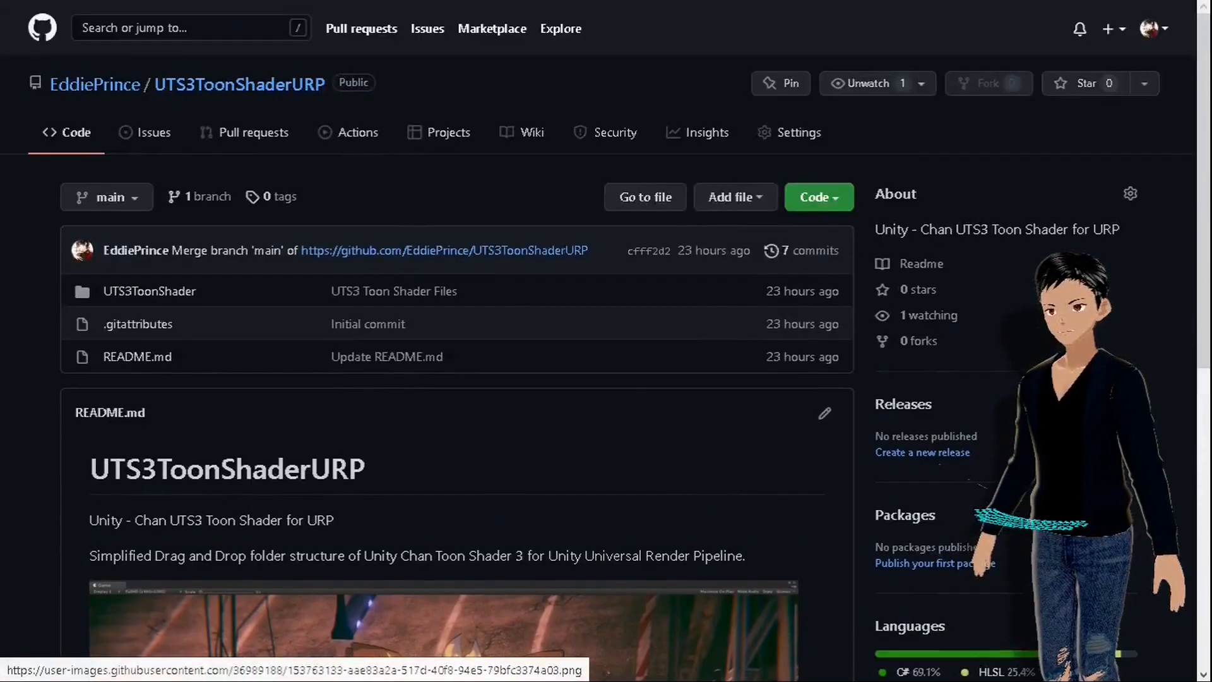
# Open the green Code dropdown with HTTPS, GitHub Desktop and Download ZIP options
pyautogui.click(819, 197)
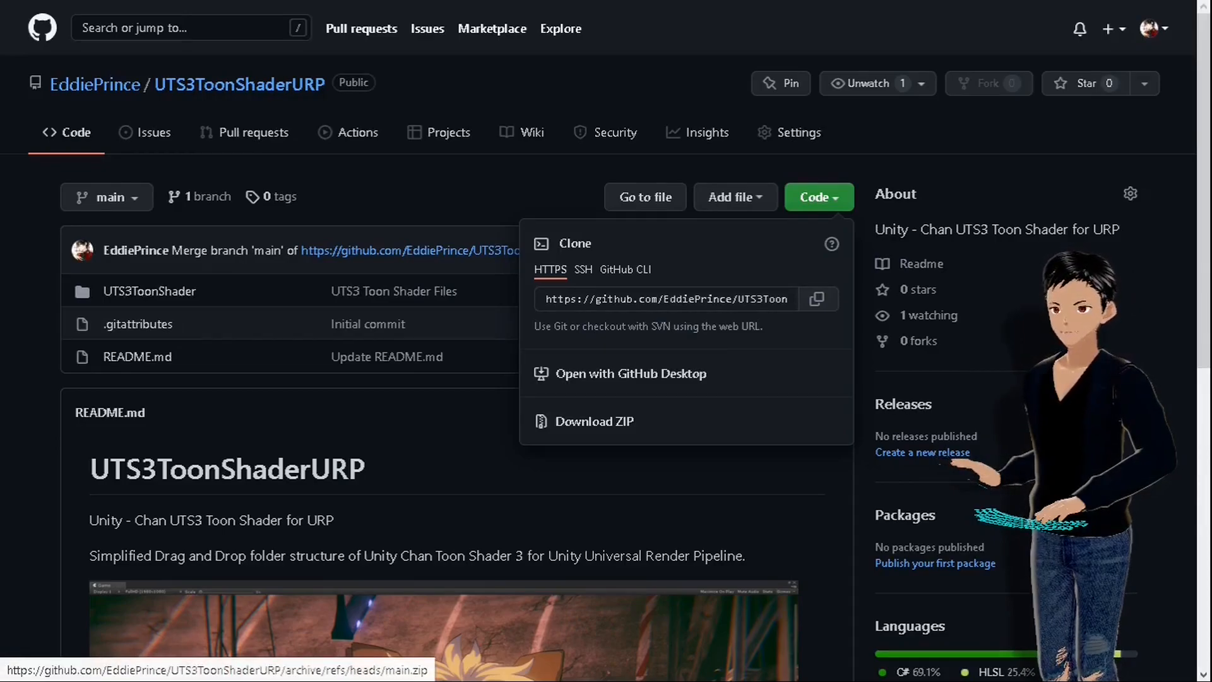
# Extract the zip to UTS3ToonShader\ and open UTS3ToonShaderURP-main and its UTS3ToonShader folder
pyautogui.rightClick(33, 27)
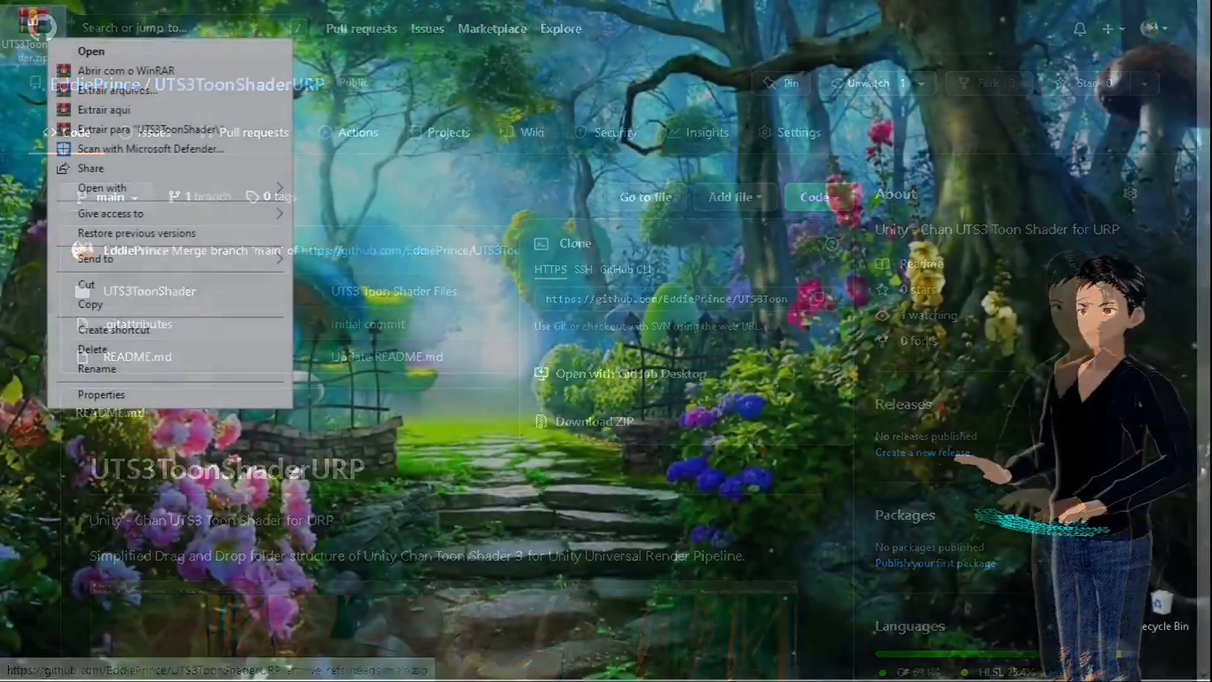
pyautogui.click(104, 109)
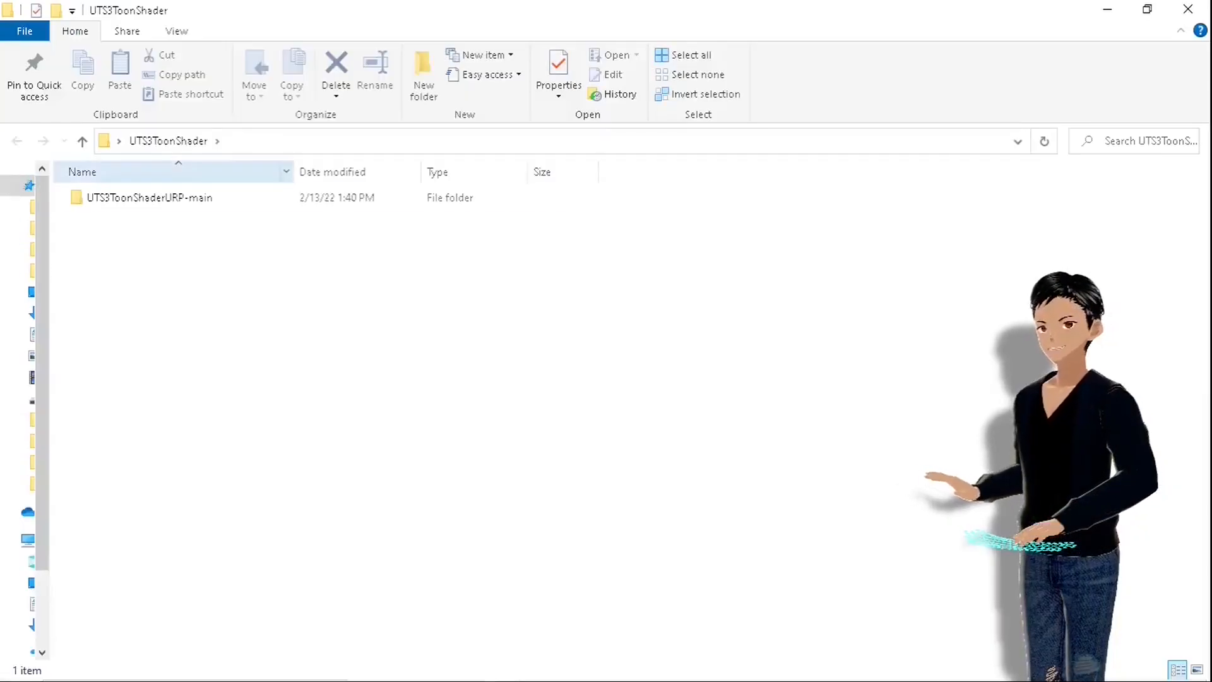
pyautogui.click(146, 198)
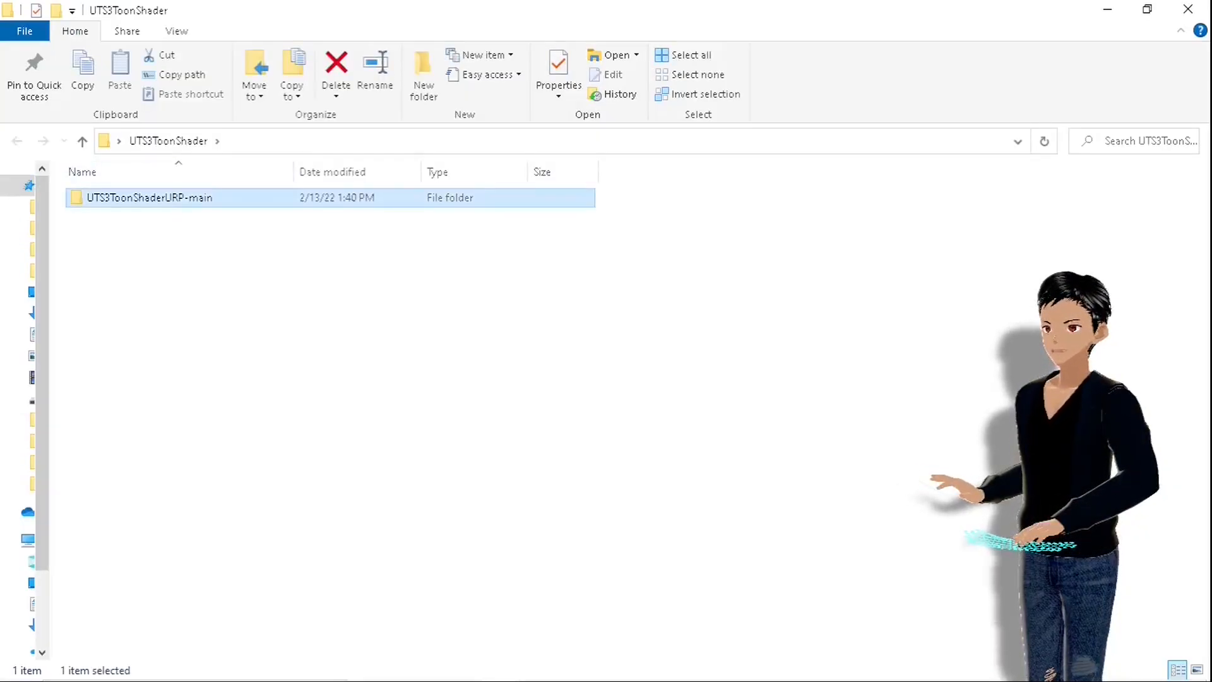
pyautogui.doubleClick(144, 197)
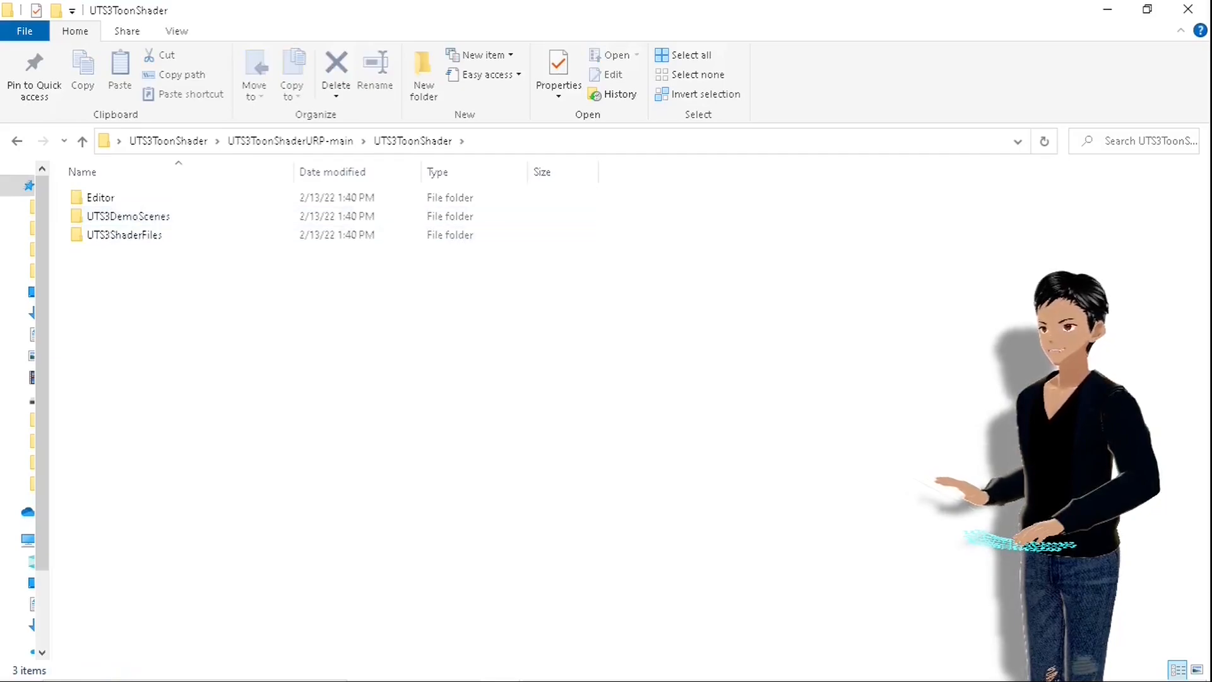
pyautogui.click(692, 55)
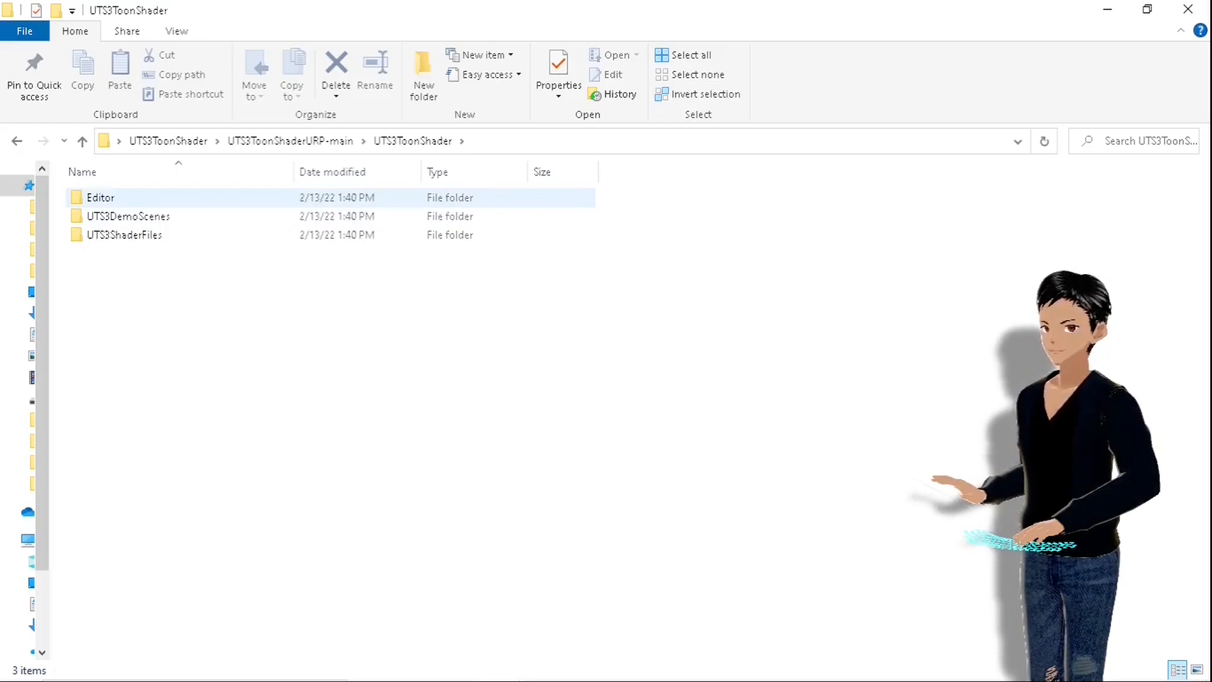
pyautogui.doubleClick(100, 197)
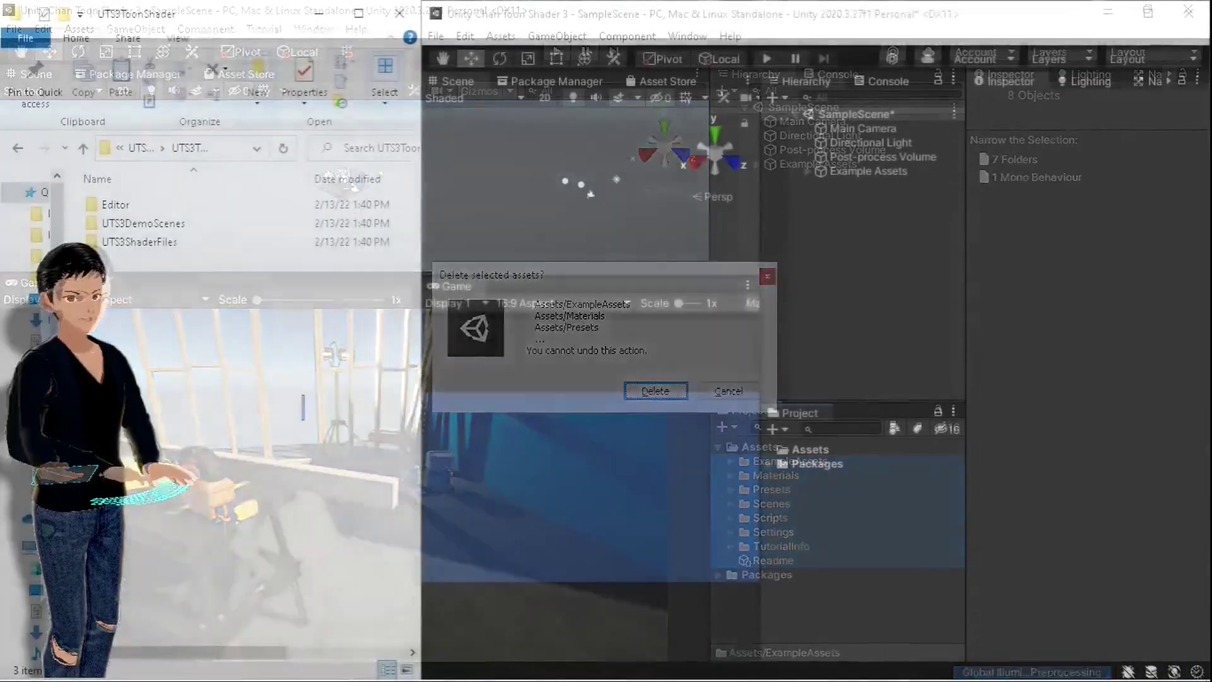
# Confirm deleting all existing sample assets from the Assets folder
pyautogui.click(657, 391)
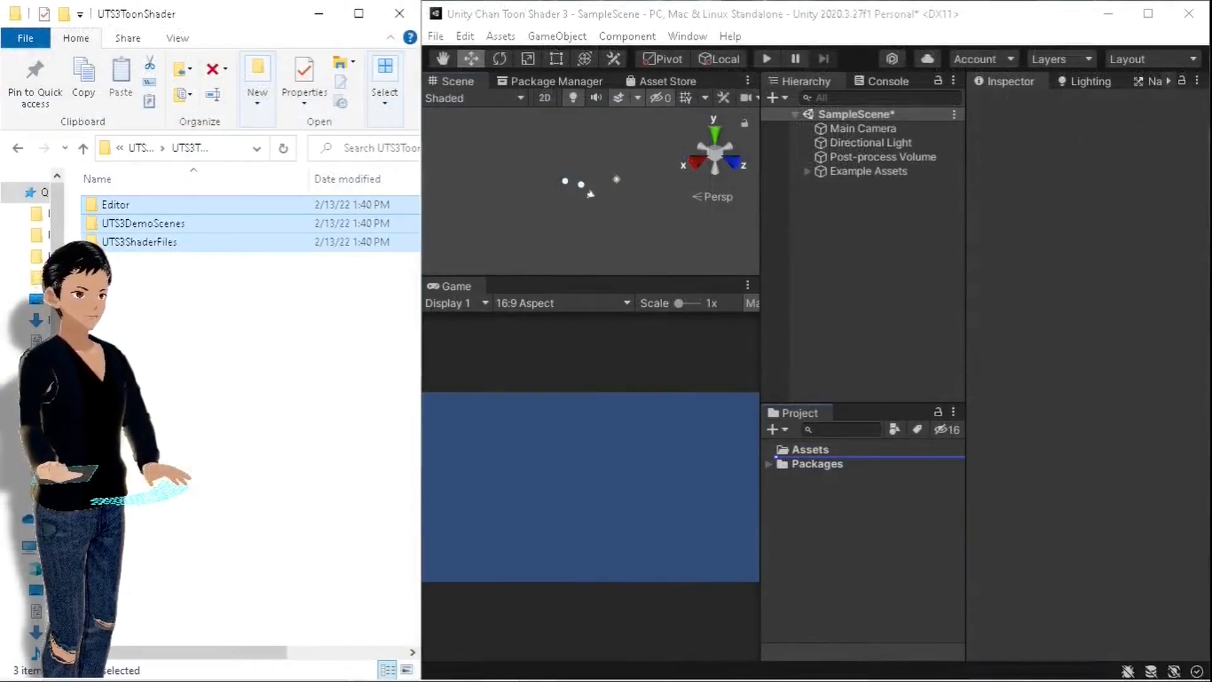
pyautogui.click(811, 449)
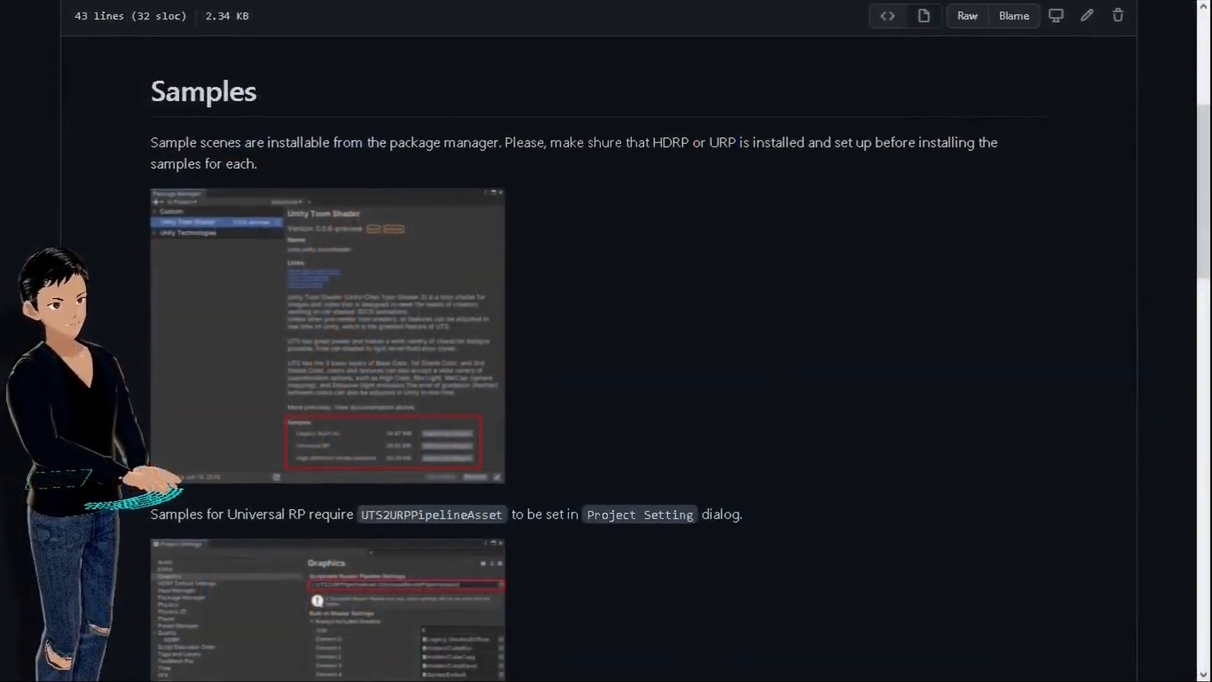
# Read the docs' Samples section, then expand RP_Assets and select ForwardRenderer
pyautogui.scroll(-3)
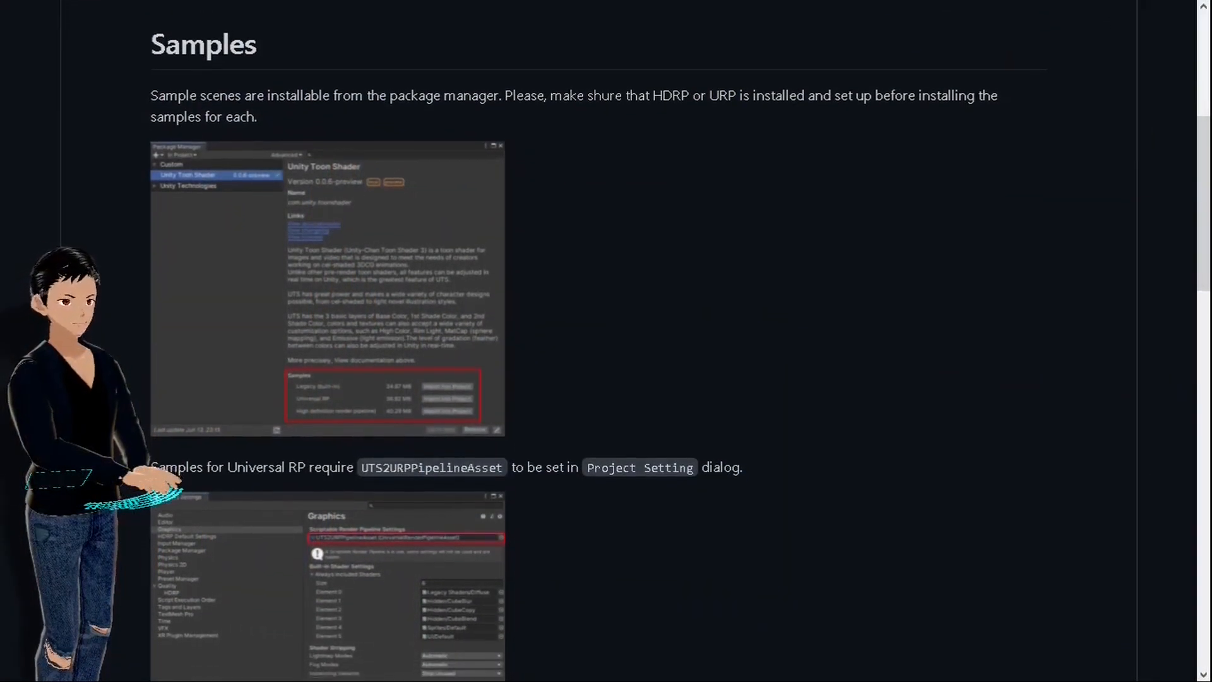
pyautogui.scroll(-3)
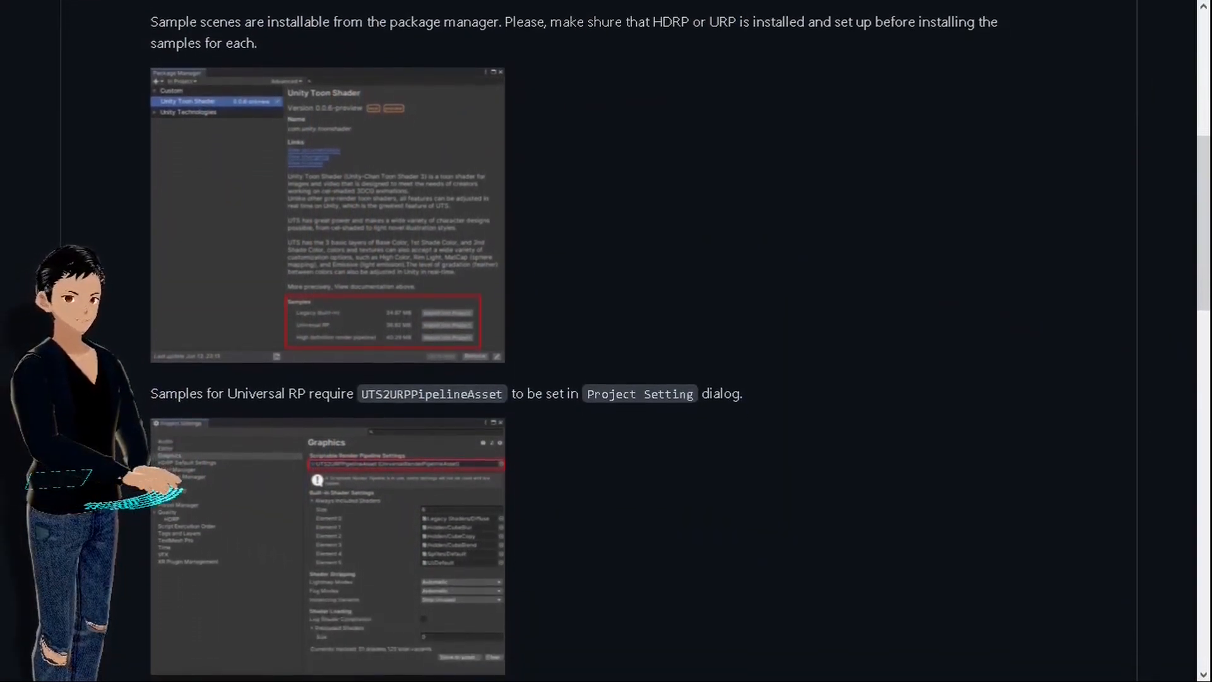
pyautogui.scroll(-3)
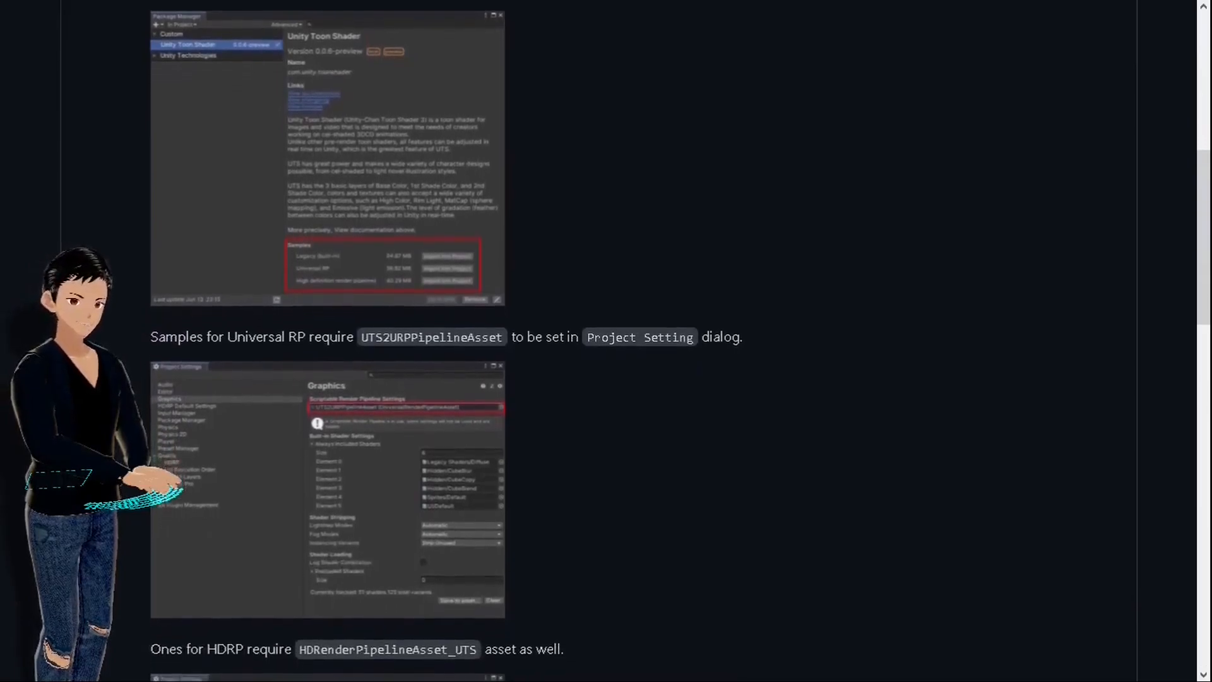
pyautogui.scroll(-3)
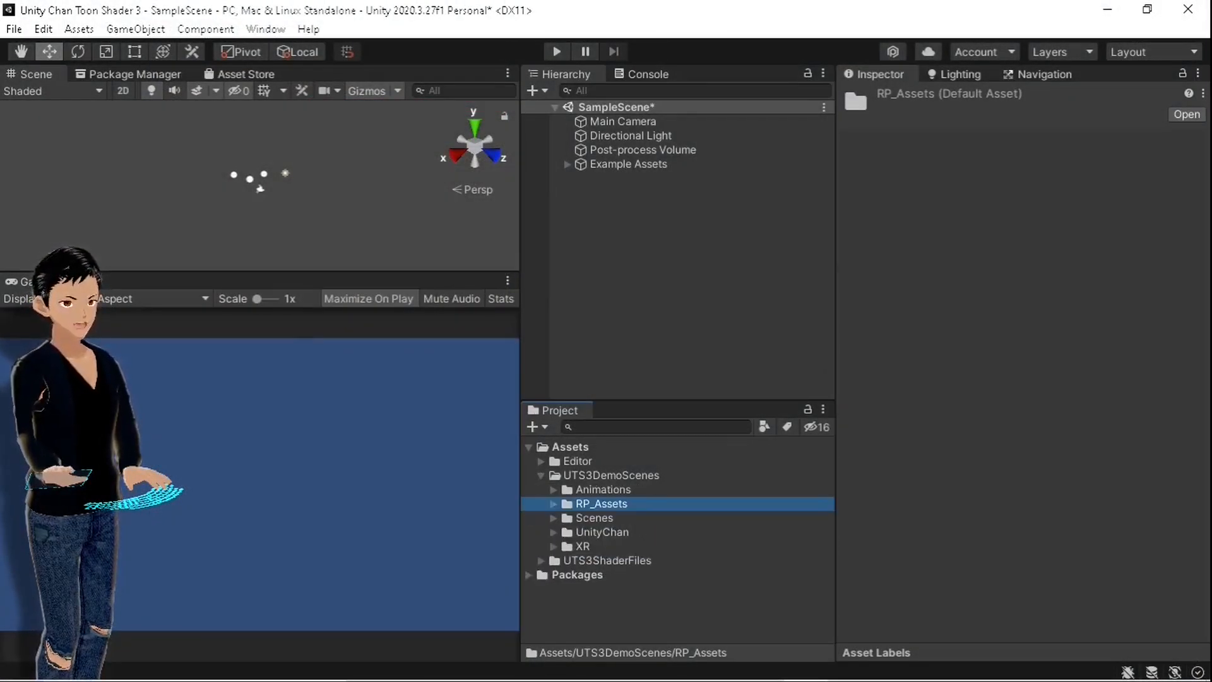
pyautogui.click(553, 504)
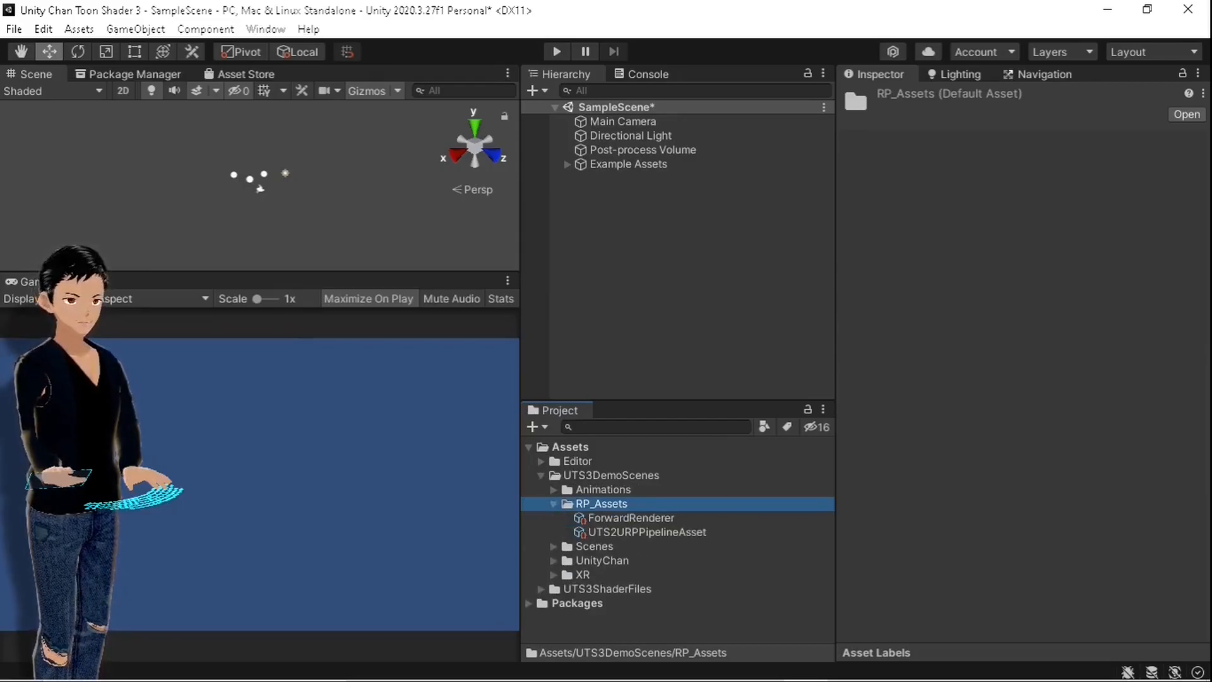
pyautogui.click(648, 531)
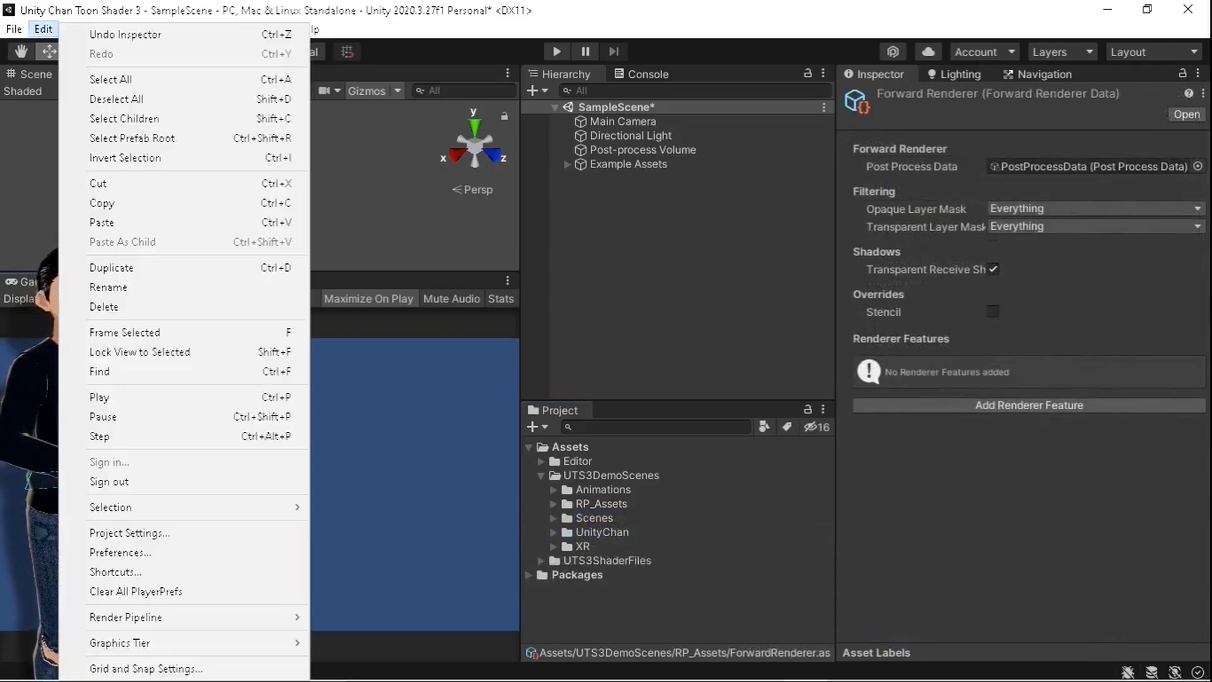
# In Project Settings, assign UTS2URPPipelineAsset under Graphics and set Player Color Space to Linear
pyautogui.click(129, 533)
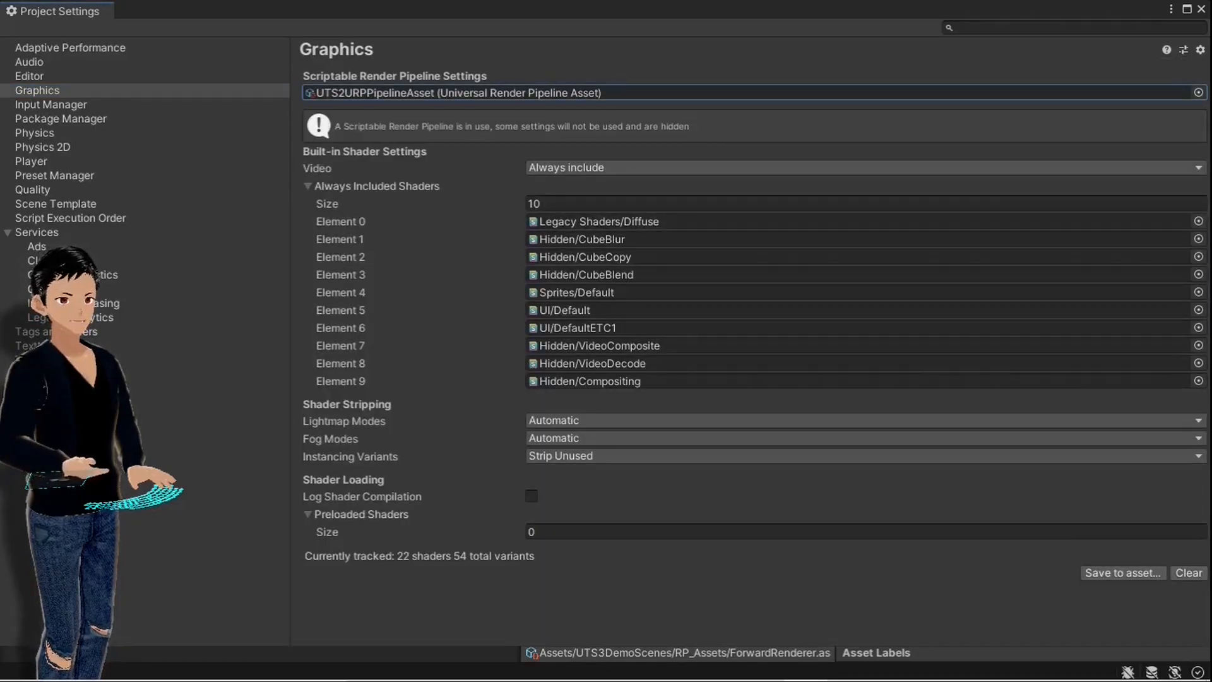
pyautogui.click(31, 161)
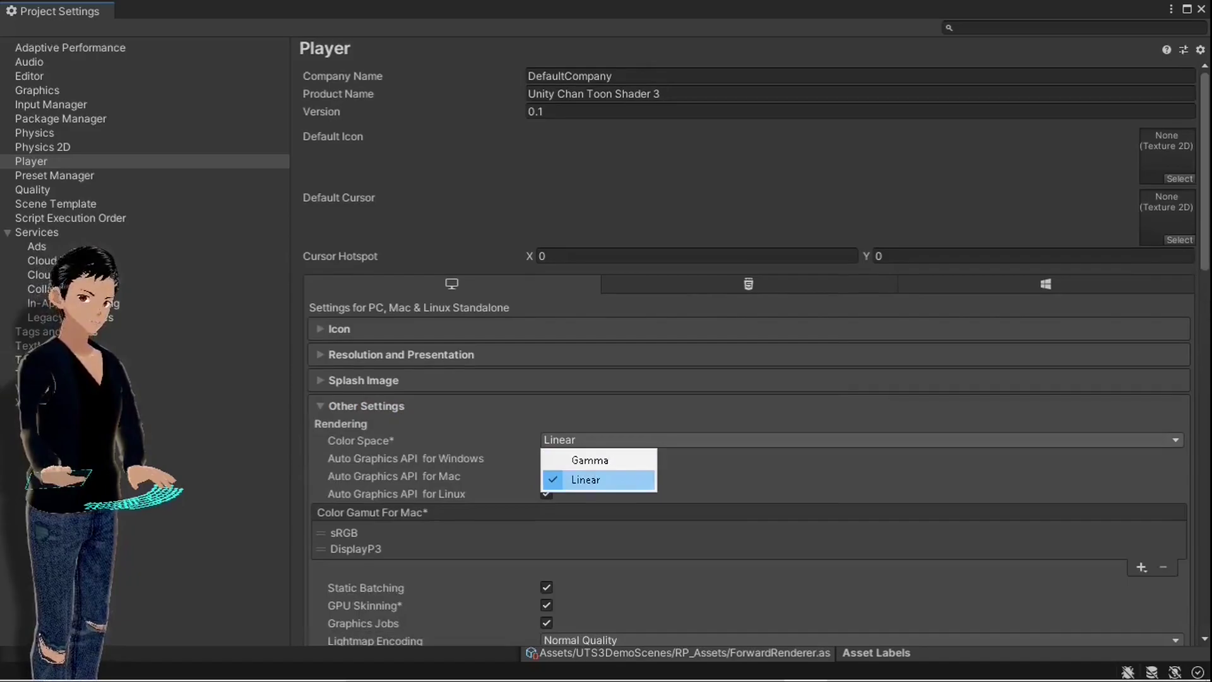
pyautogui.click(586, 480)
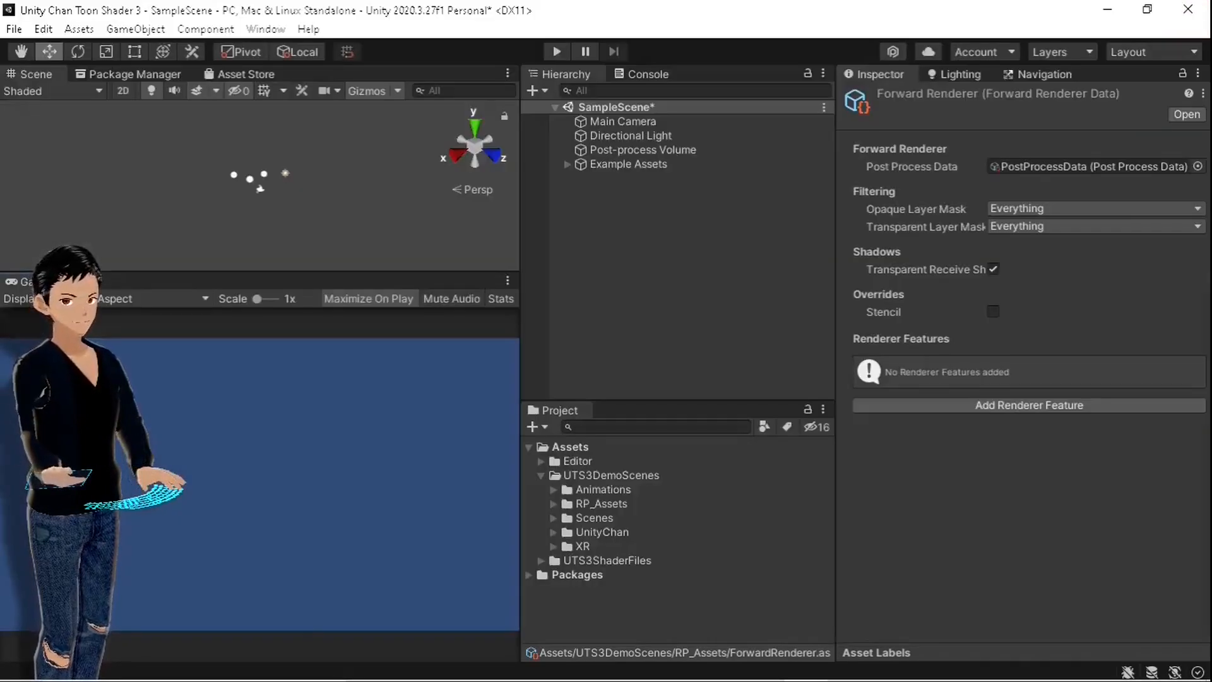
# Expand UTS3DemoScenes > Scenes to list the demo scenes
pyautogui.click(554, 518)
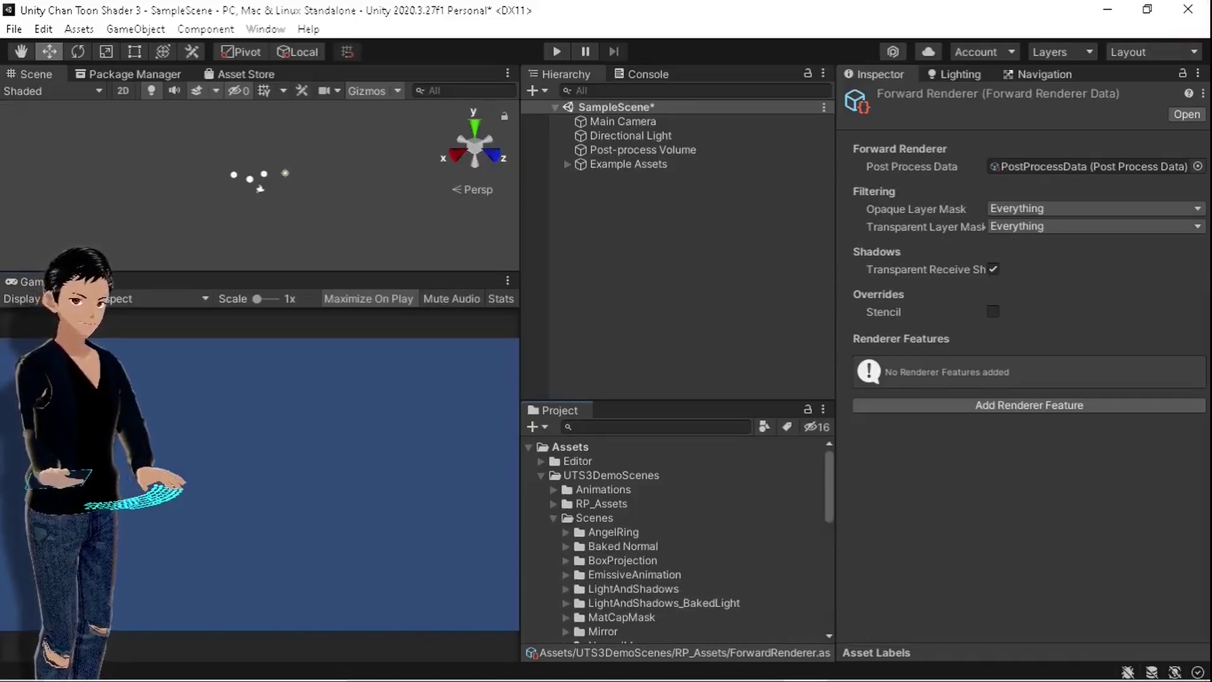
pyautogui.scroll(-3)
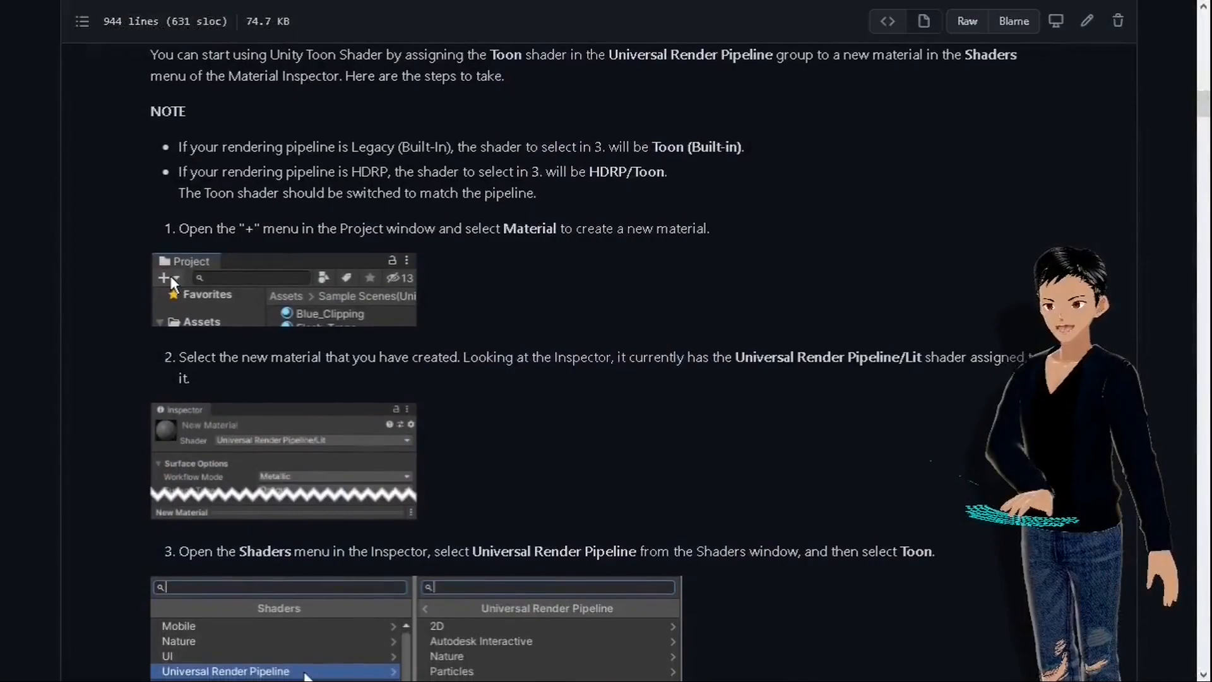
pyautogui.scroll(-3)
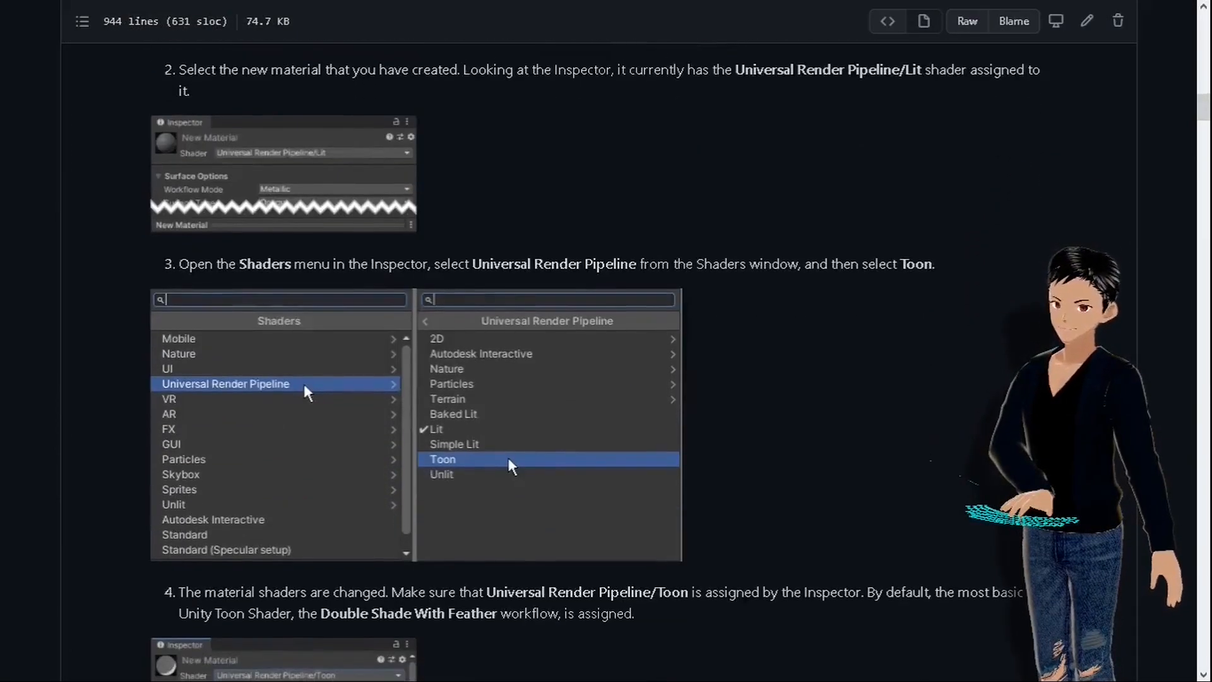
pyautogui.scroll(-3)
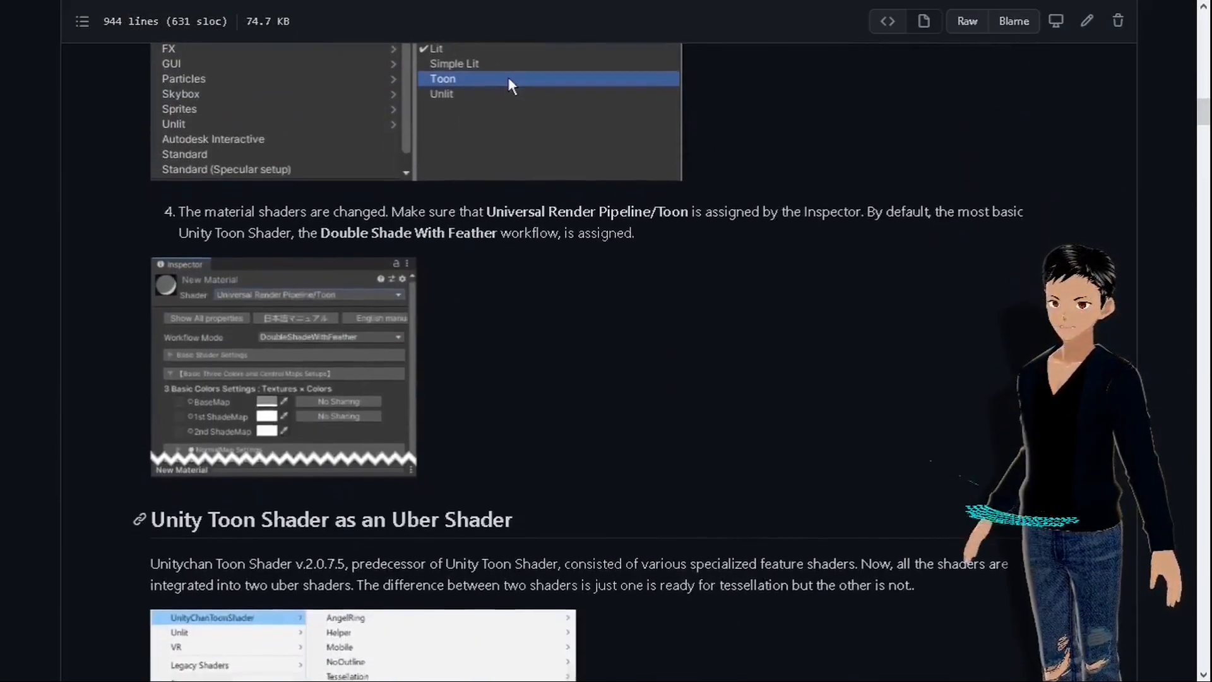
pyautogui.scroll(-3)
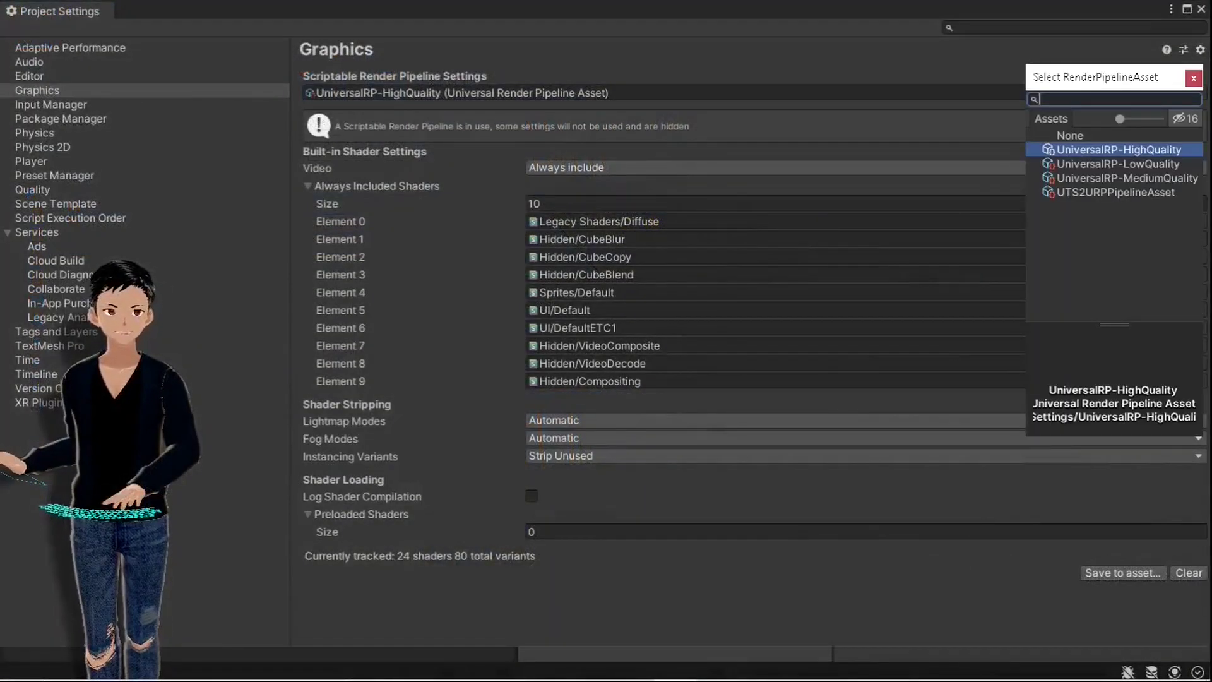
# Pick UTS2URPPipelineAsset in the Graphics Scriptable Render Pipeline Settings field
pyautogui.click(1113, 192)
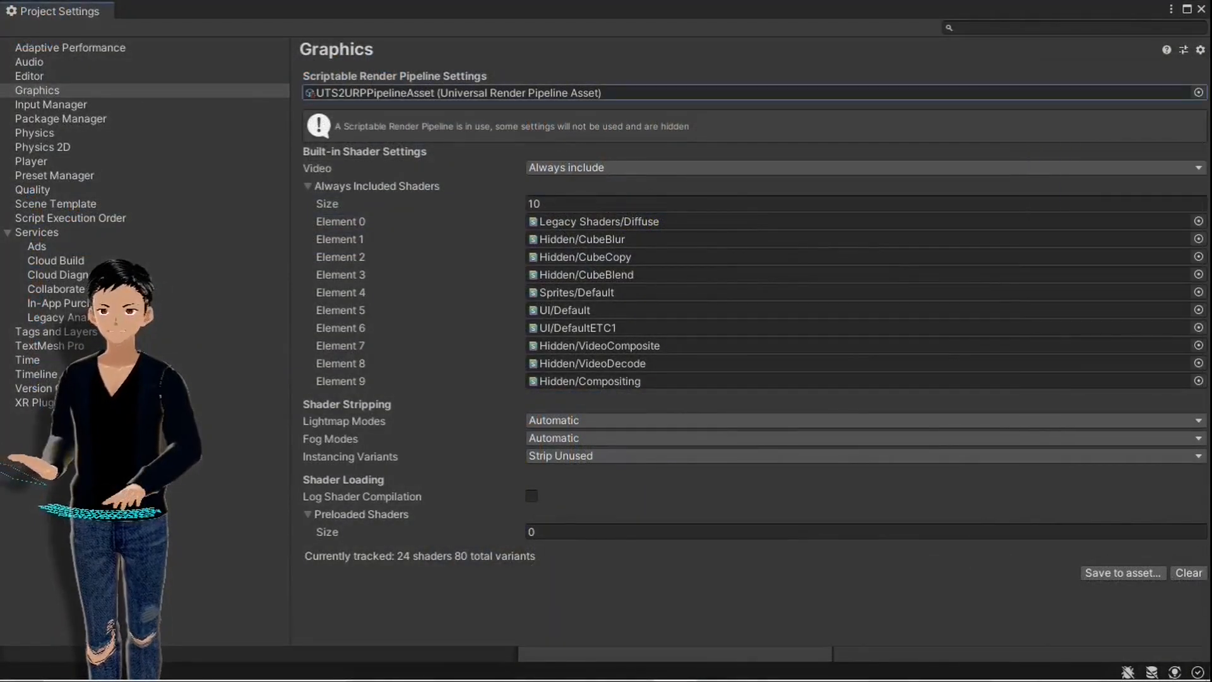
pyautogui.click(31, 162)
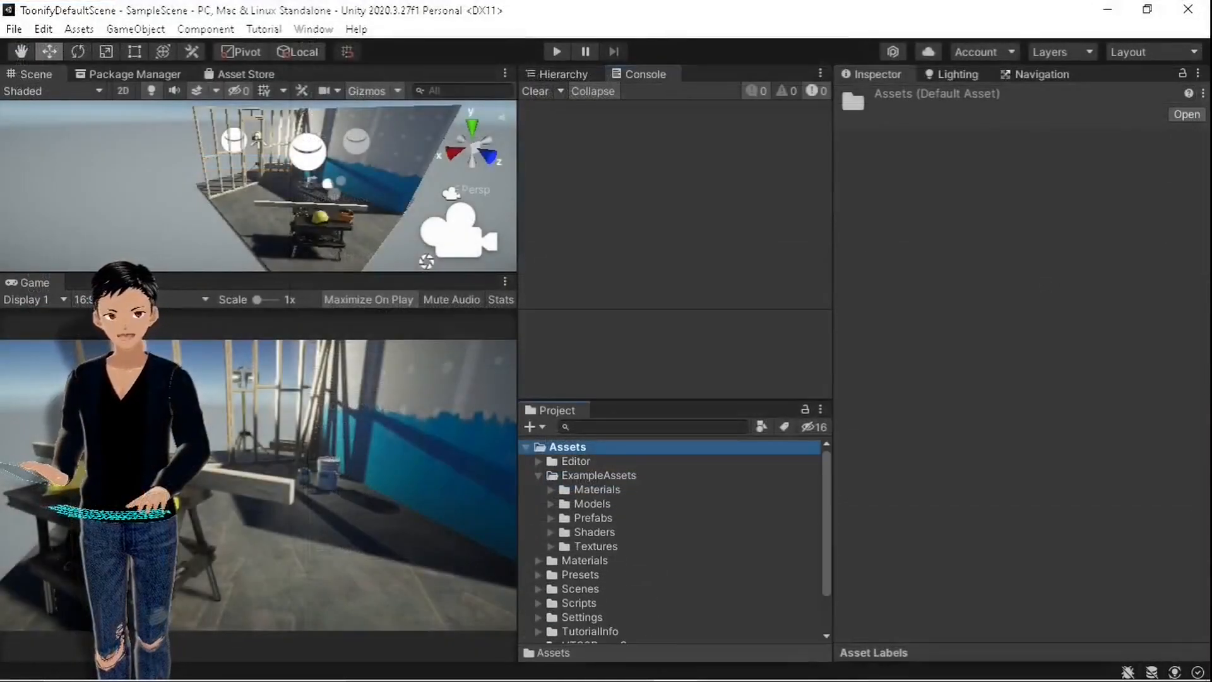
# Assign the Universal Render Pipeline/Toon shader to all 24 selected example materials
pyautogui.click(597, 489)
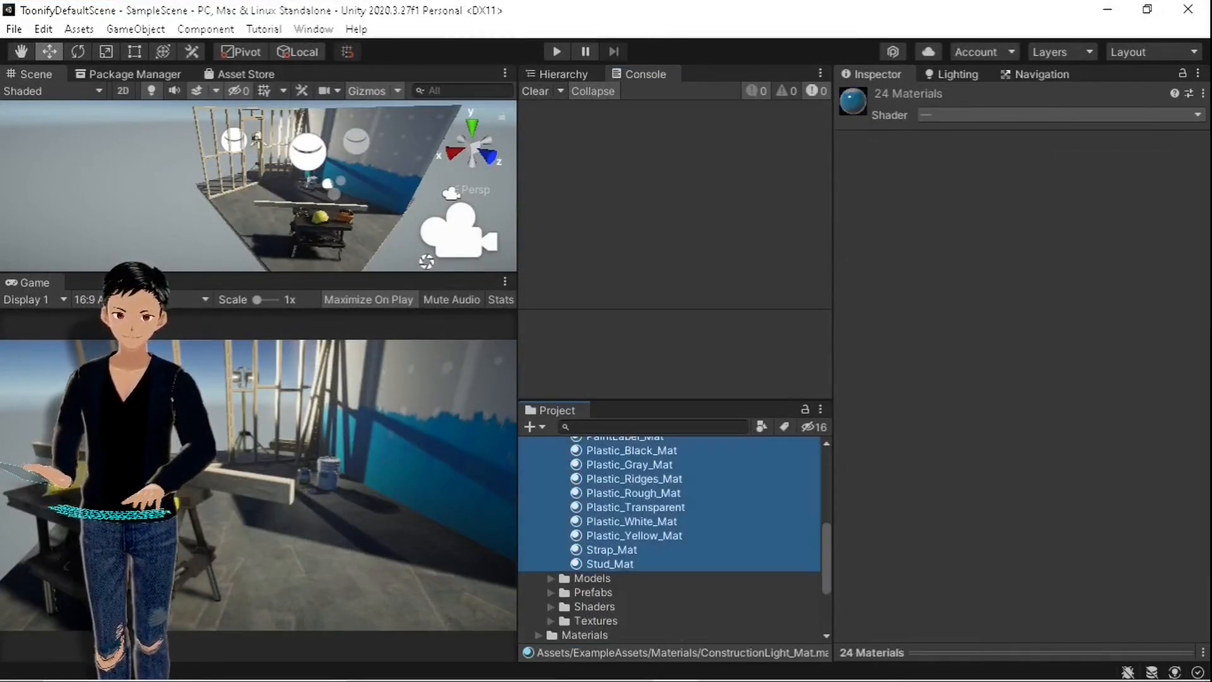
pyautogui.click(1061, 115)
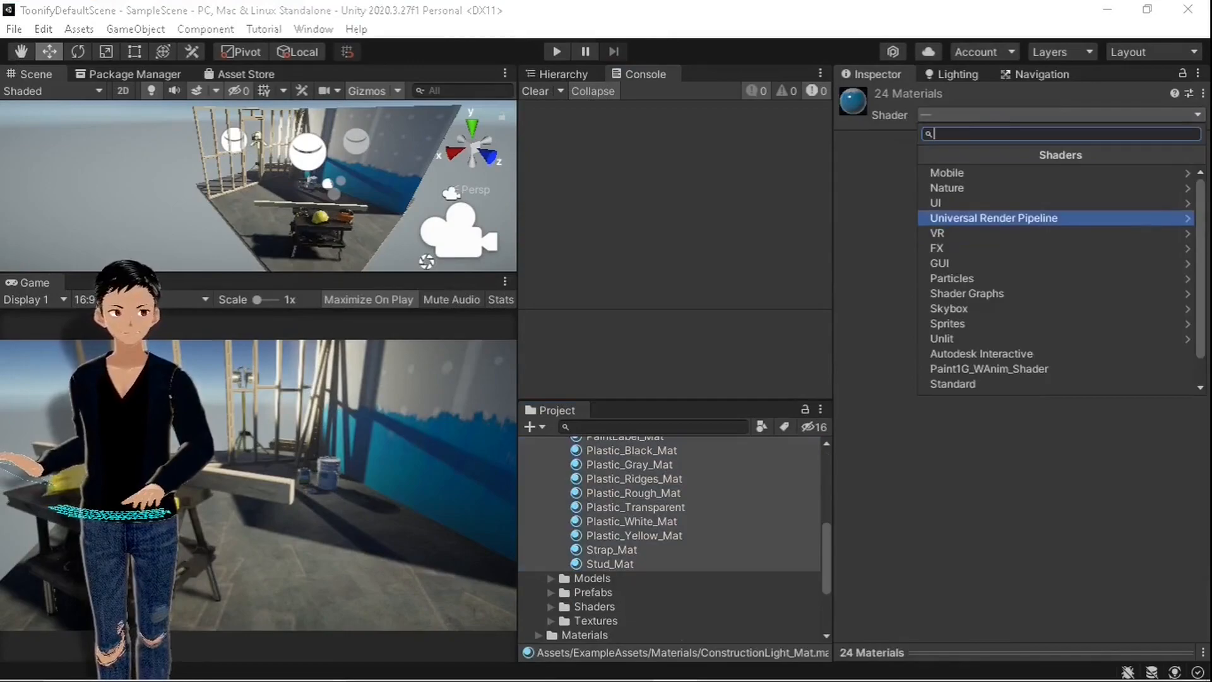
pyautogui.click(993, 218)
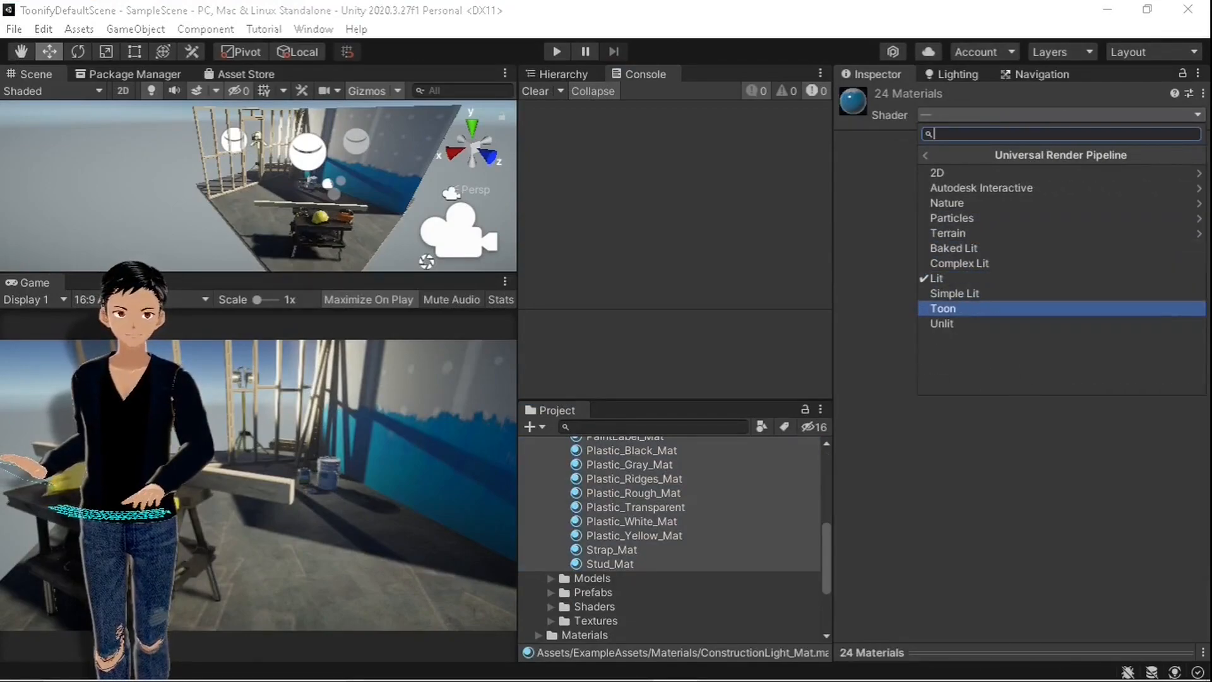
pyautogui.click(944, 308)
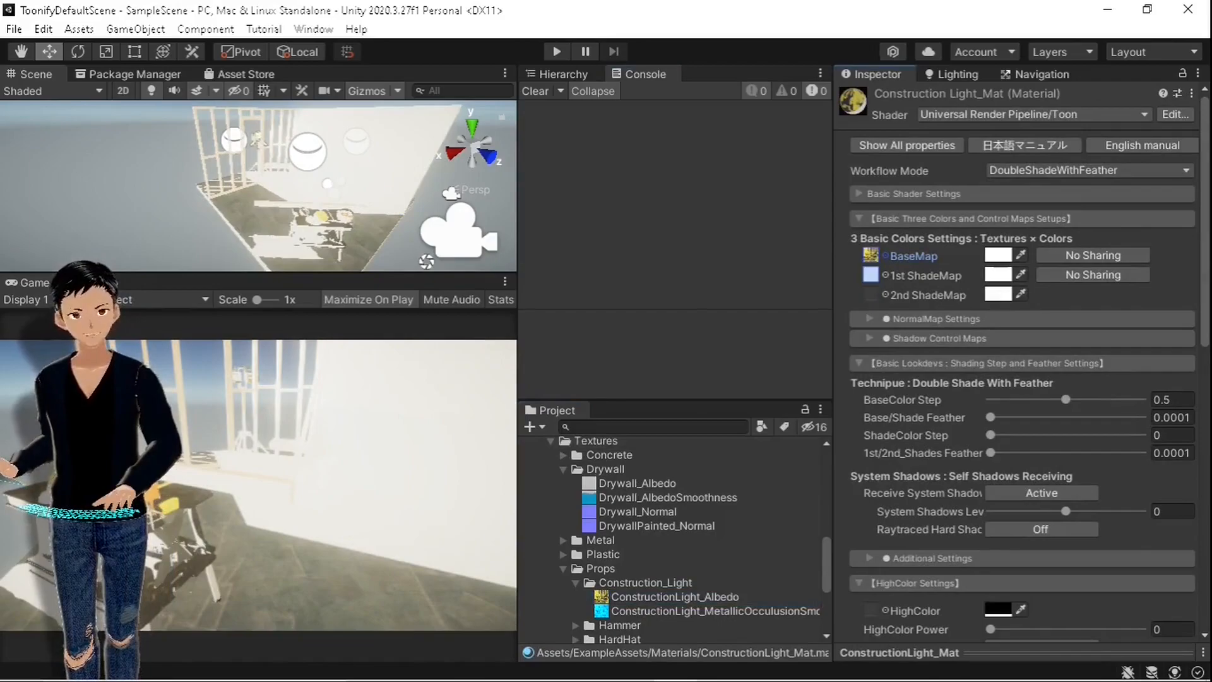
pyautogui.click(674, 597)
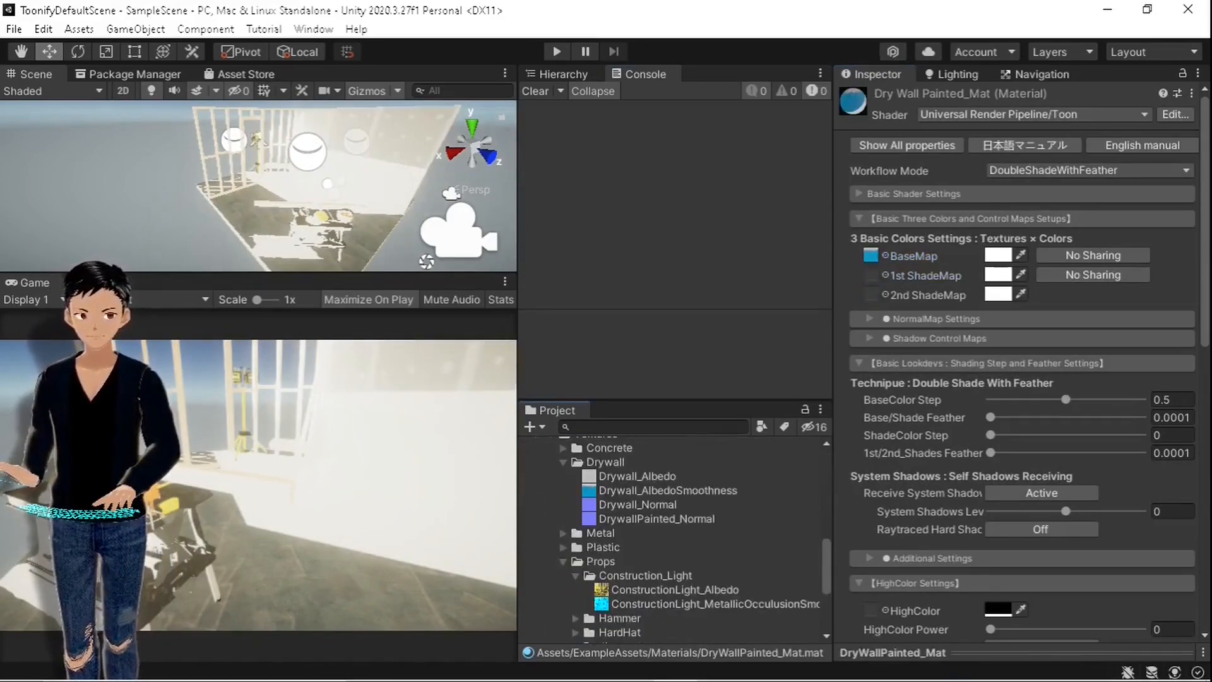
pyautogui.click(631, 505)
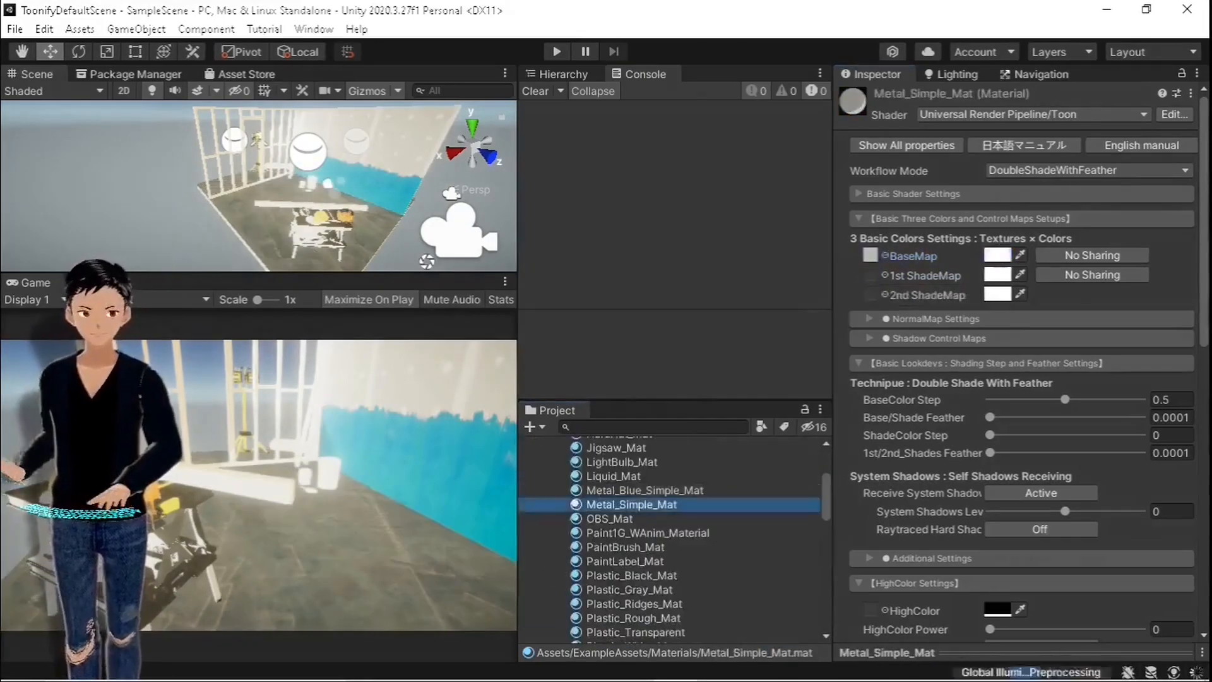
pyautogui.click(629, 610)
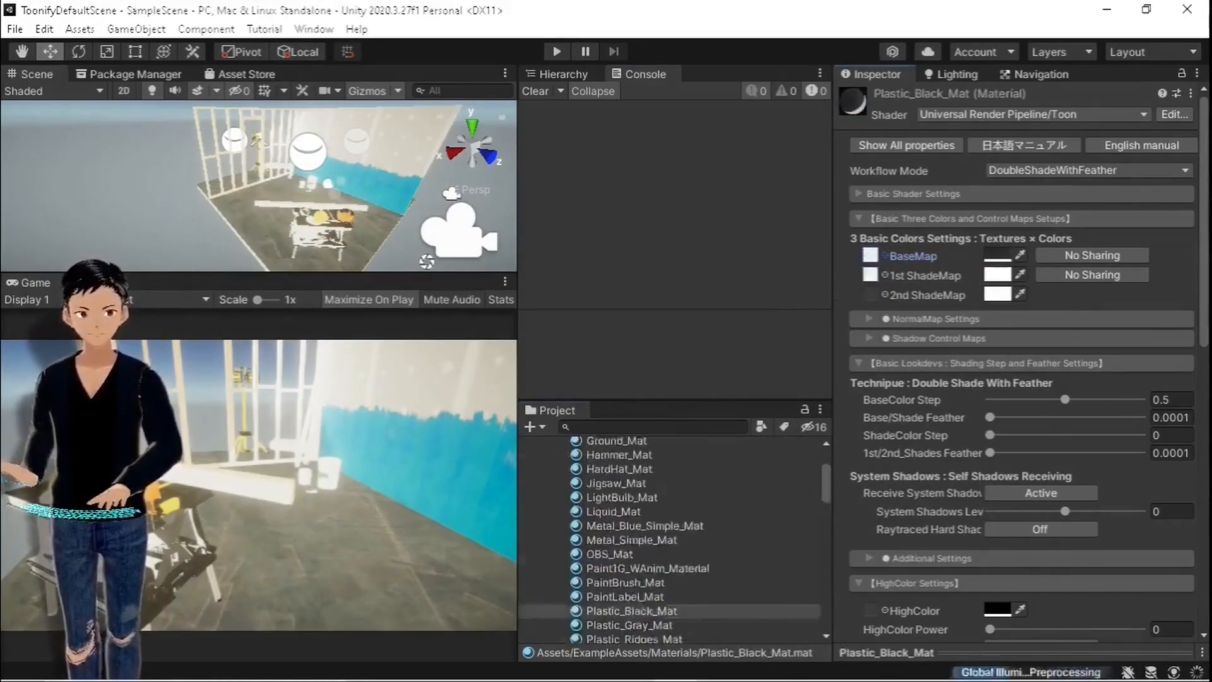
pyautogui.click(634, 522)
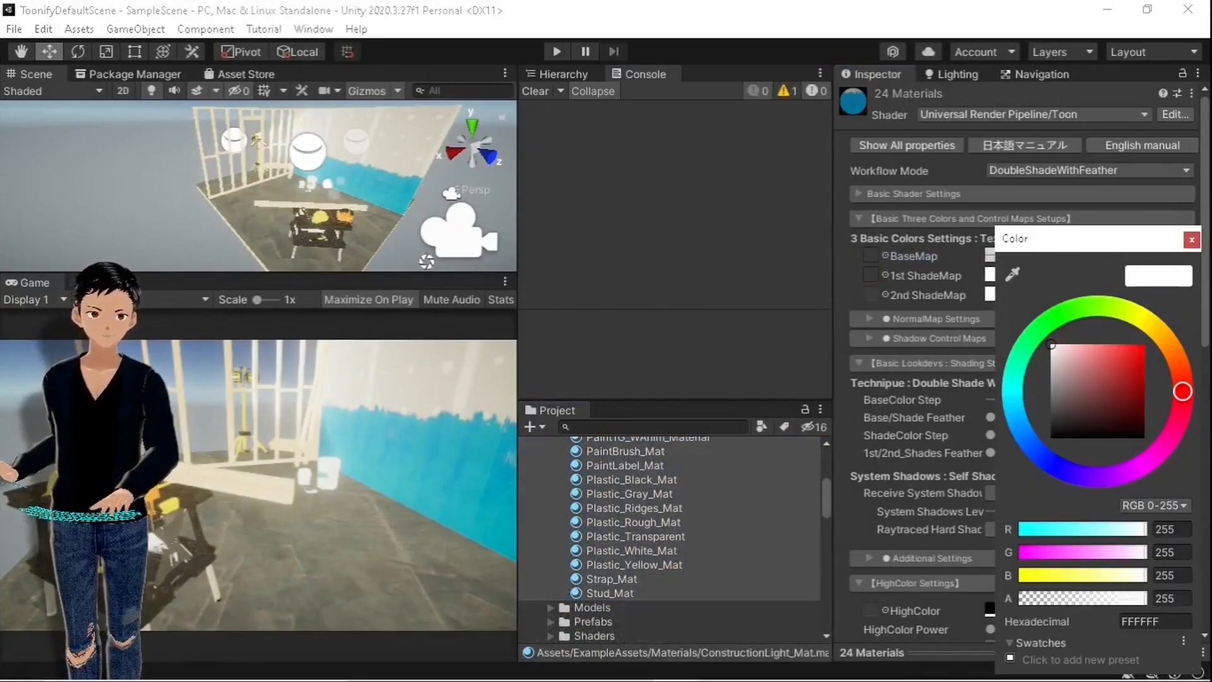
# Adjust the shared colour and Outline Width of the 24 Toon materials, then deselect
pyautogui.moveTo(1051, 345); pyautogui.dragTo(1052, 364)
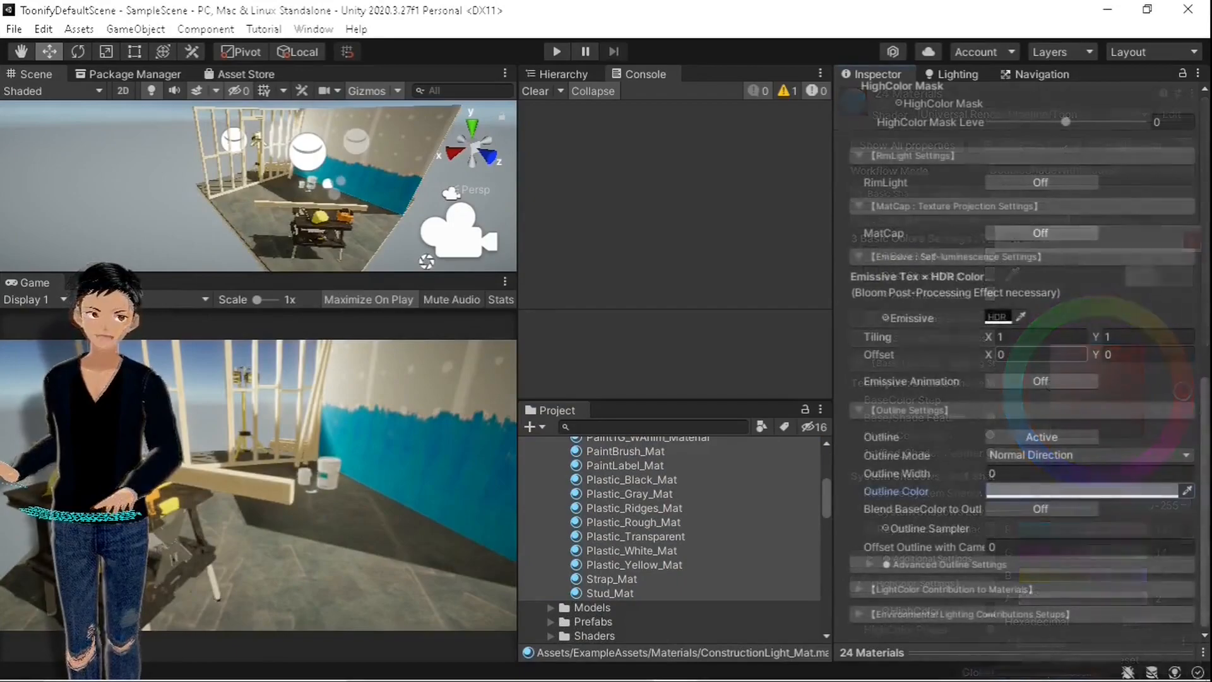
pyautogui.click(1089, 473)
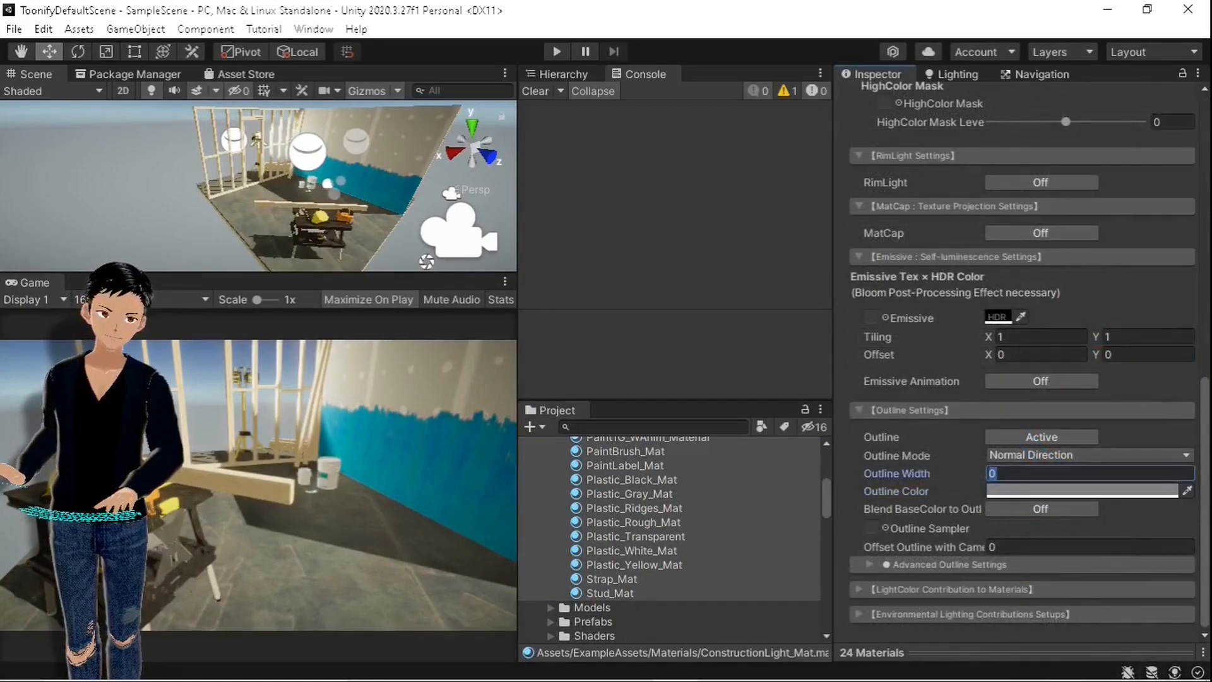
pyautogui.click(1088, 492)
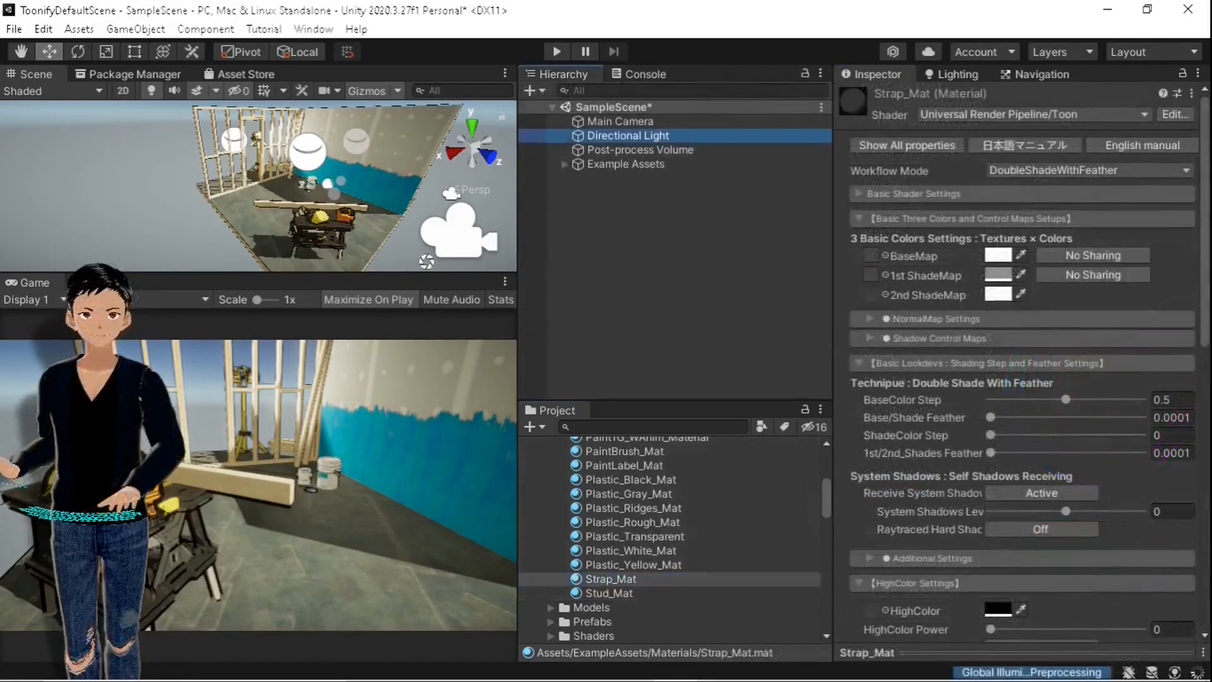
pyautogui.click(629, 135)
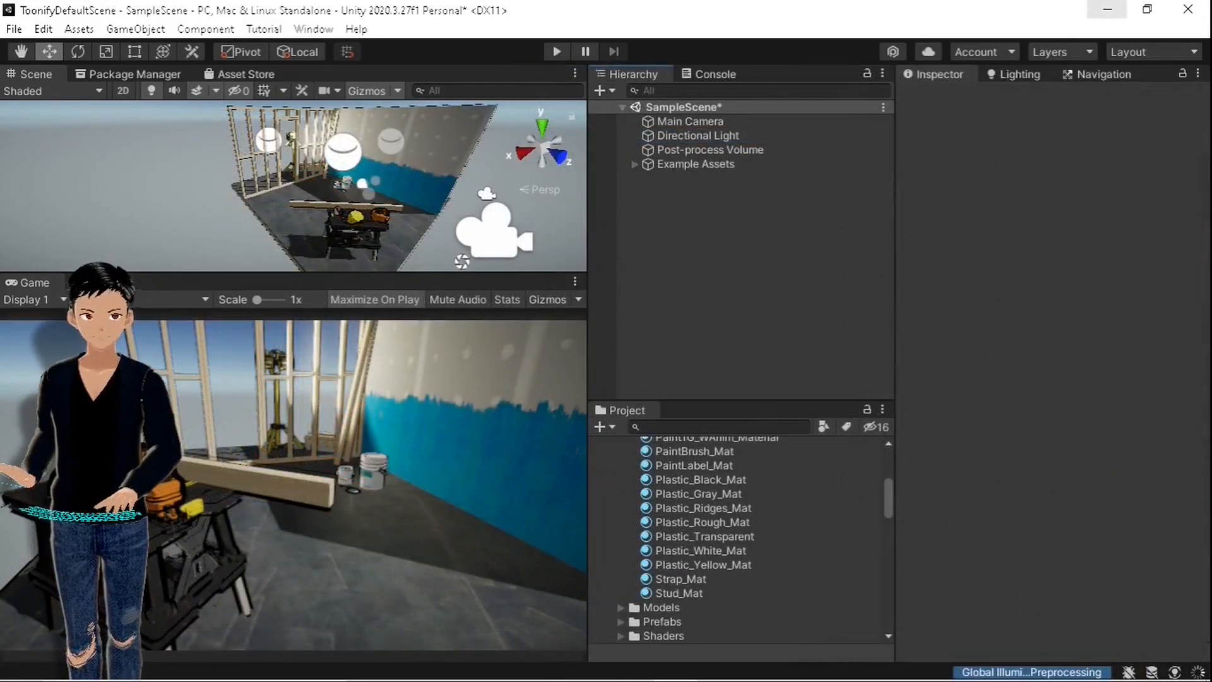
# Open the UTS3 ToonShader demo scene and answer the unsaved-changes prompt
pyautogui.click(710, 235)
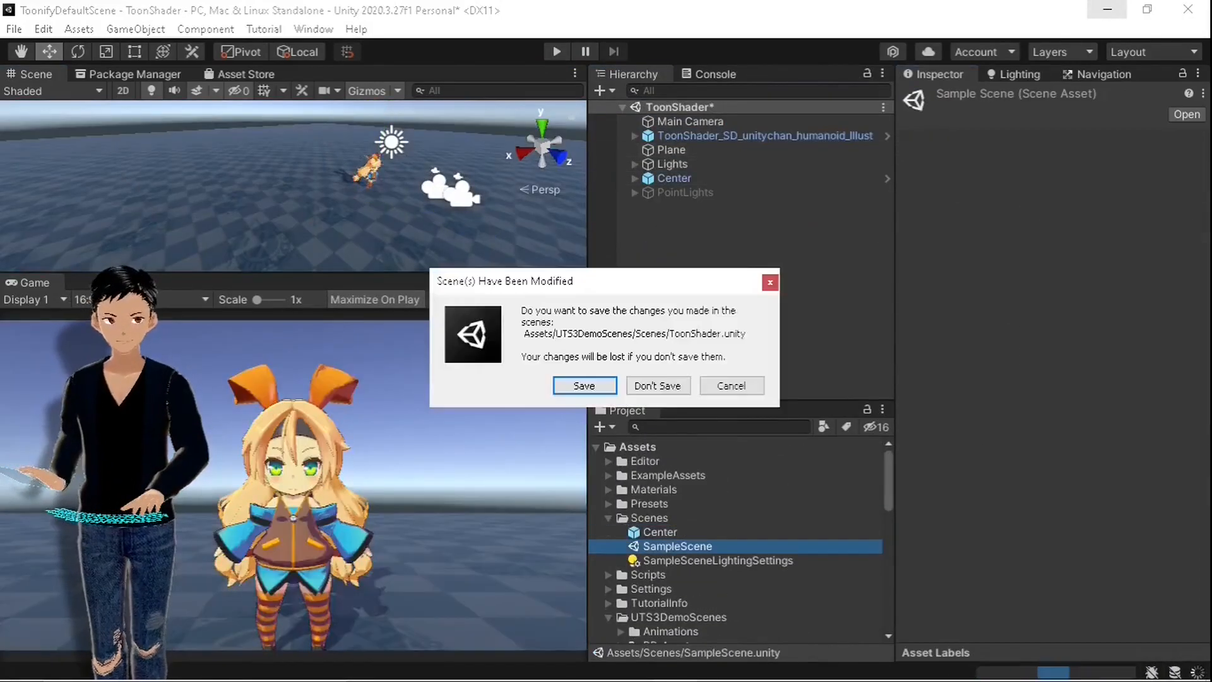
pyautogui.click(658, 386)
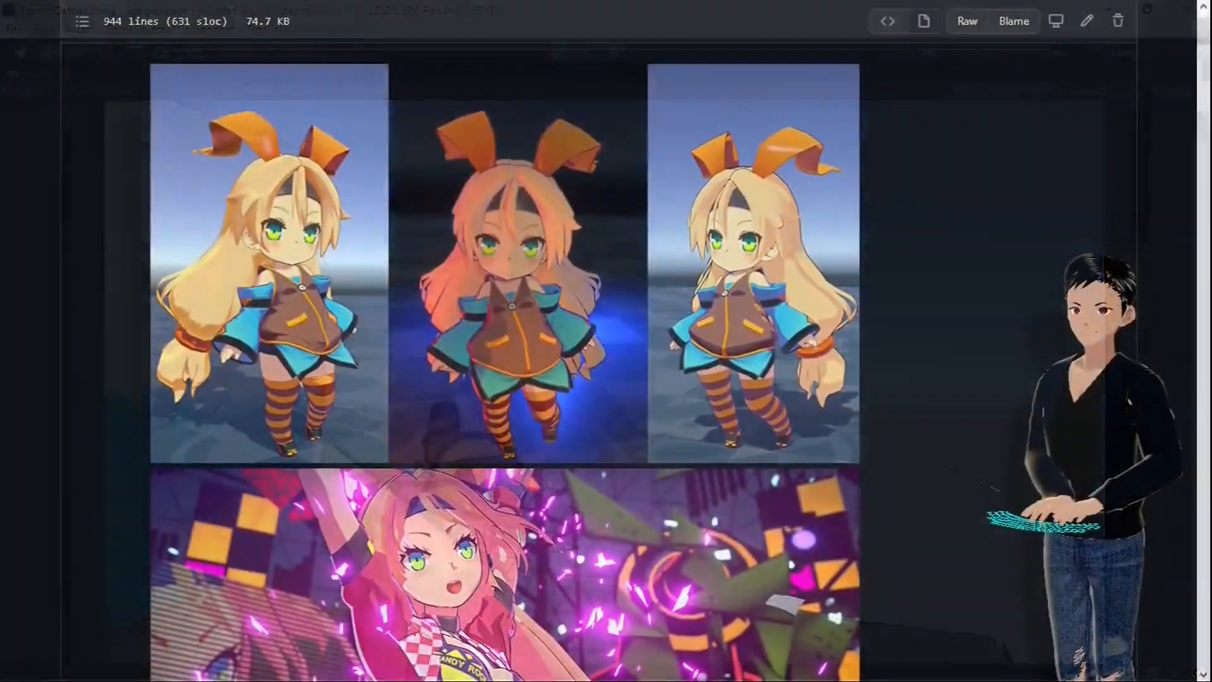
pyautogui.scroll(-3)
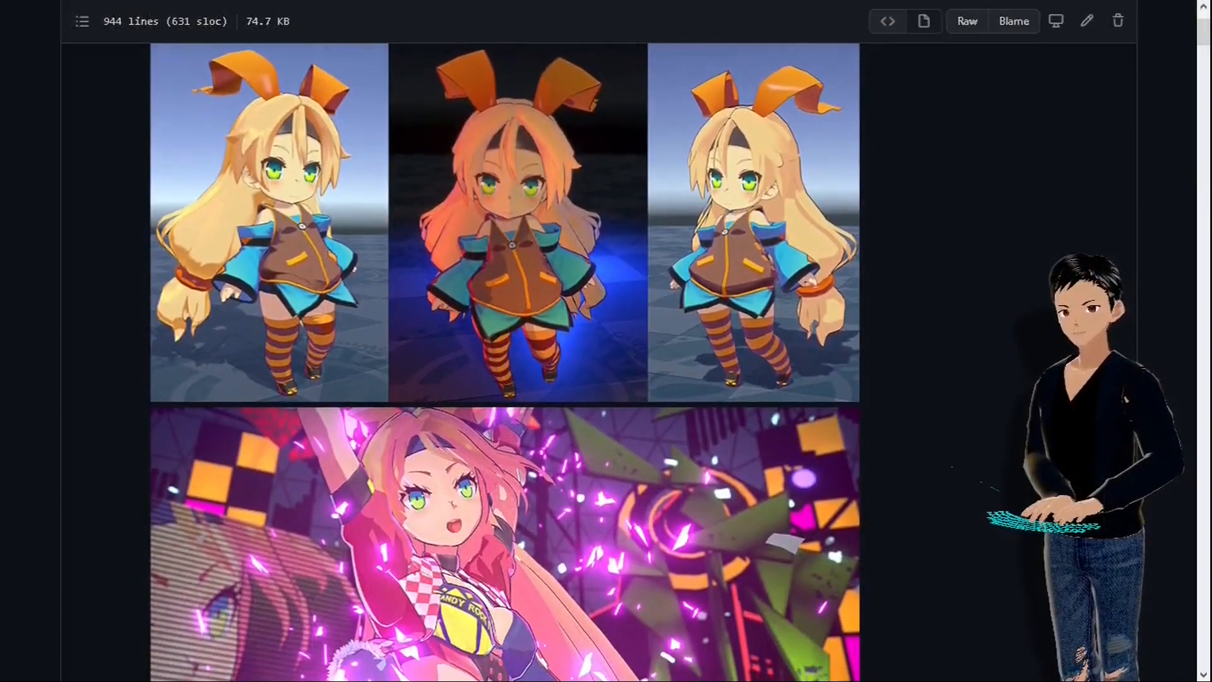
pyautogui.scroll(-3)
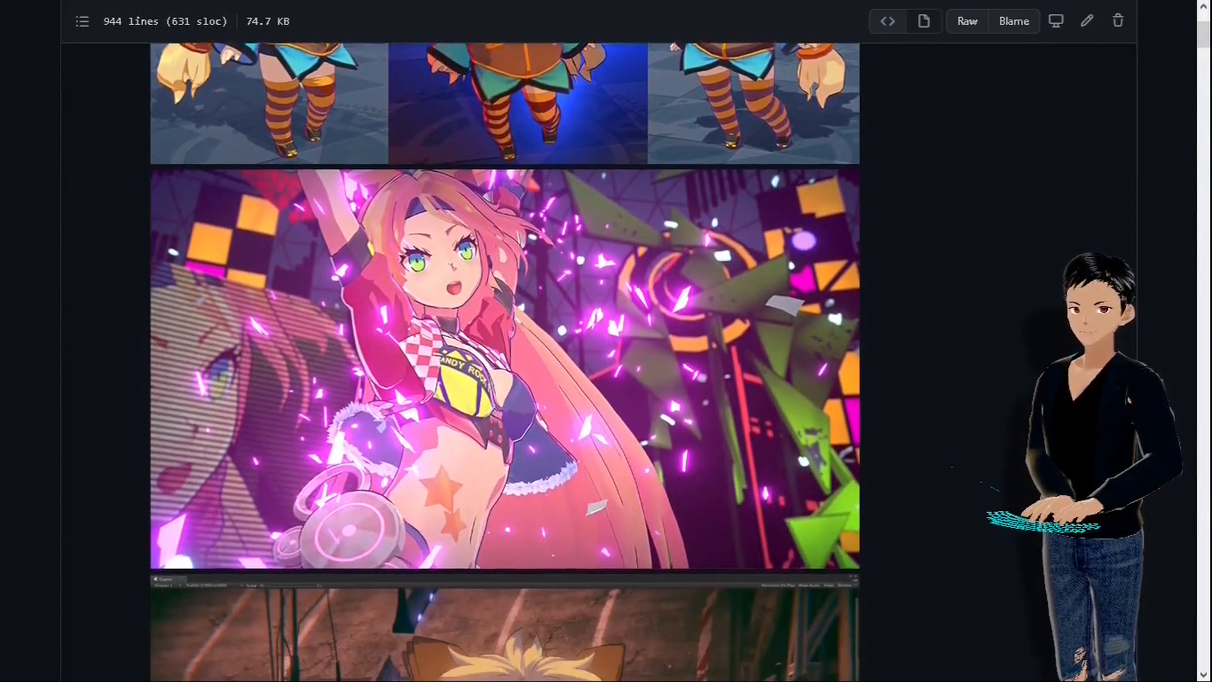
pyautogui.scroll(-3)
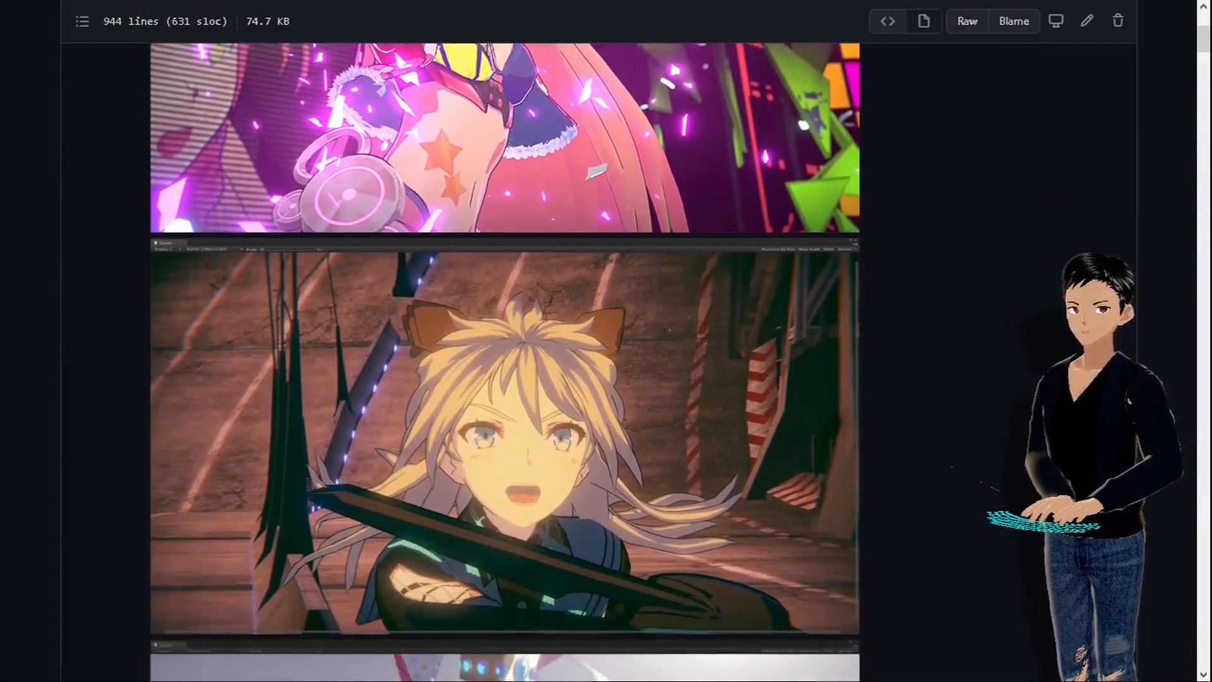
pyautogui.scroll(-3)
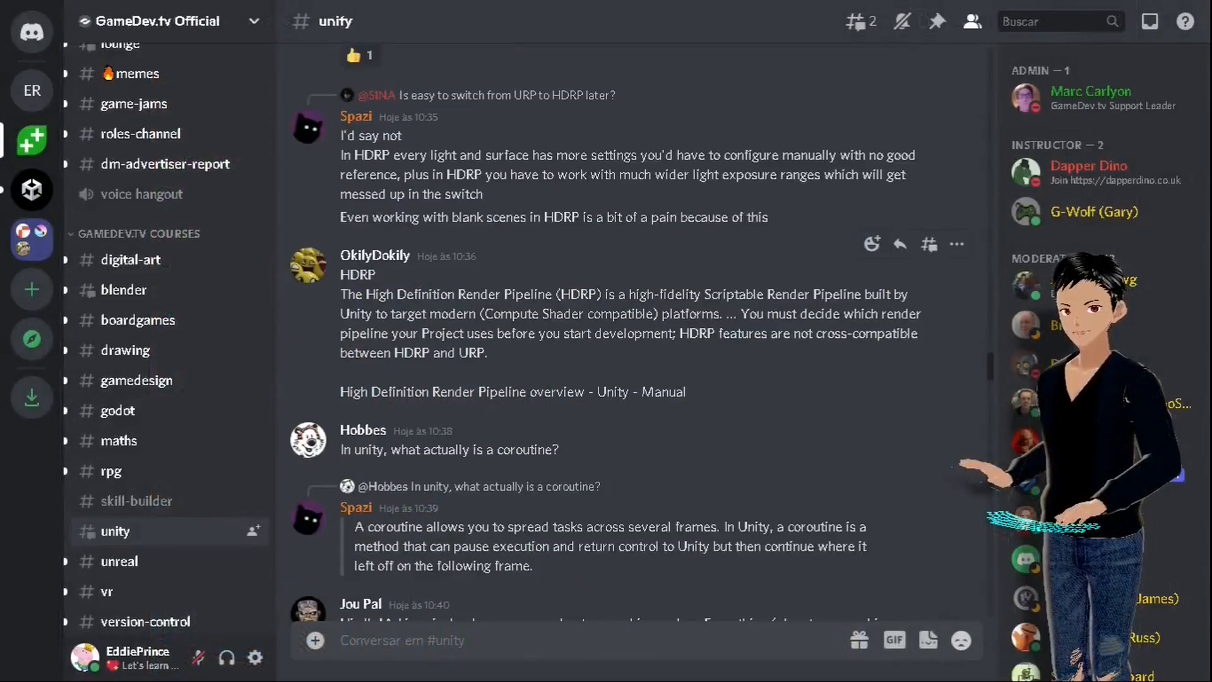
pyautogui.scroll(-3)
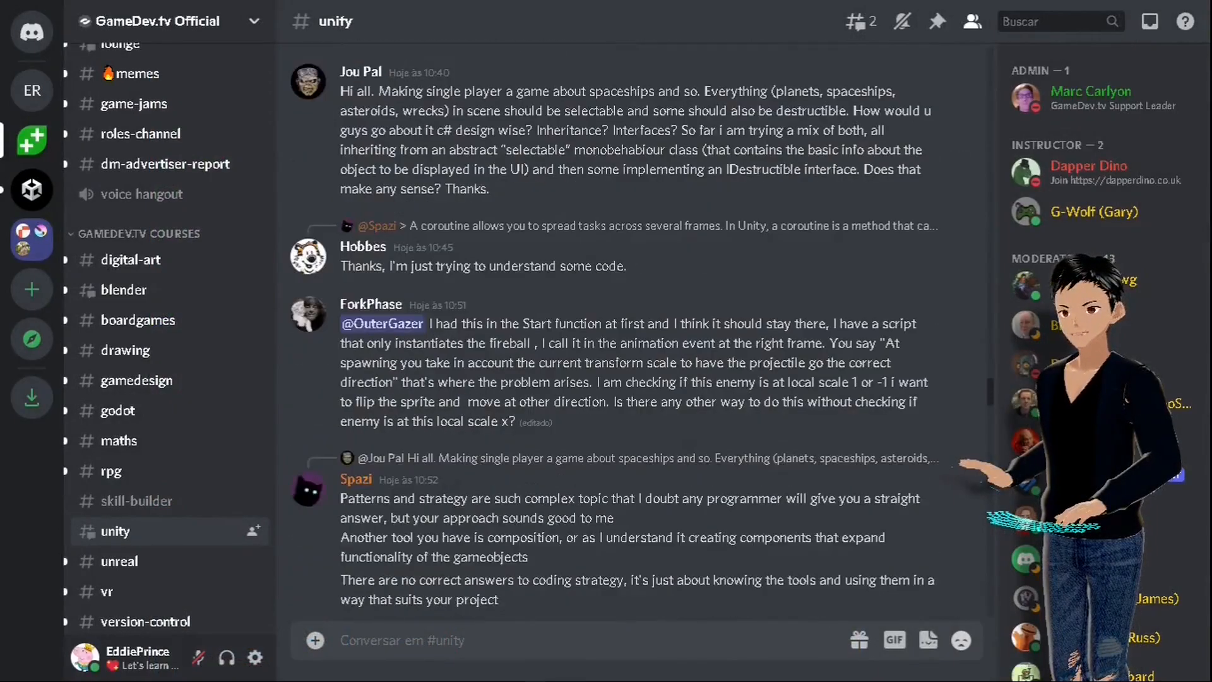
pyautogui.scroll(-3)
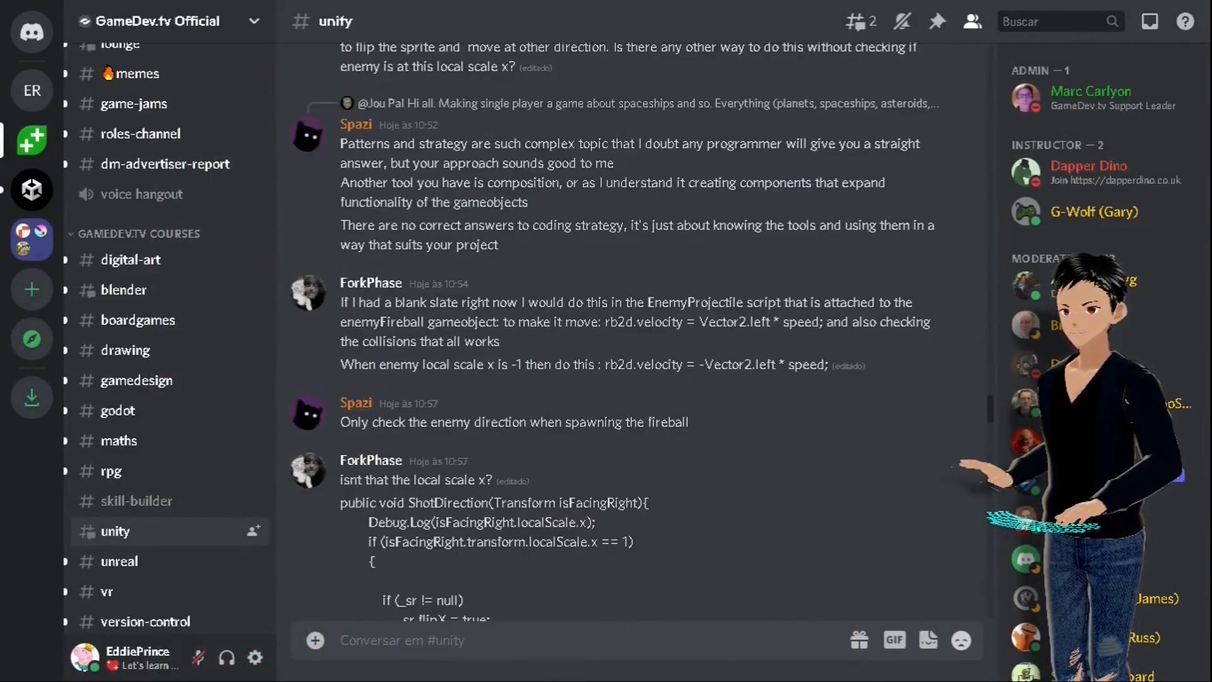
pyautogui.scroll(-3)
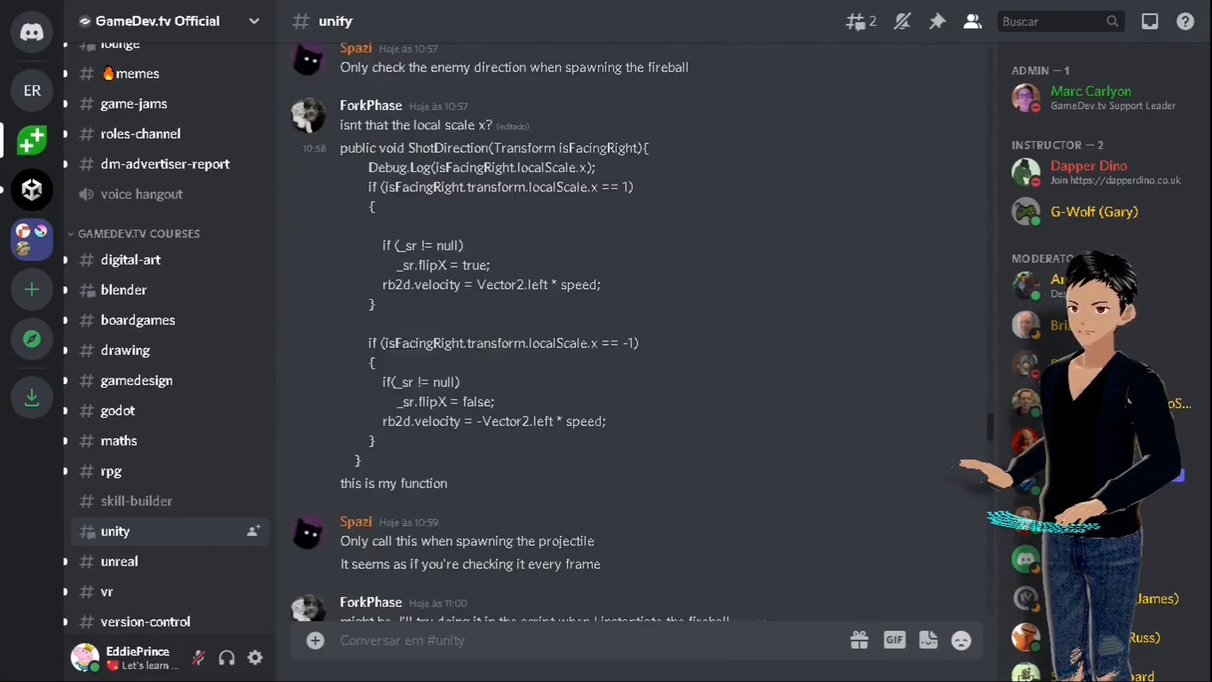
pyautogui.scroll(-3)
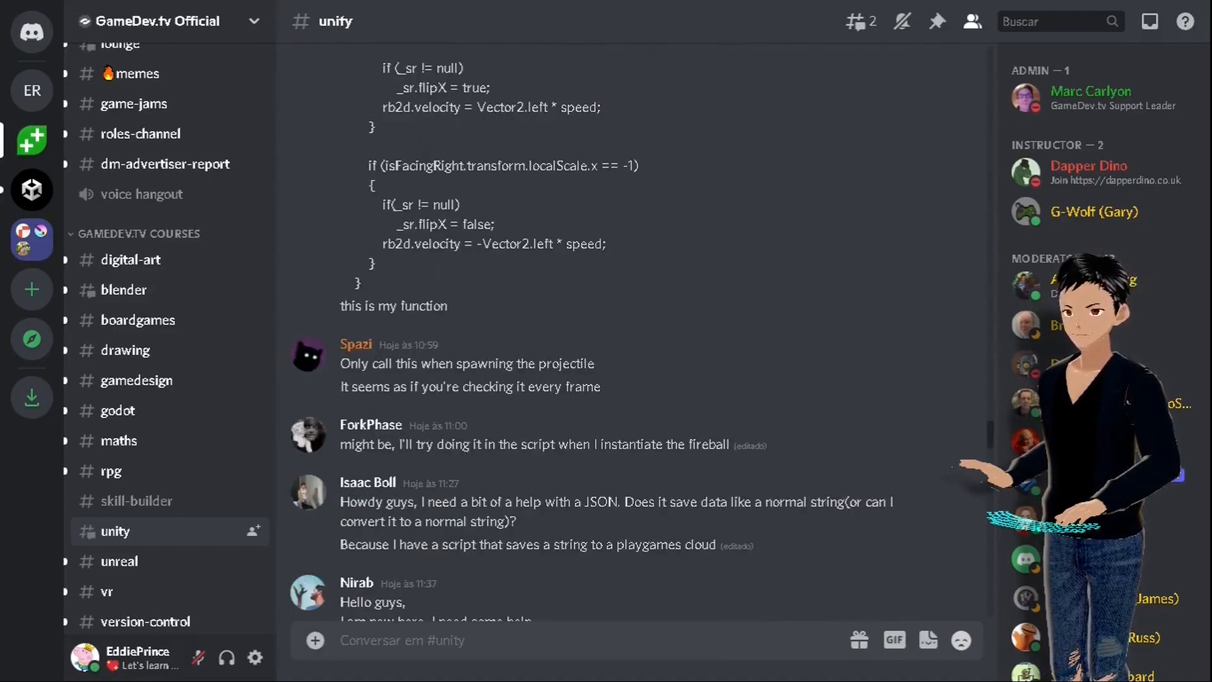
pyautogui.scroll(-3)
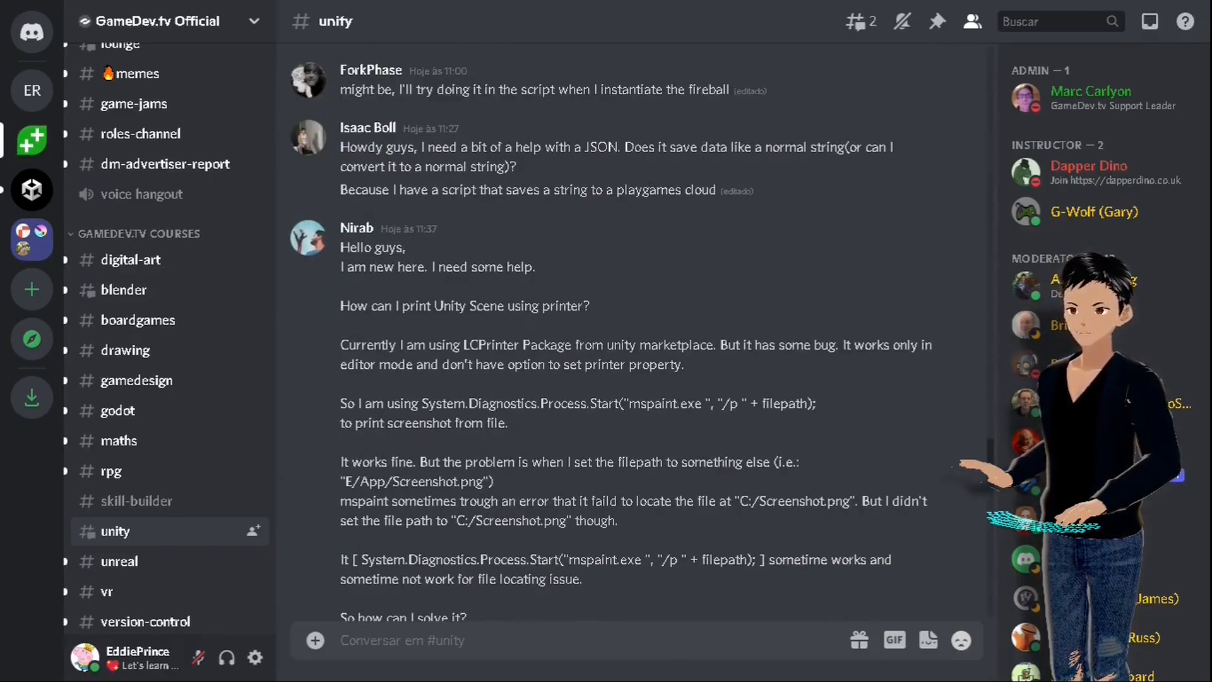
pyautogui.scroll(-3)
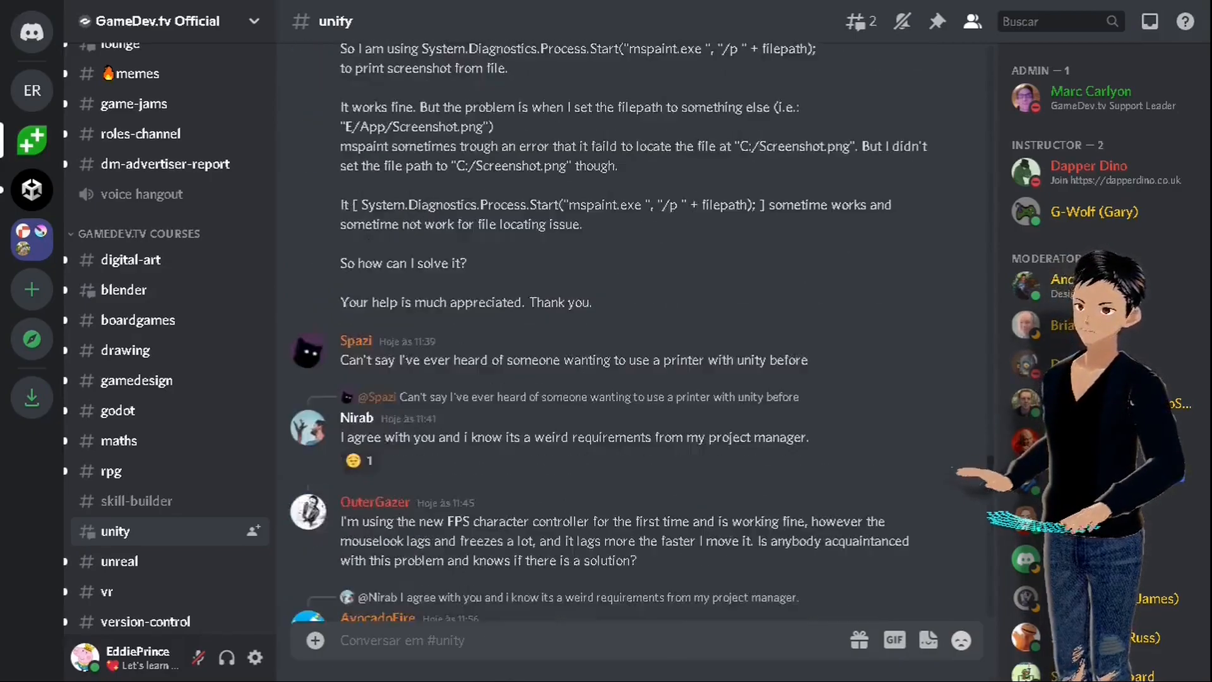